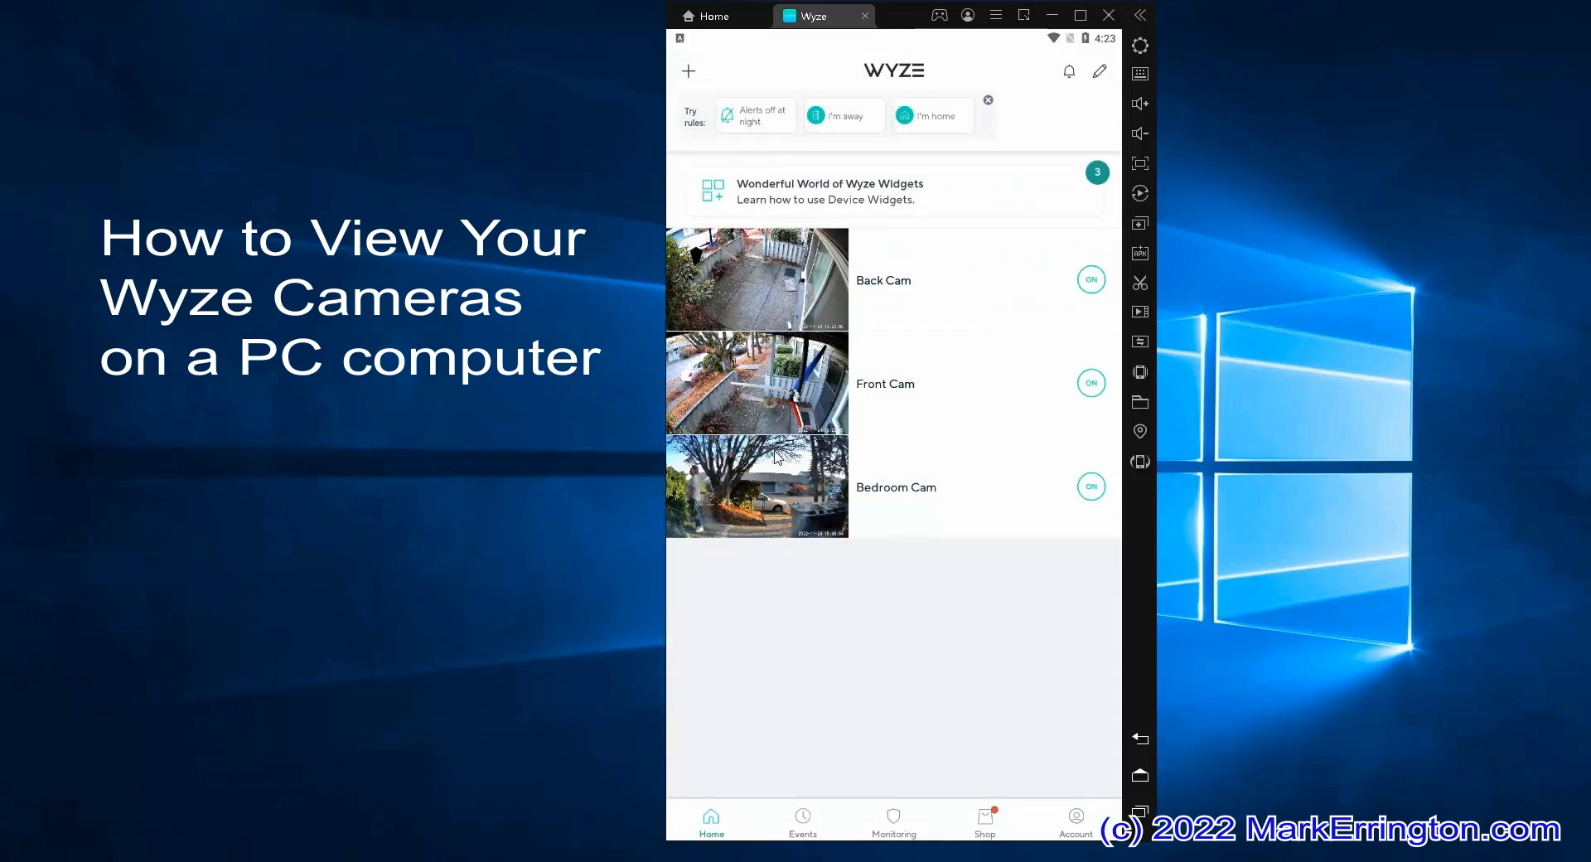
{"action": "mouse_move", "coordinate": [803, 822]}
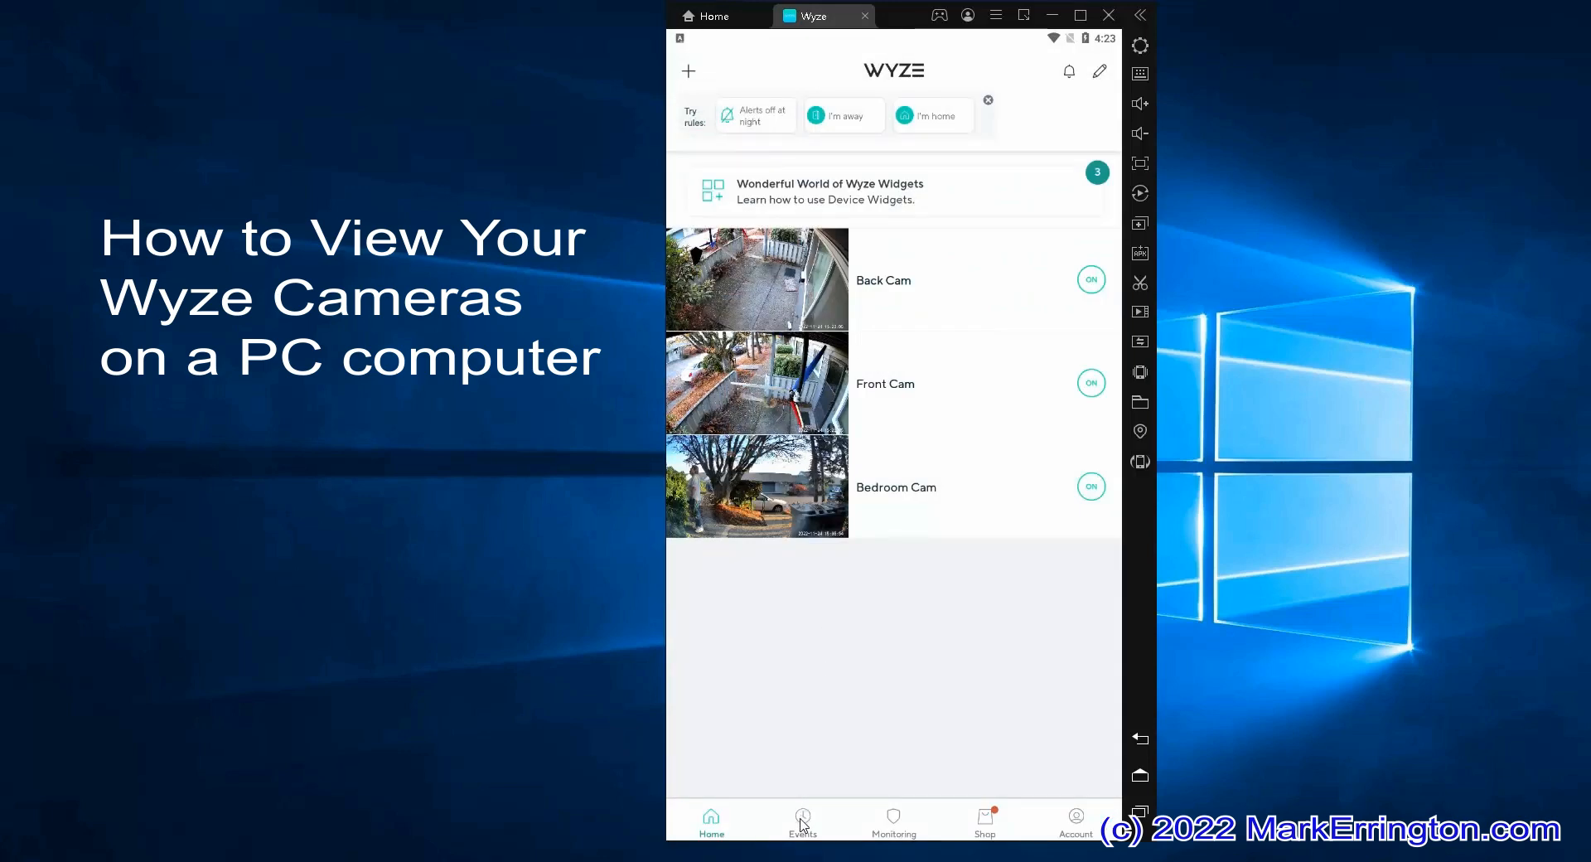
- Scroll the Wyze events list and open Bedroom Cam's 3:48 PM motion event
{"action": "left_click", "coordinate": [801, 821]}
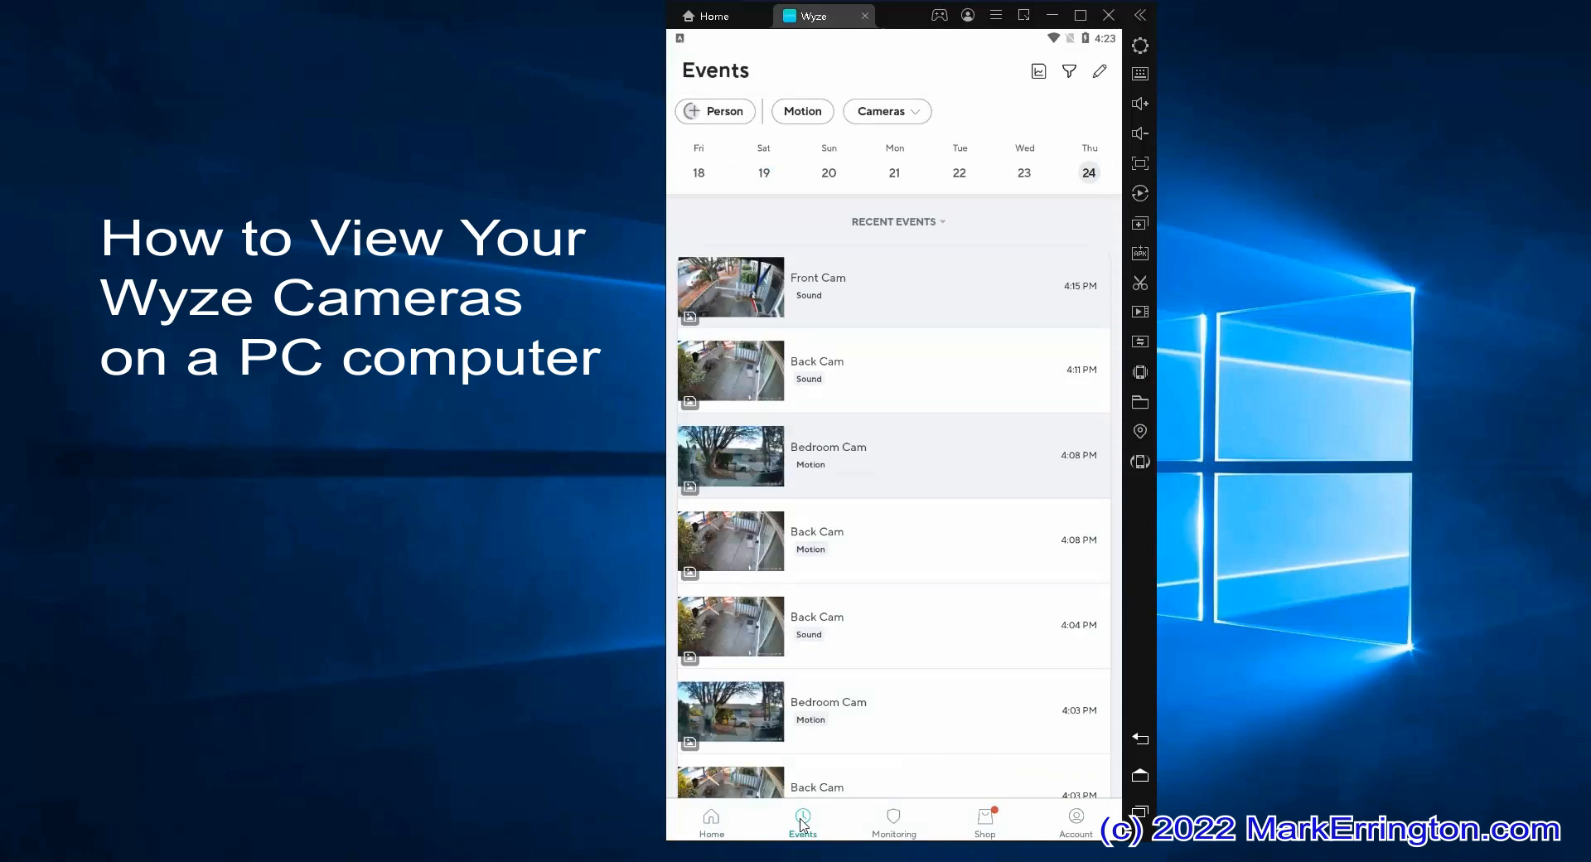
{"action": "mouse_move", "coordinate": [1002, 384]}
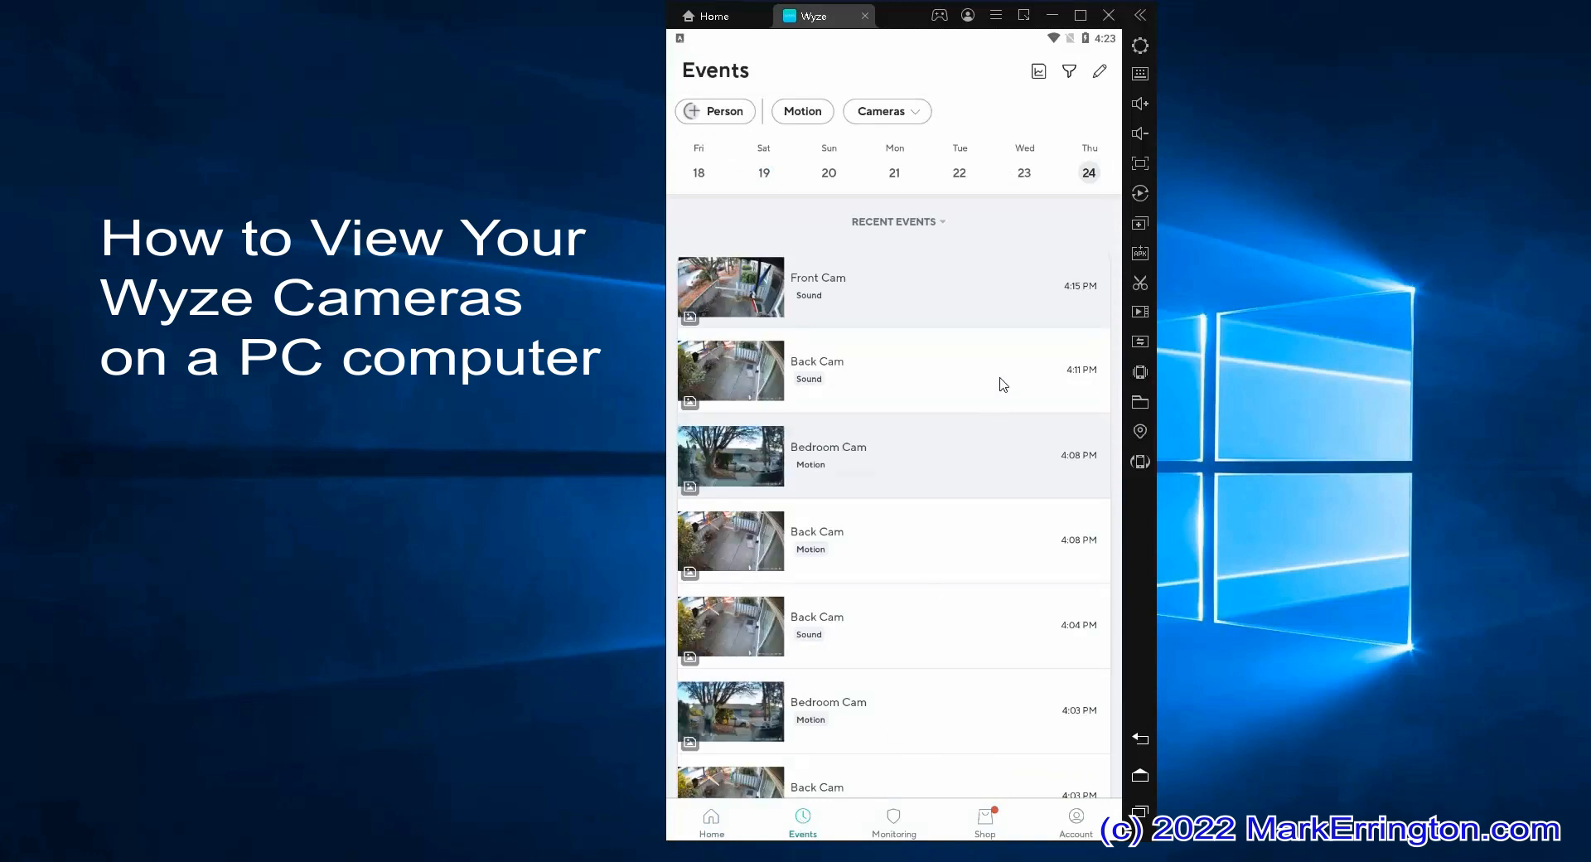
{"action": "scroll", "scroll_direction": "down", "scroll_amount": 3}
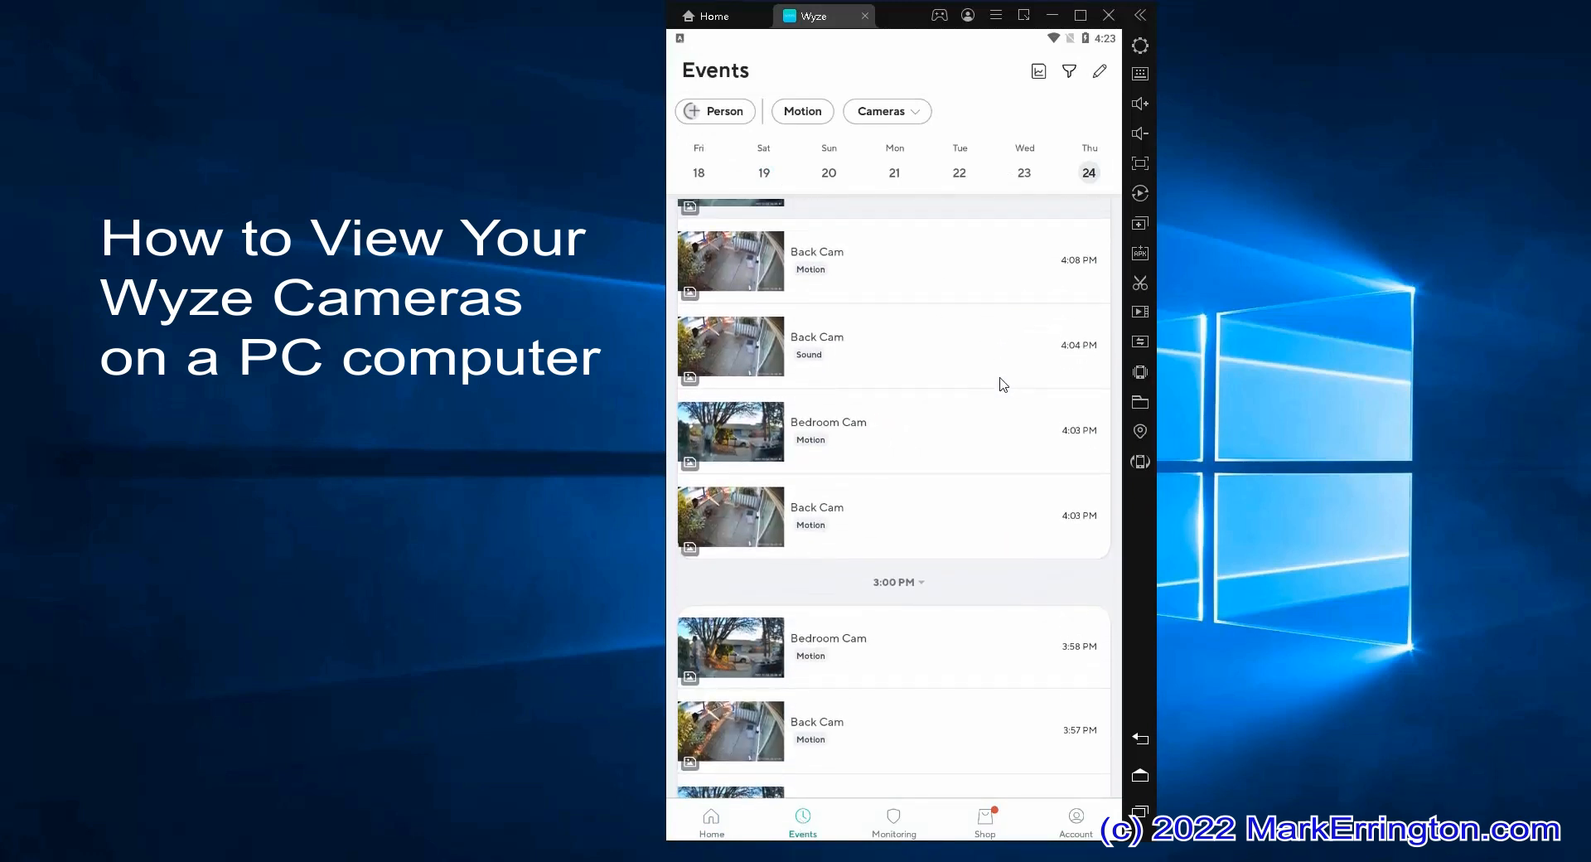
{"action": "scroll", "scroll_direction": "down", "scroll_amount": 3}
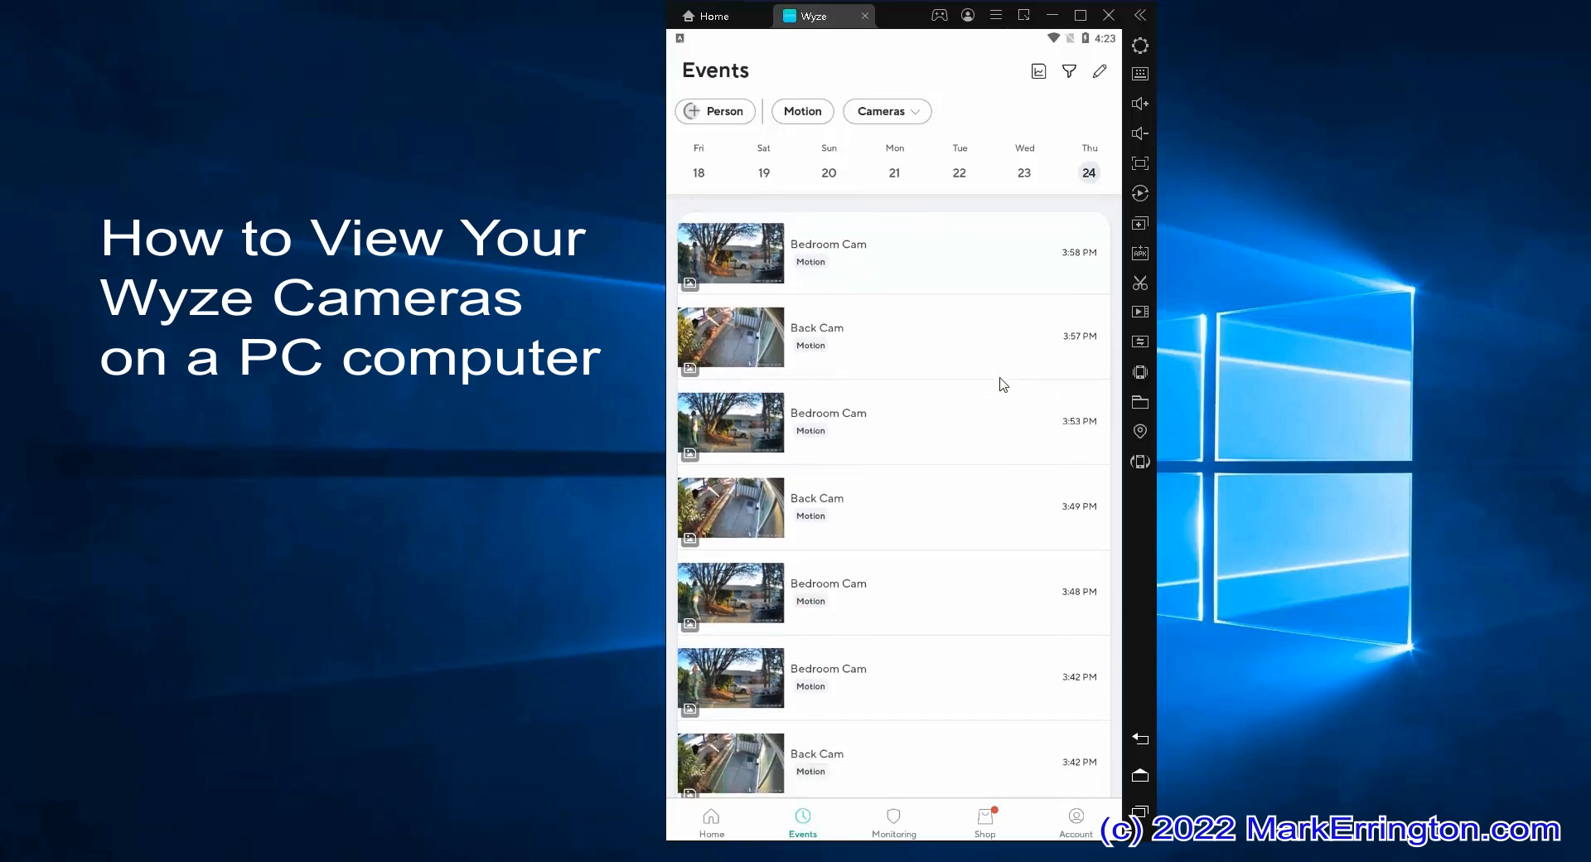
{"action": "scroll", "scroll_direction": "down", "scroll_amount": 3}
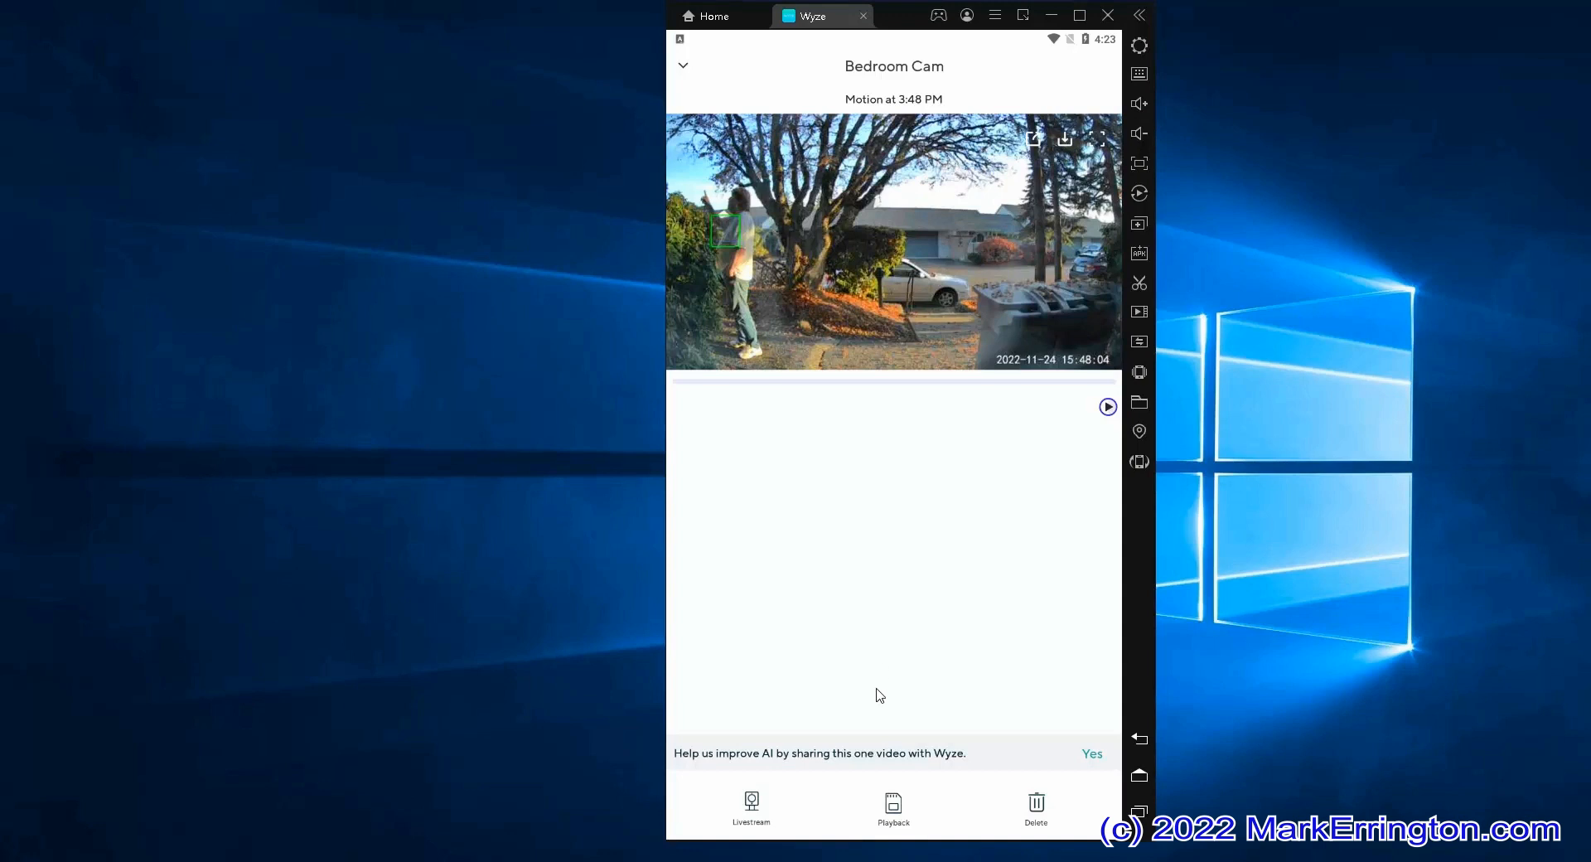
{"action": "mouse_move", "coordinate": [897, 817]}
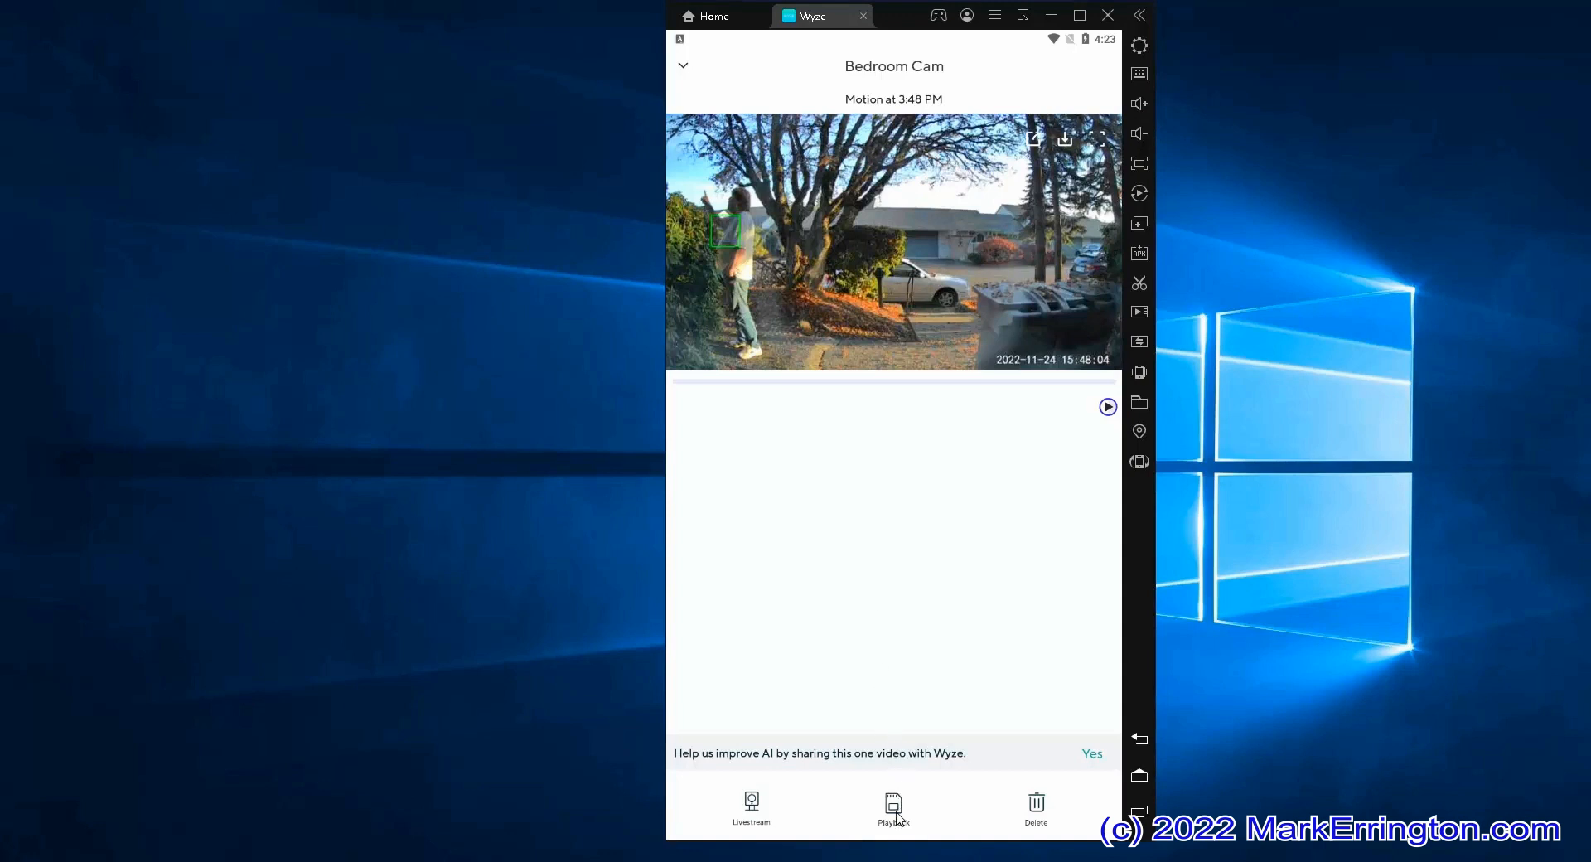
{"action": "left_click", "coordinate": [892, 808]}
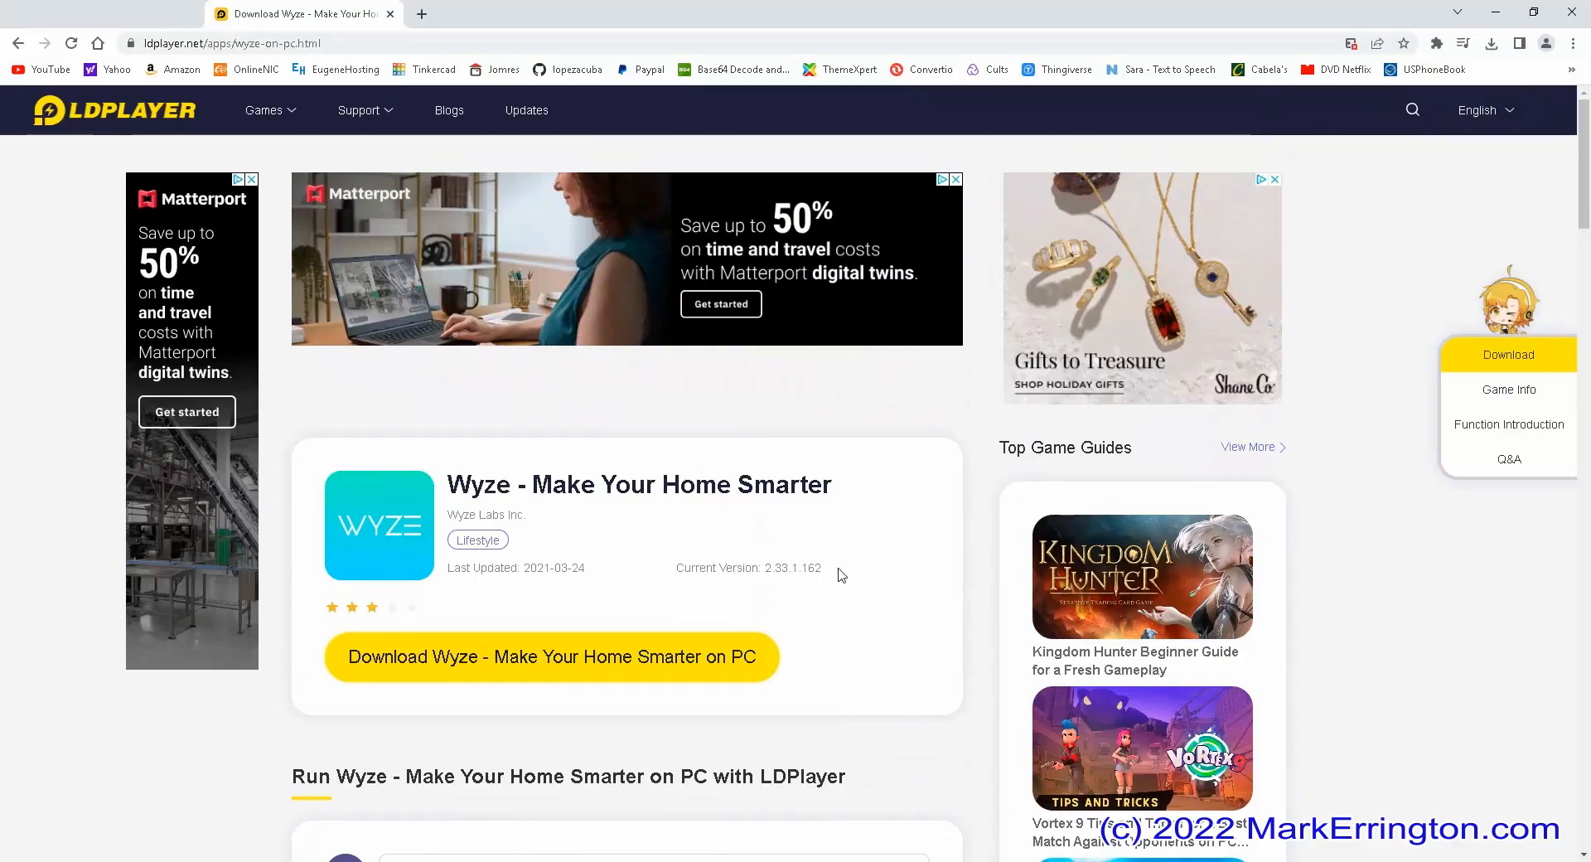
{"action": "mouse_move", "coordinate": [832, 631]}
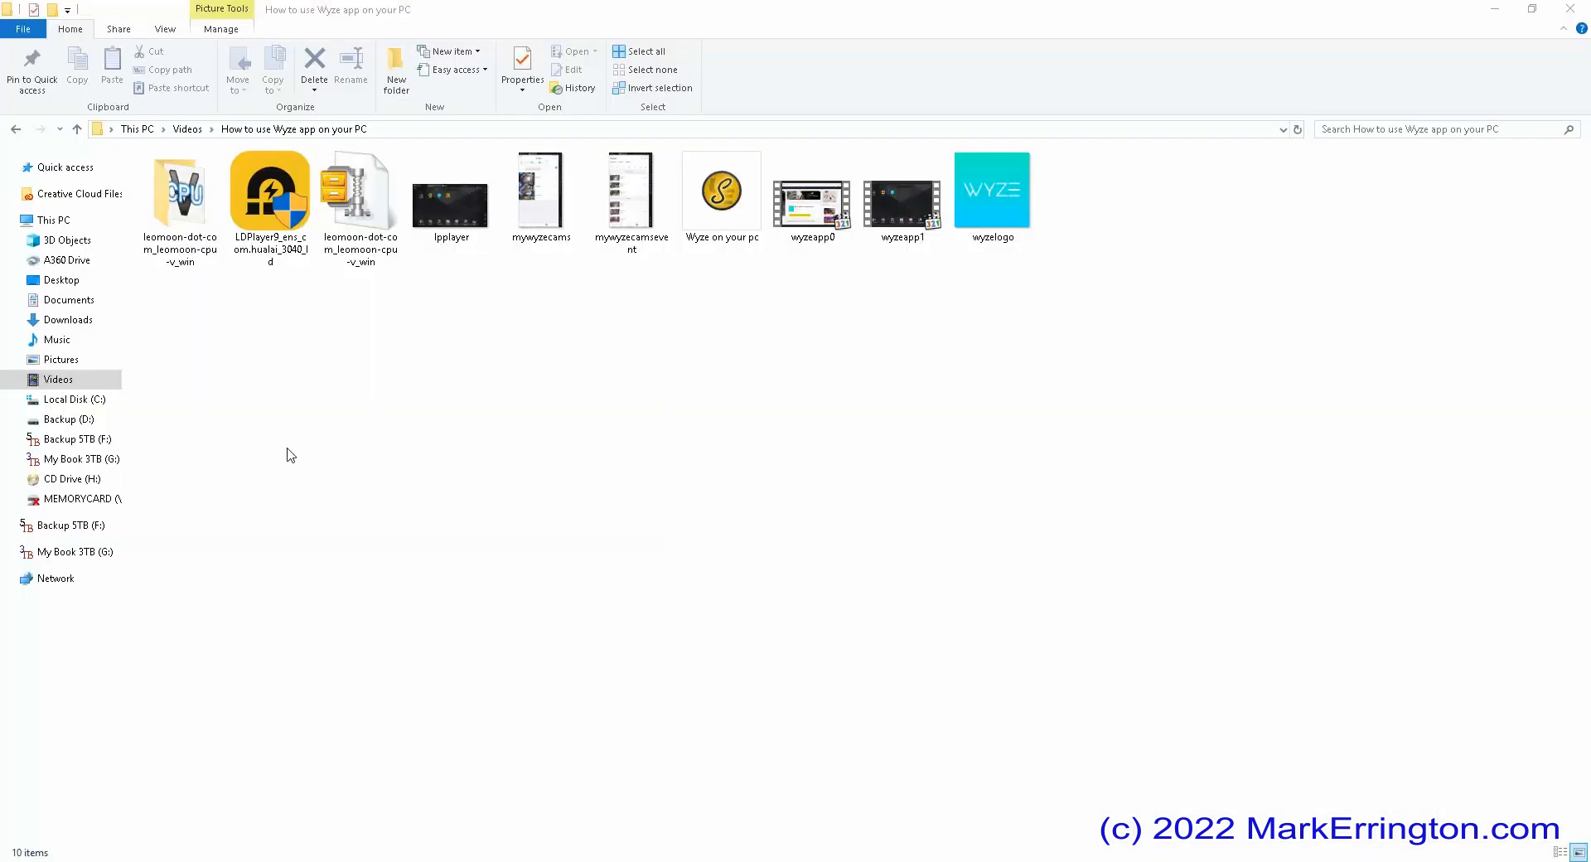
- Run the LDPlayer9 installer from the Wyze tutorial folder and approve the User Account Control prompt
{"action": "left_click", "coordinate": [271, 193]}
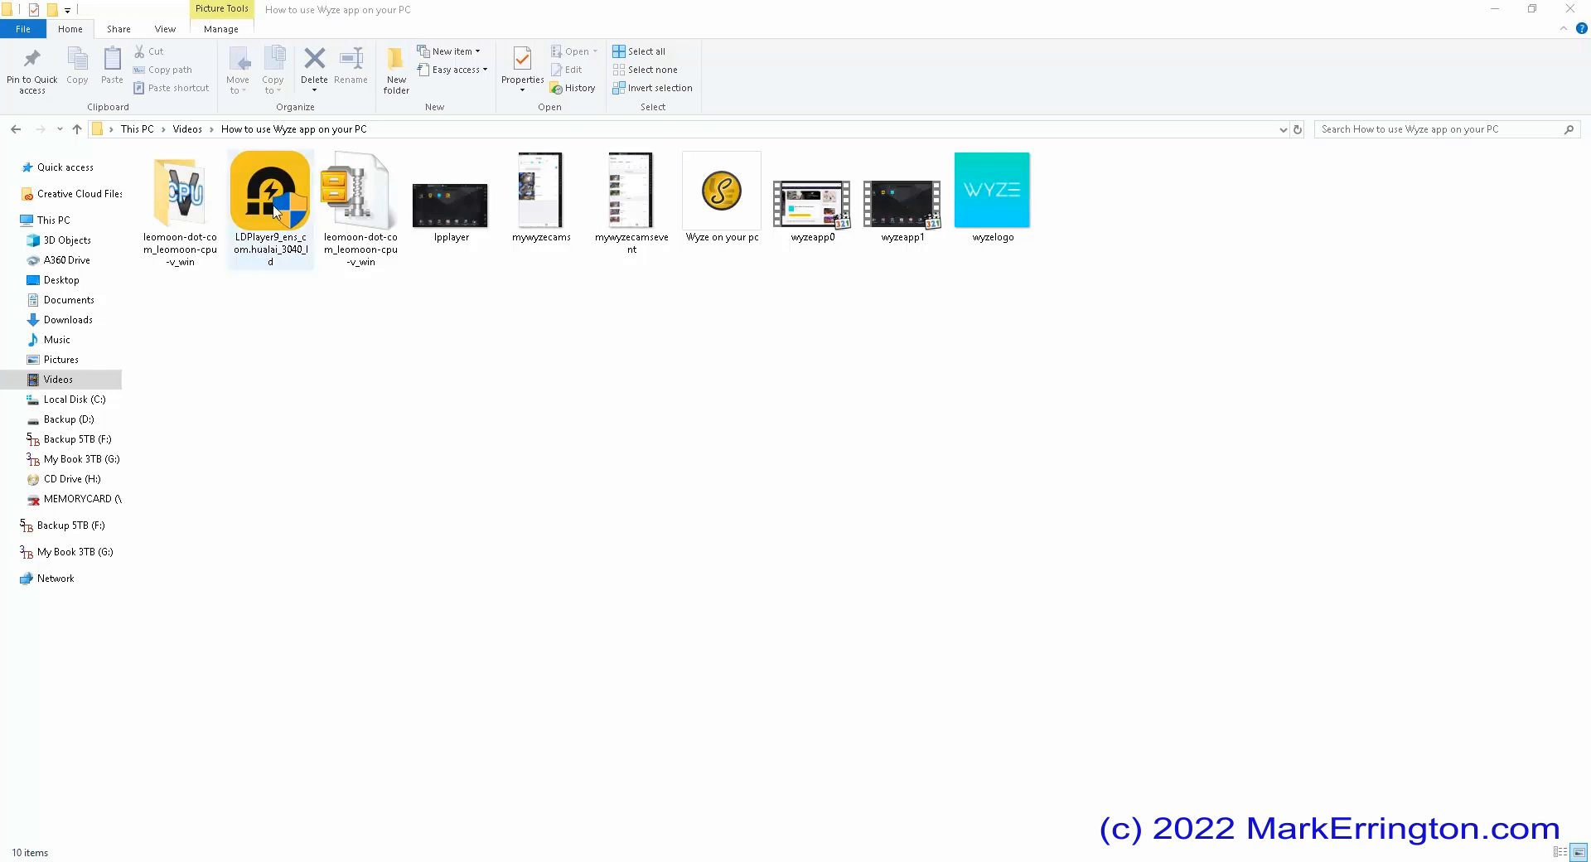
{"action": "left_click", "coordinate": [270, 193]}
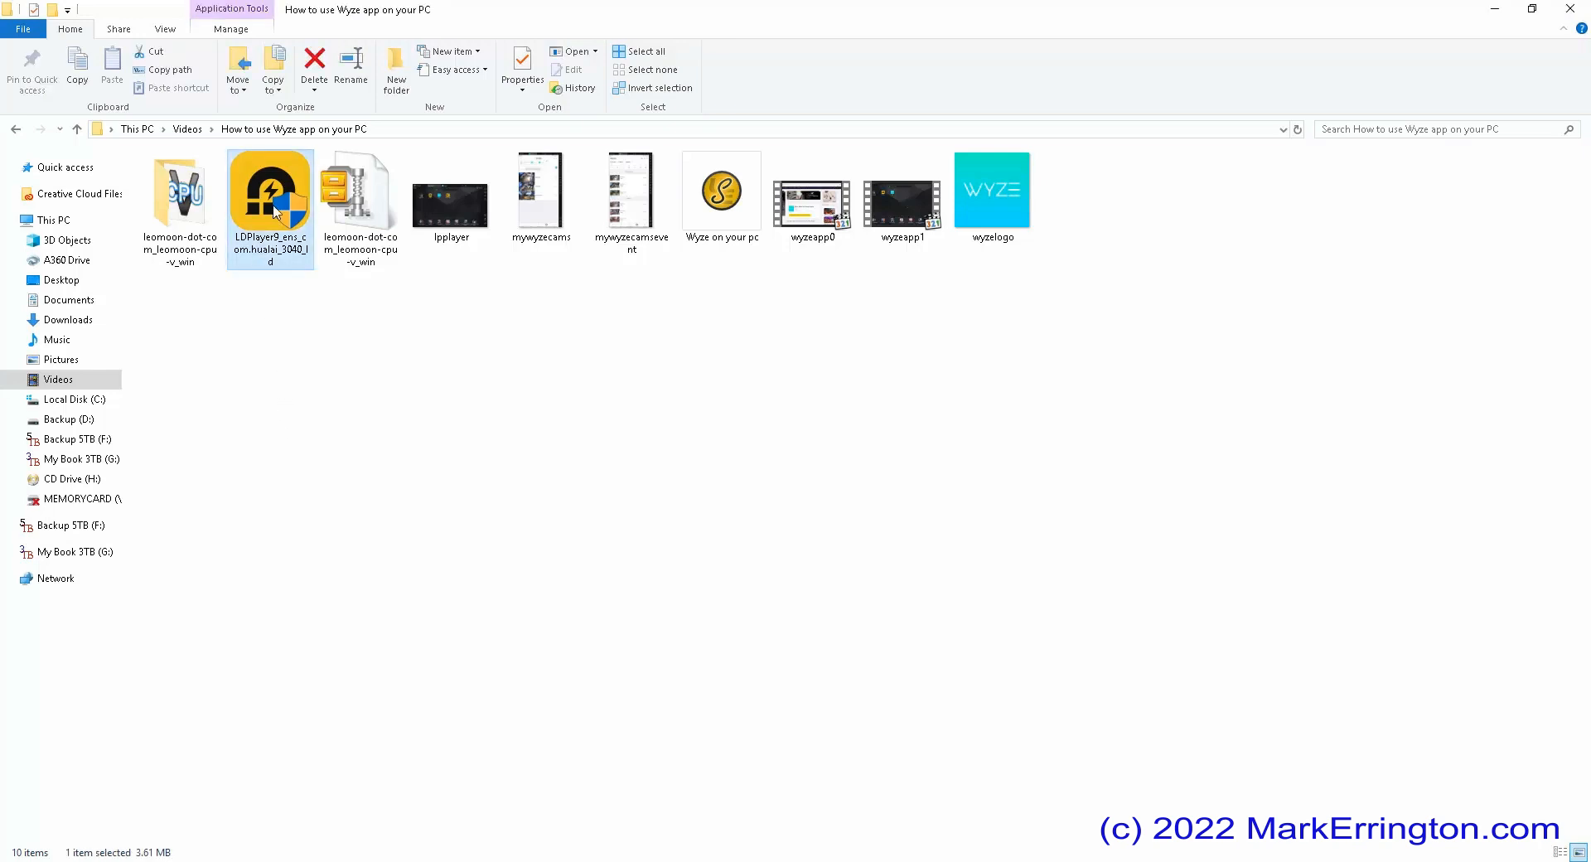
{"action": "double_click", "coordinate": [270, 197]}
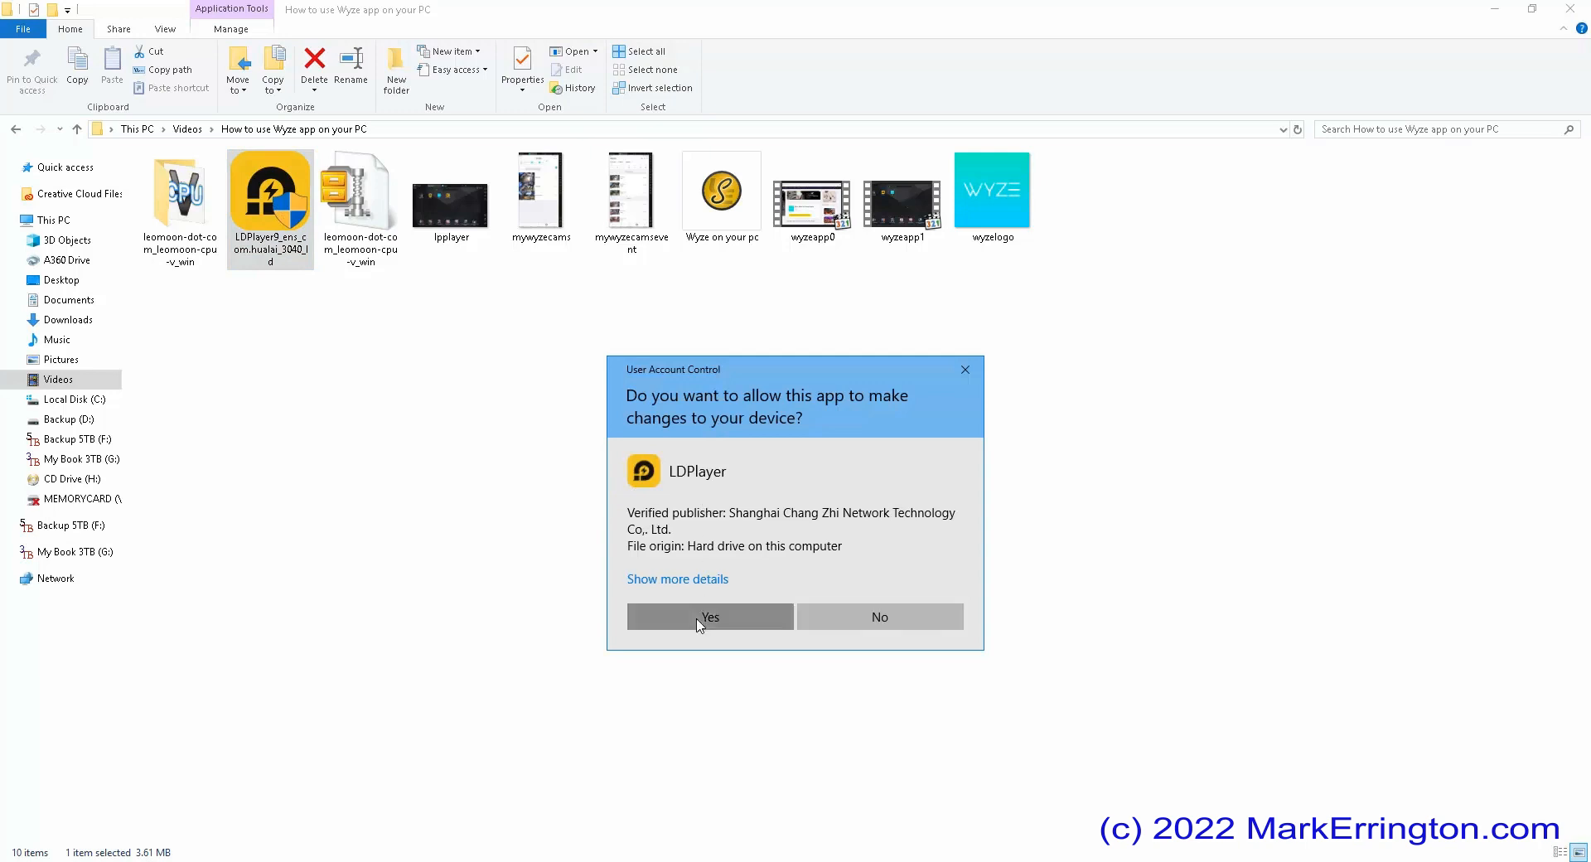
{"action": "left_click", "coordinate": [709, 617]}
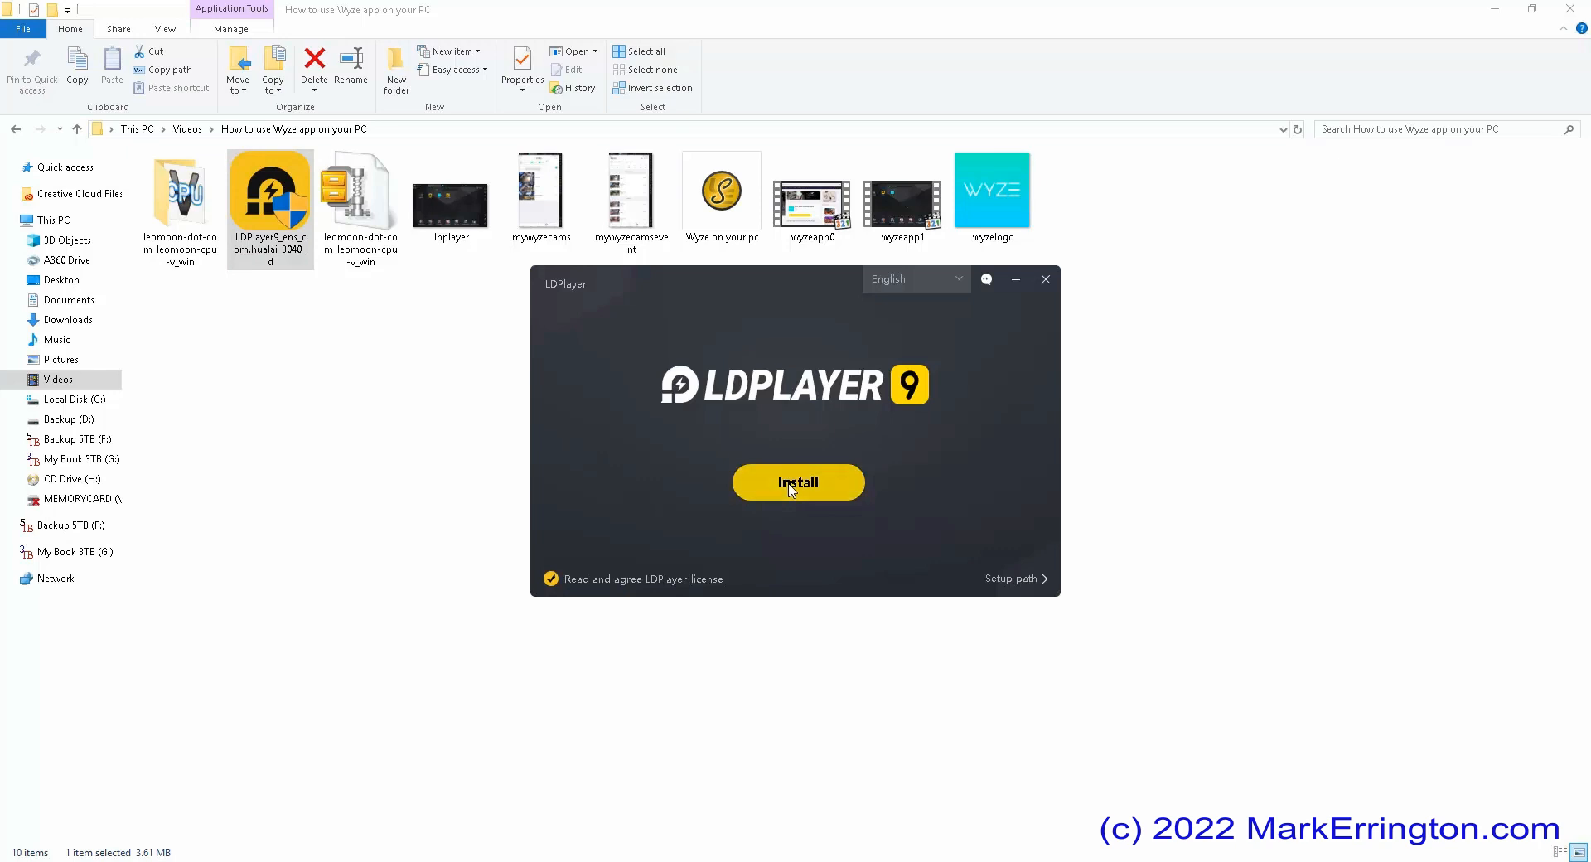
- Start installing LDPlayer 9, rejecting both the McAfee WebAdvisor and SpyHunter offers
{"action": "left_click", "coordinate": [798, 482]}
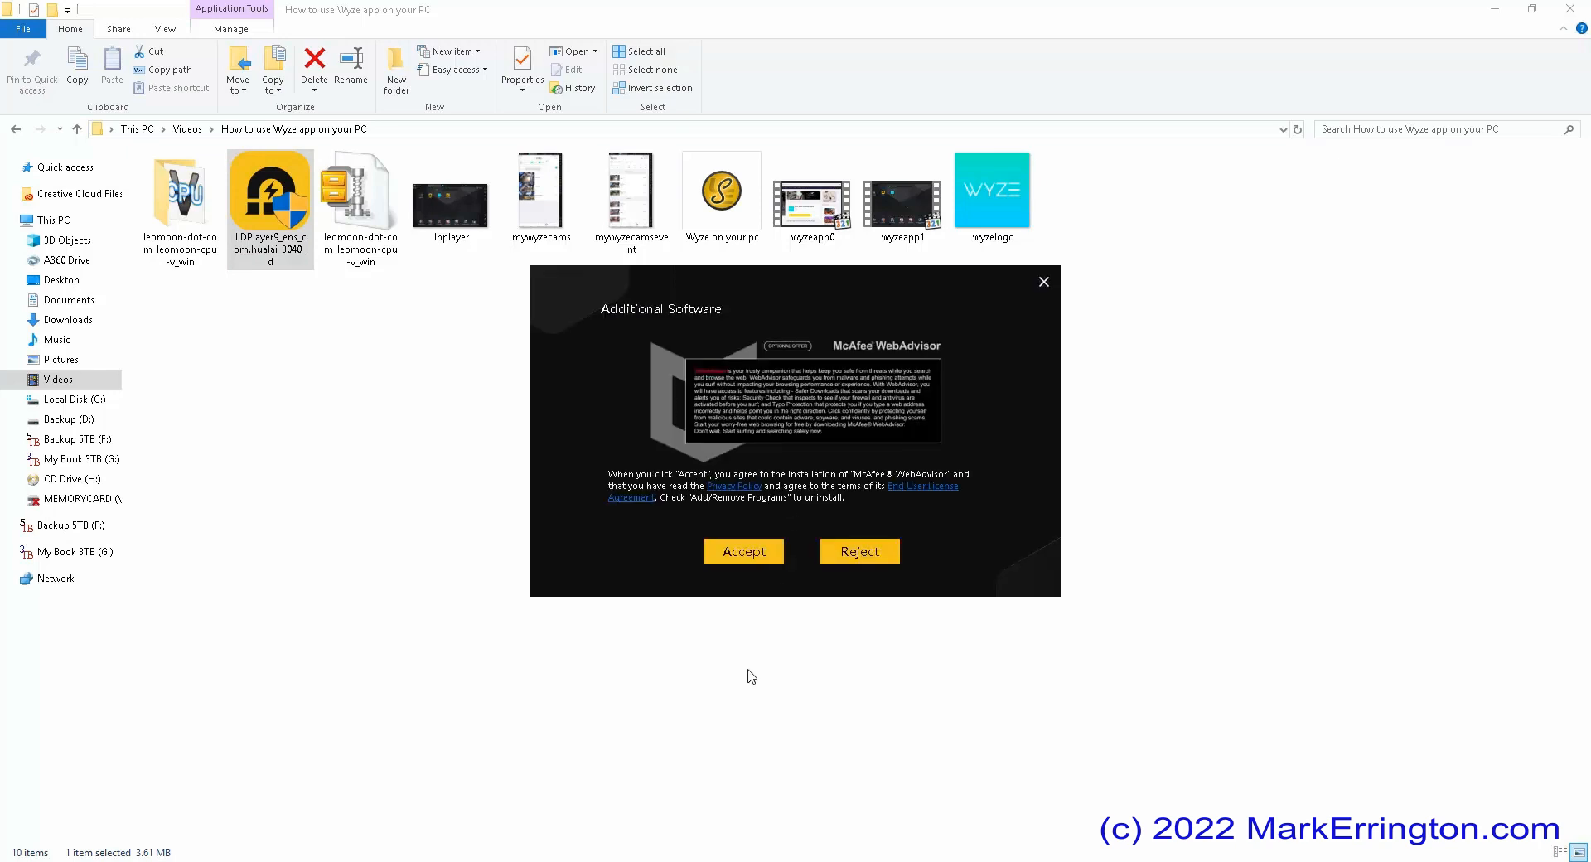
{"action": "mouse_move", "coordinate": [714, 453]}
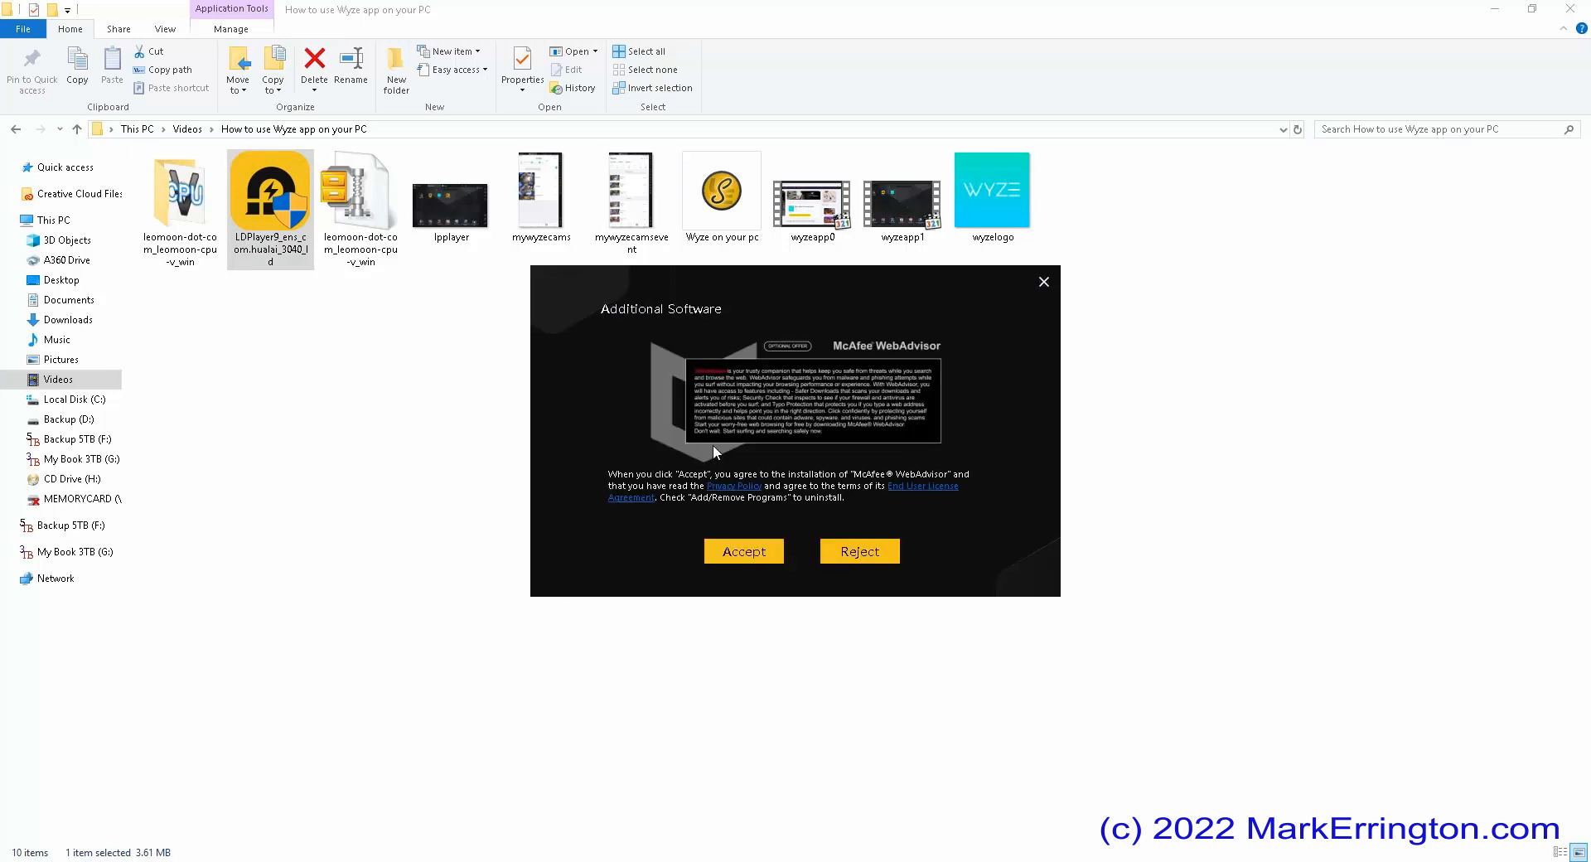
{"action": "mouse_move", "coordinate": [844, 358]}
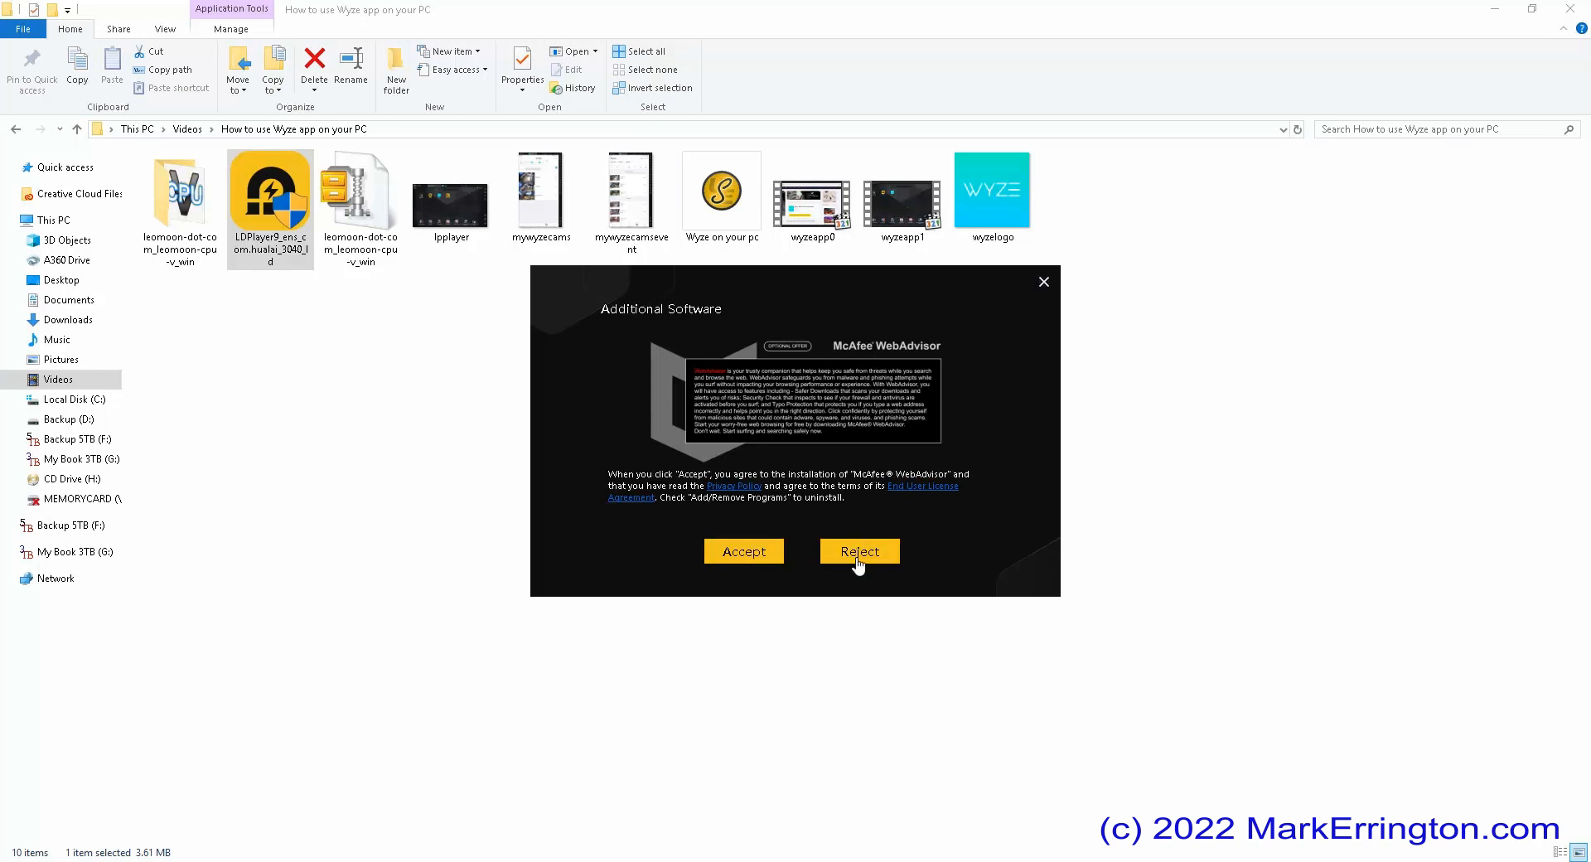
{"action": "left_click", "coordinate": [859, 551]}
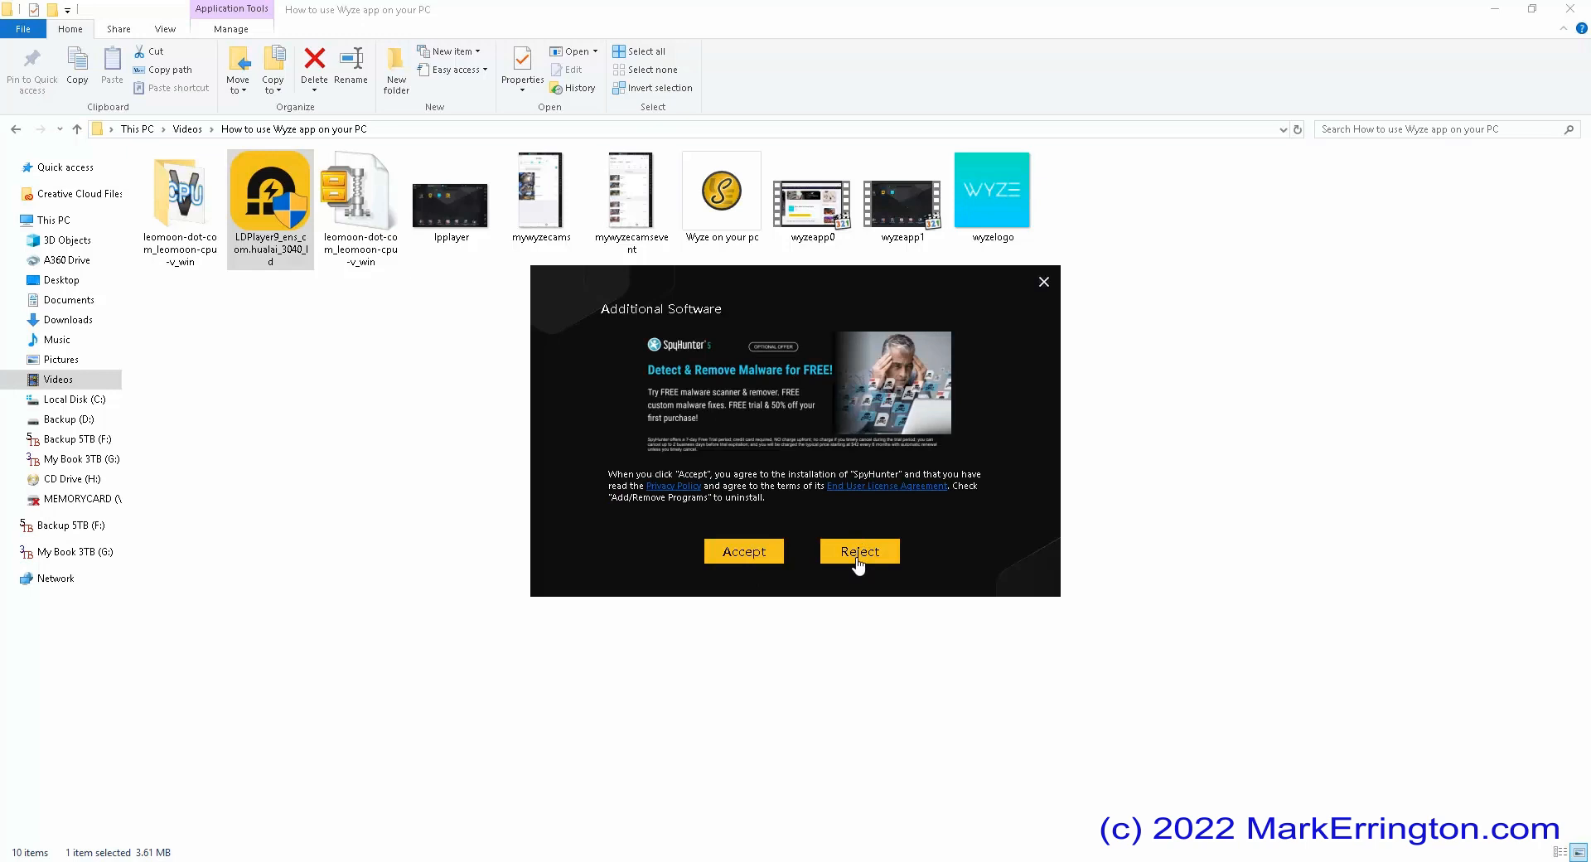
{"action": "left_click", "coordinate": [858, 551]}
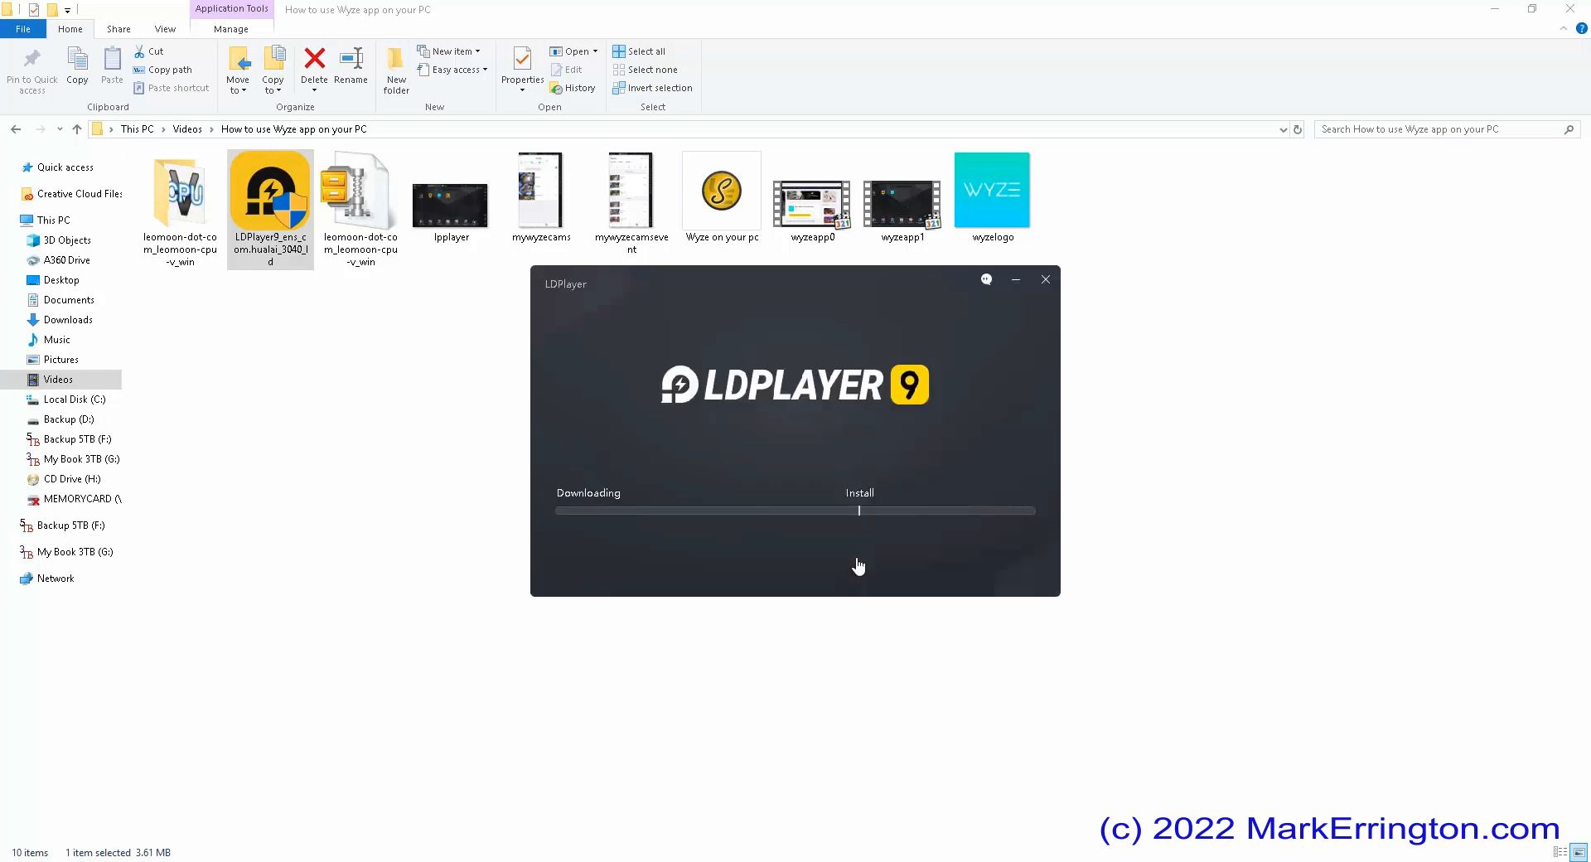
{"action": "mouse_move", "coordinate": [809, 627]}
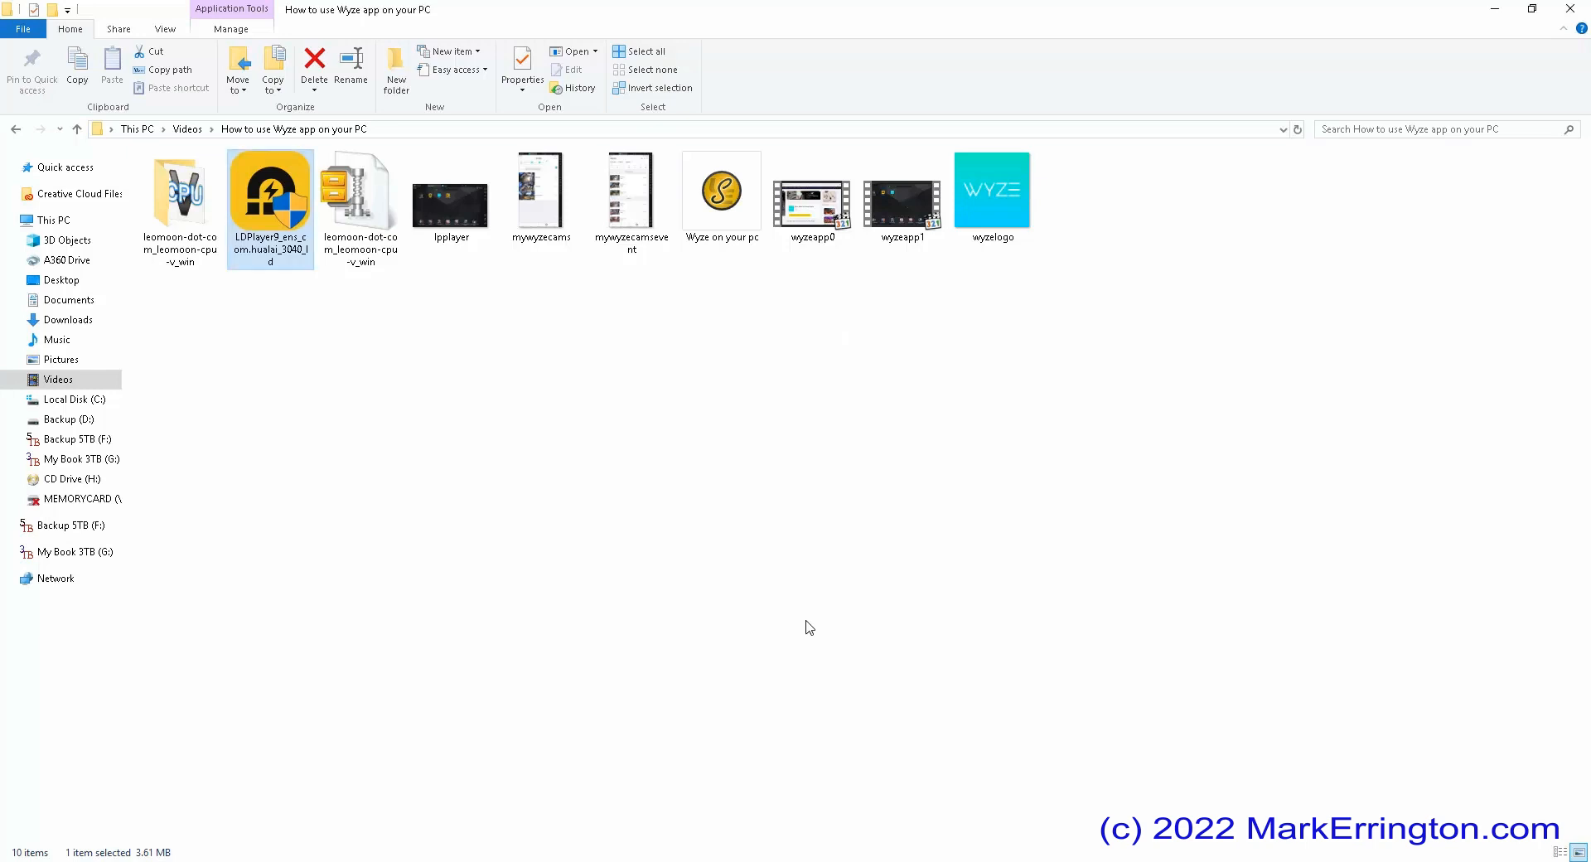
- Launch the newly installed LDPlayer emulator from its shortcut
{"action": "double_click", "coordinate": [271, 199]}
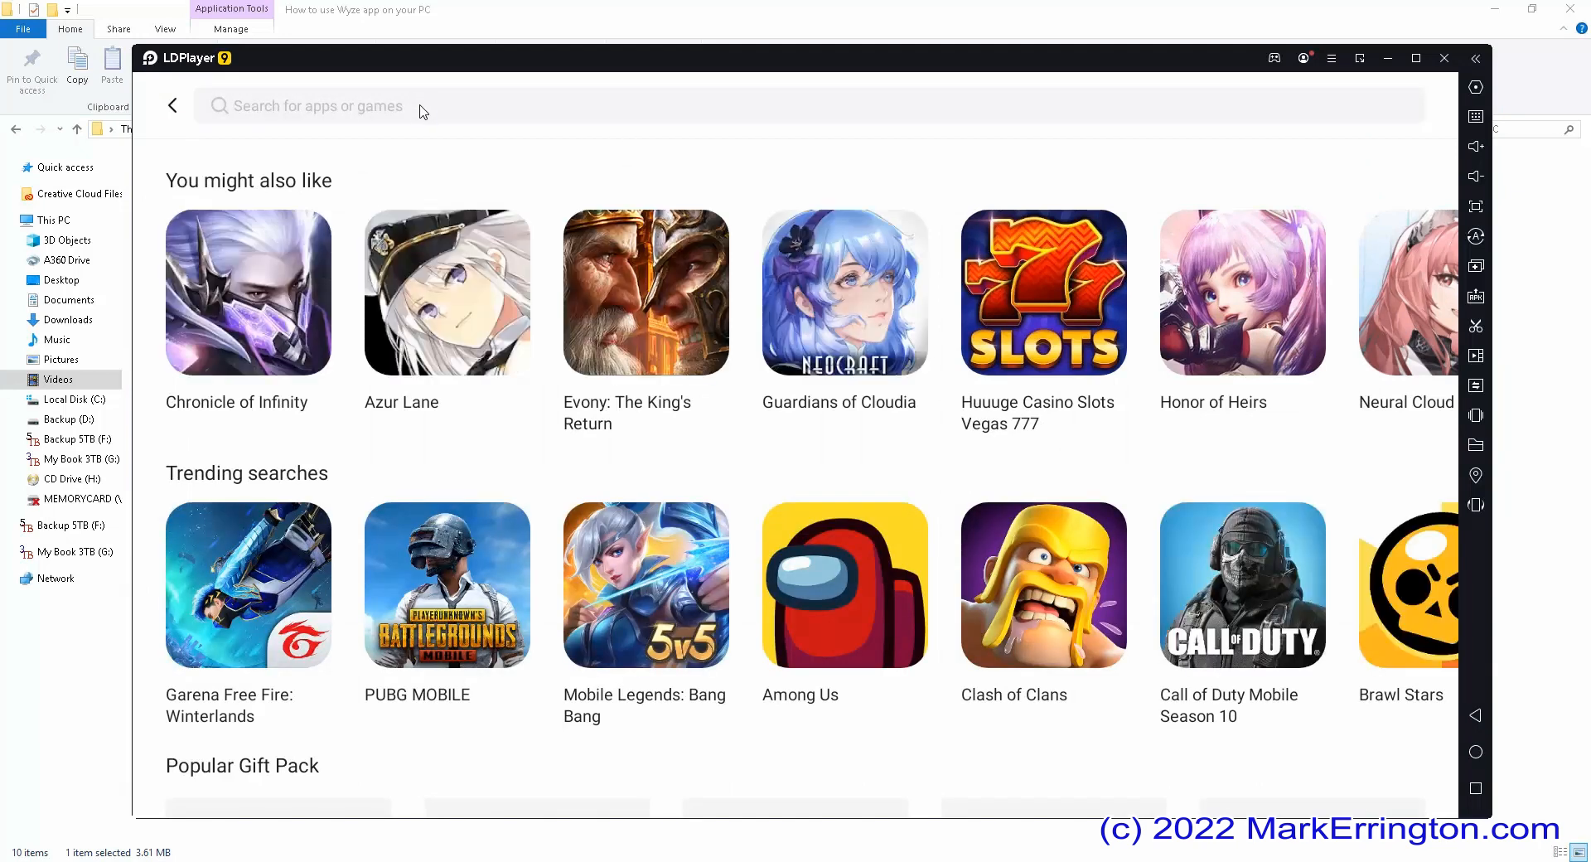
{"action": "mouse_move", "coordinate": [1335, 133]}
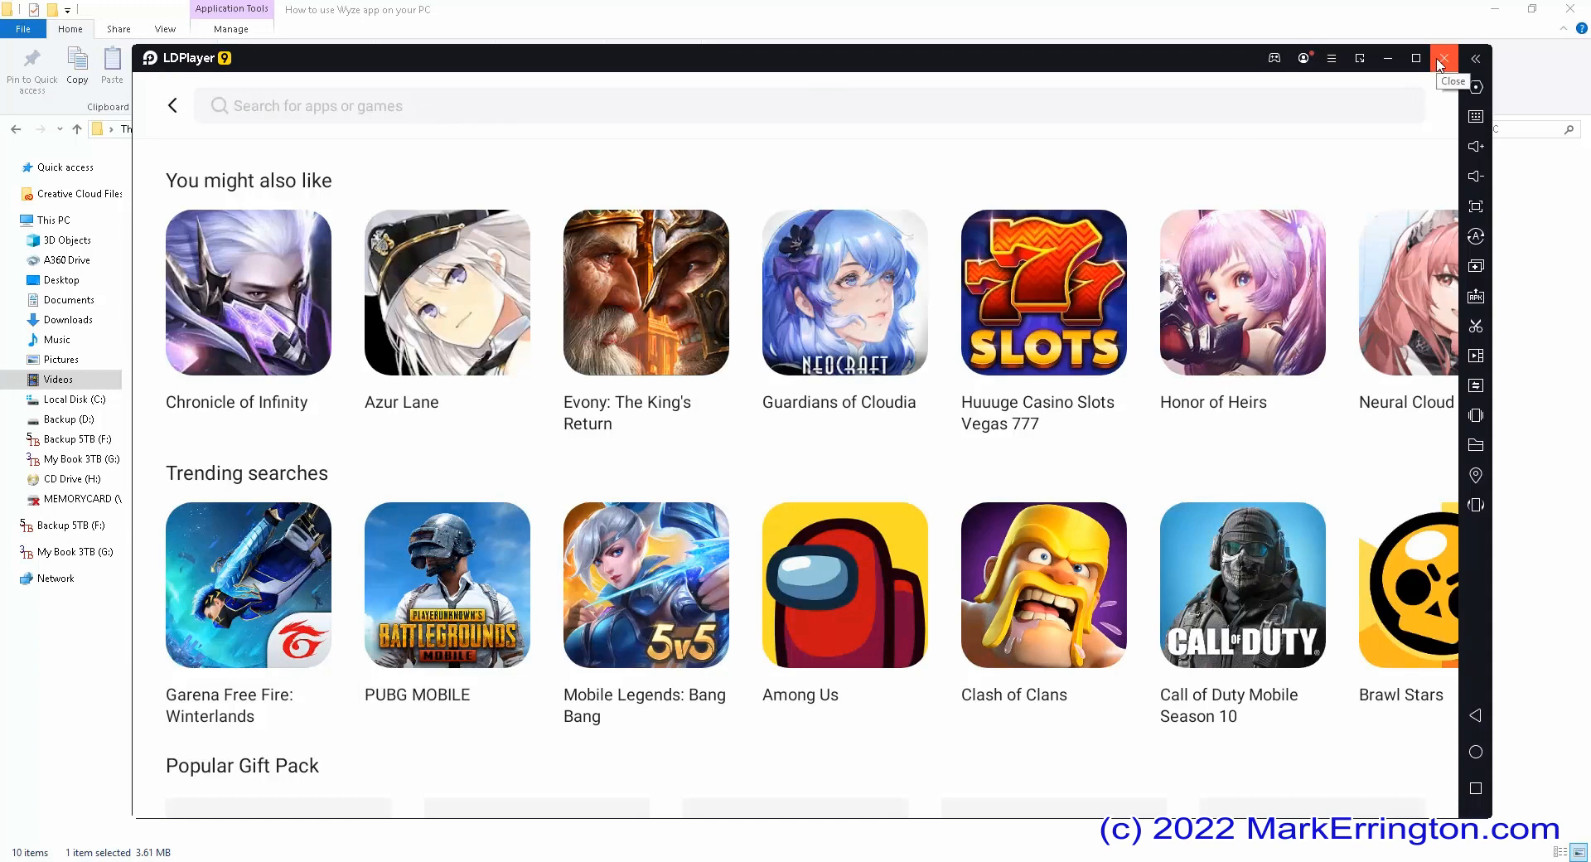
{"action": "mouse_move", "coordinate": [259, 85]}
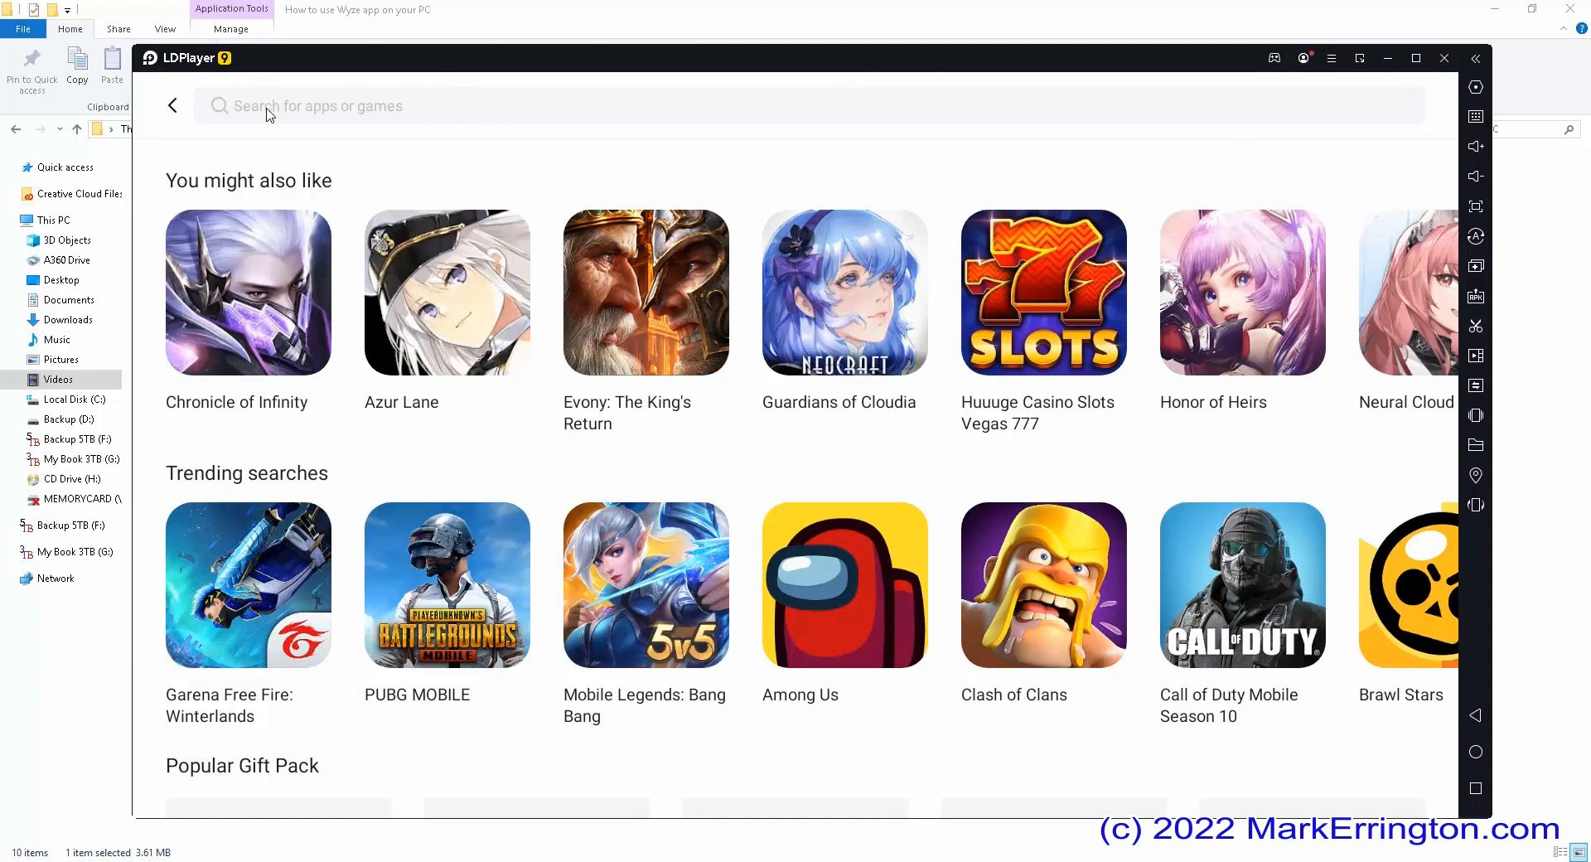
- Enter 'wyze' in the LDPlayer app store search, fixing a mistyped letter
{"action": "type", "text": "wz"}
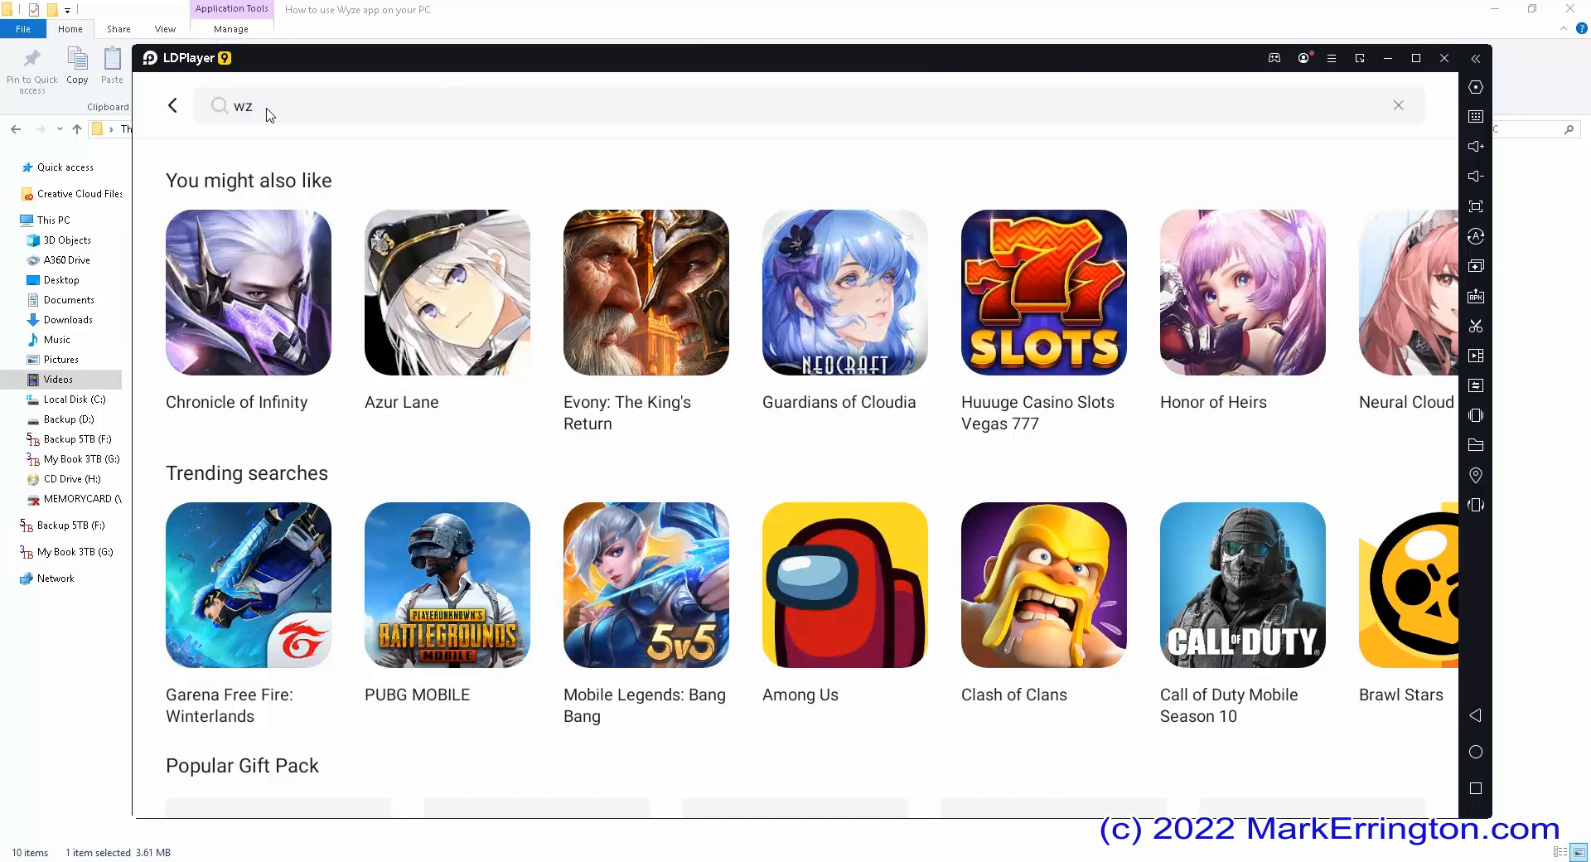
{"action": "key", "text": "Backspace"}
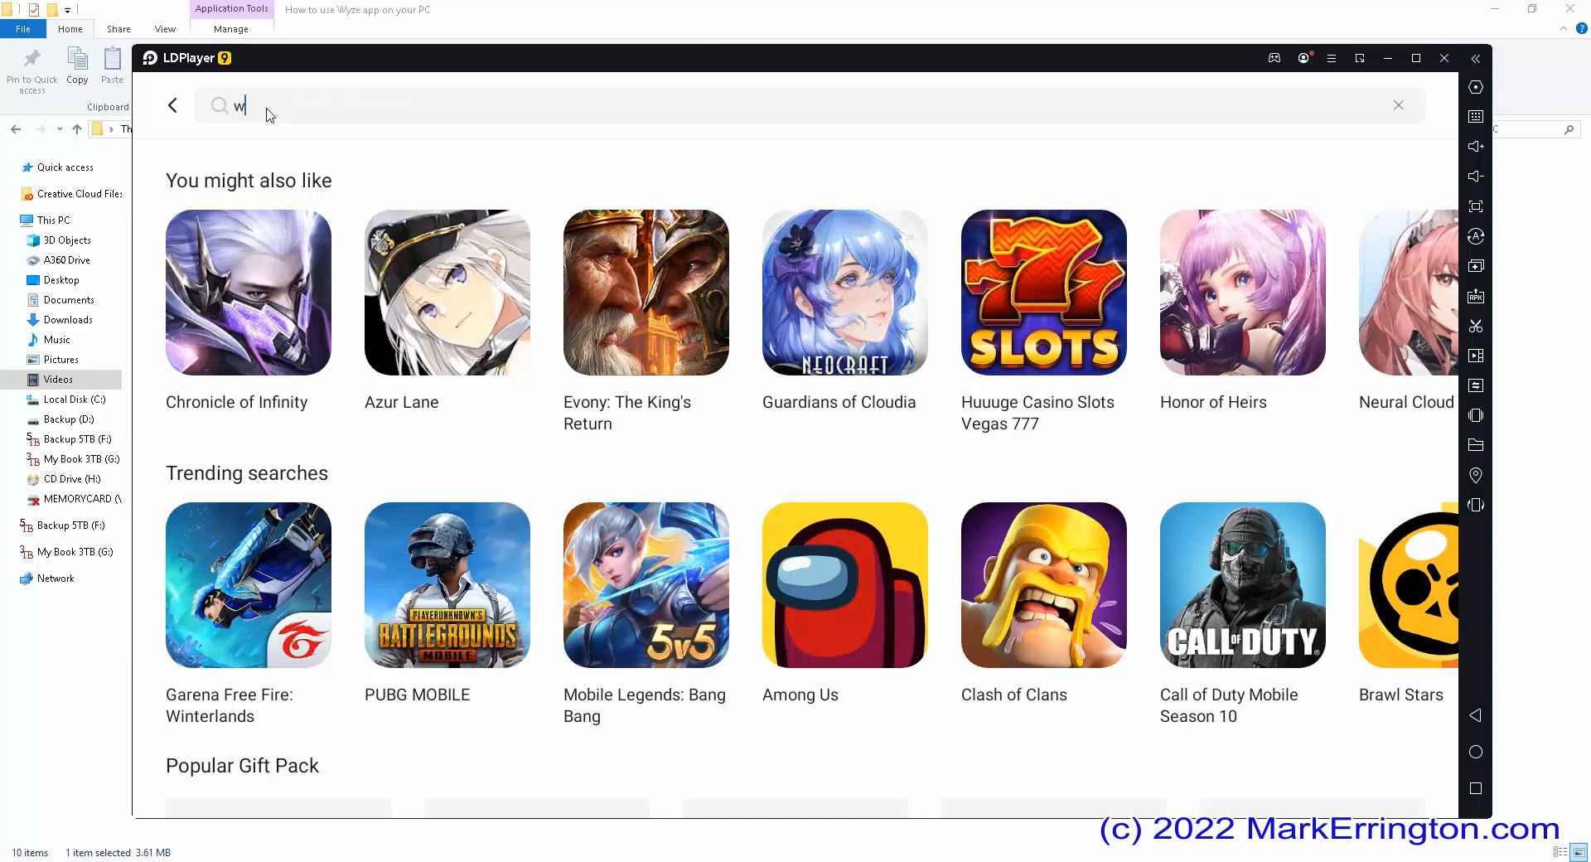
{"action": "type", "text": "yze"}
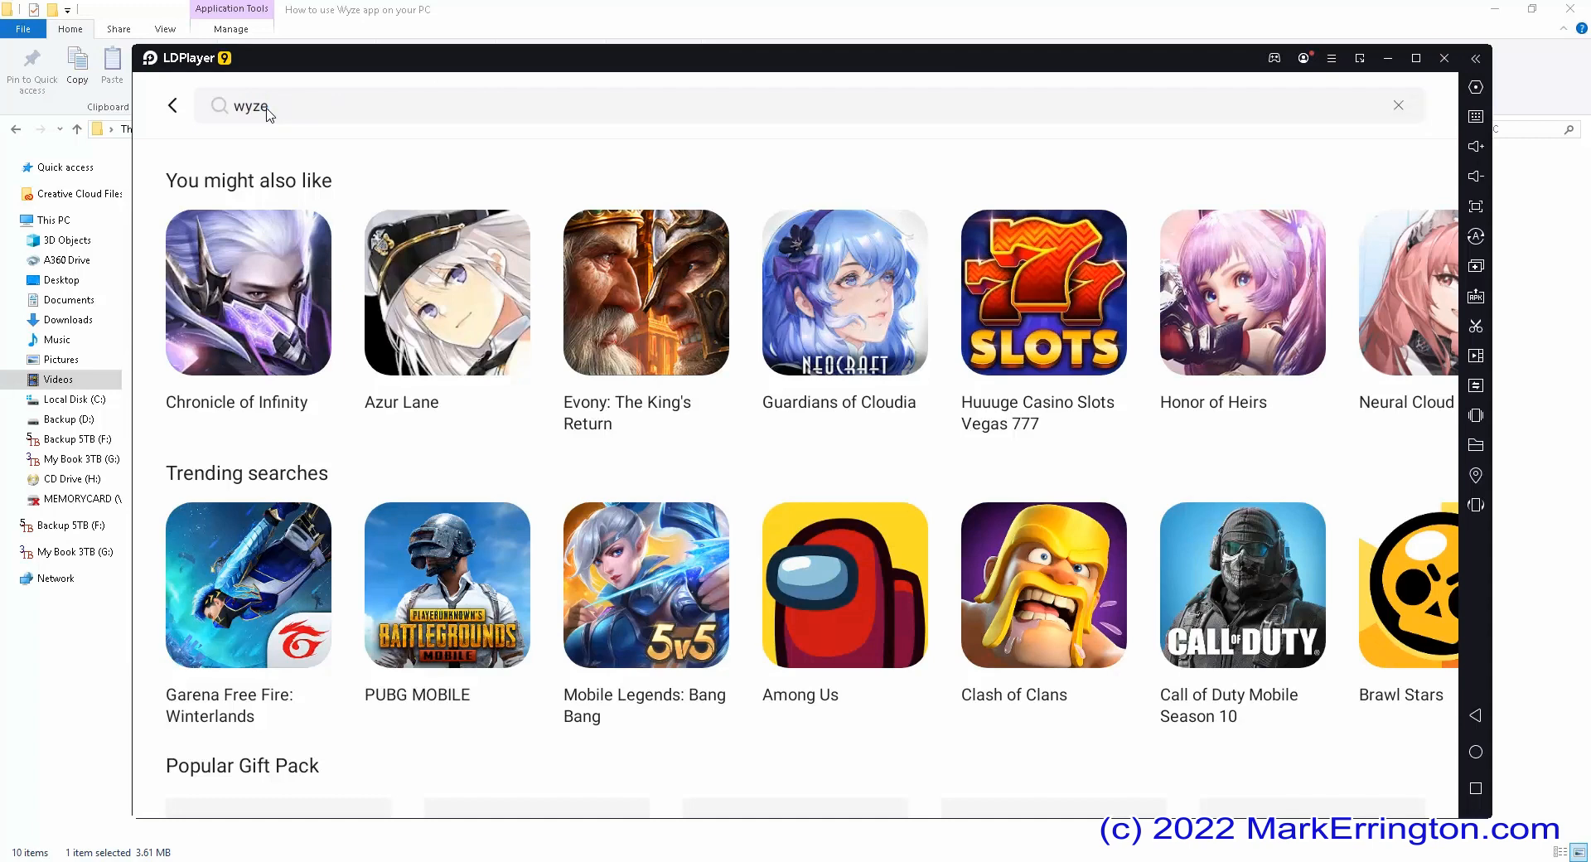
{"action": "mouse_move", "coordinate": [306, 118]}
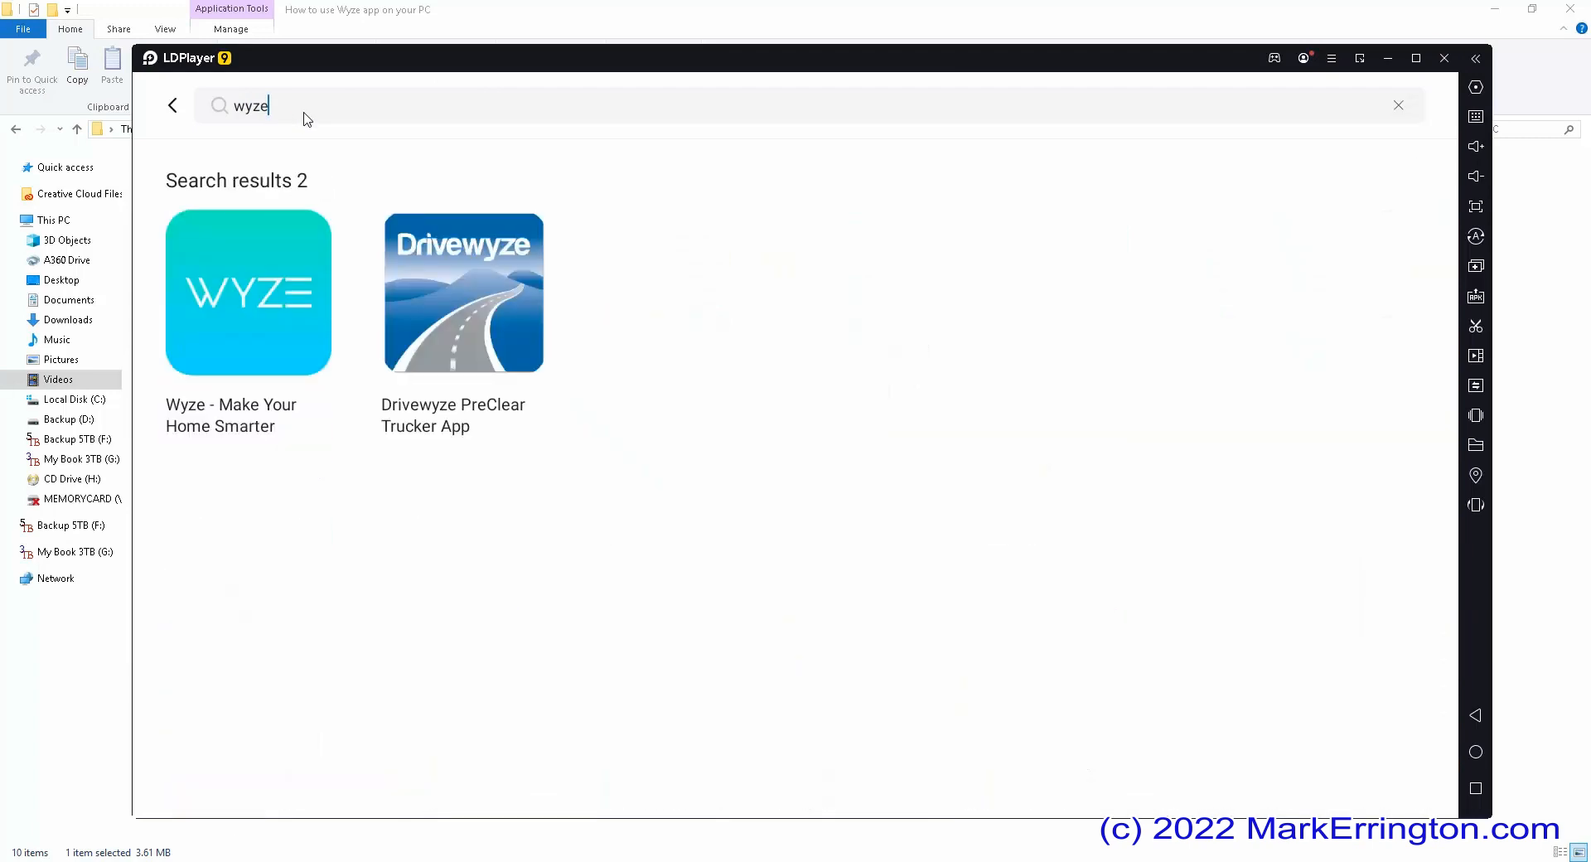
{"action": "mouse_move", "coordinate": [256, 321]}
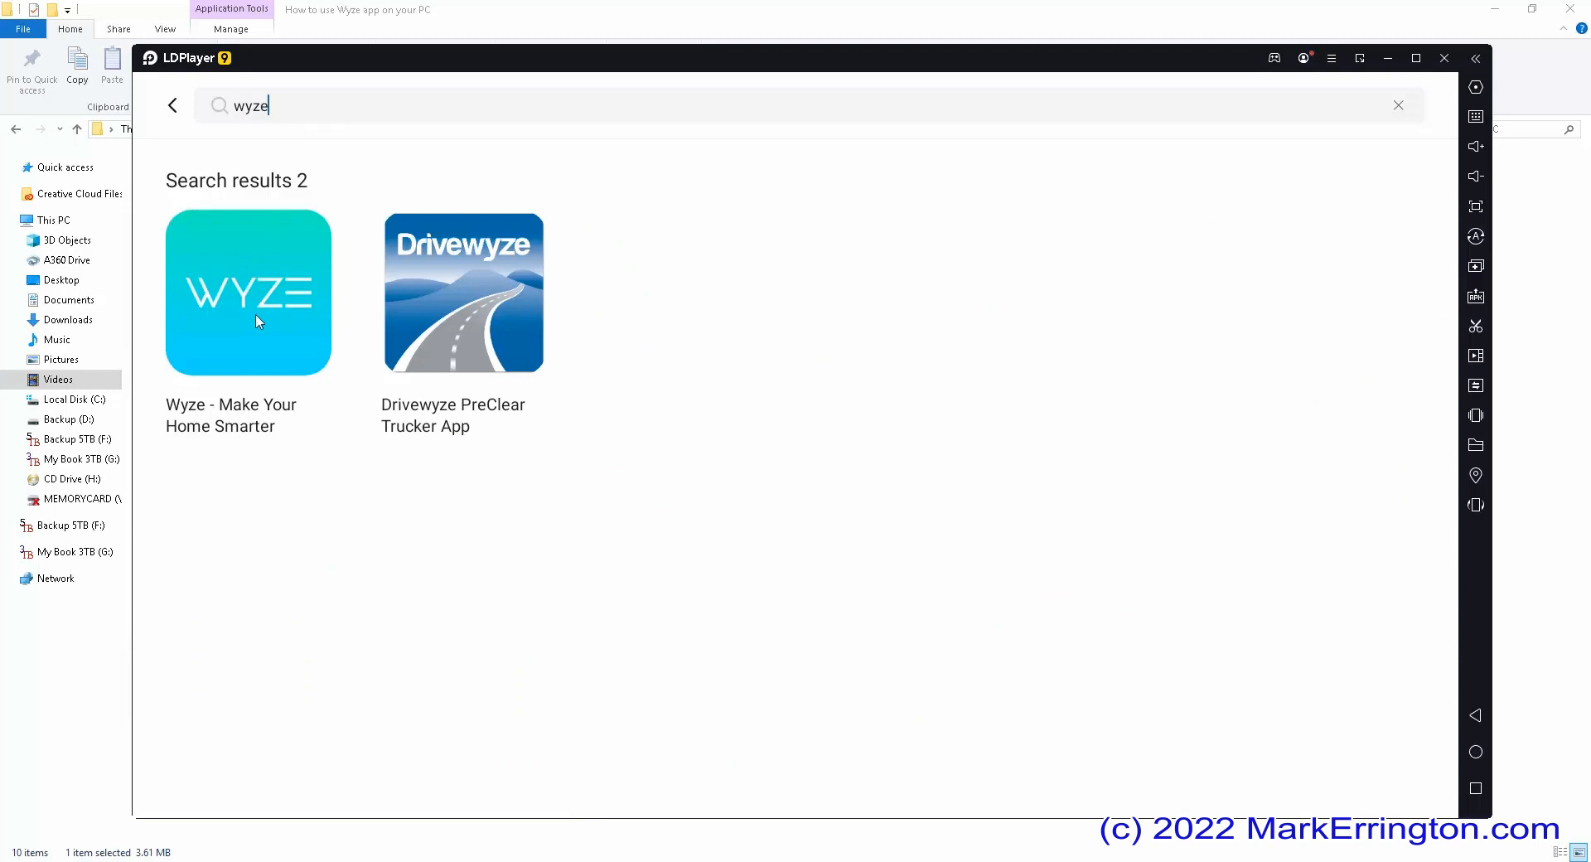
- Open the Wyze - Make Your Home Smarter details page and start its install
{"action": "left_click", "coordinate": [248, 292]}
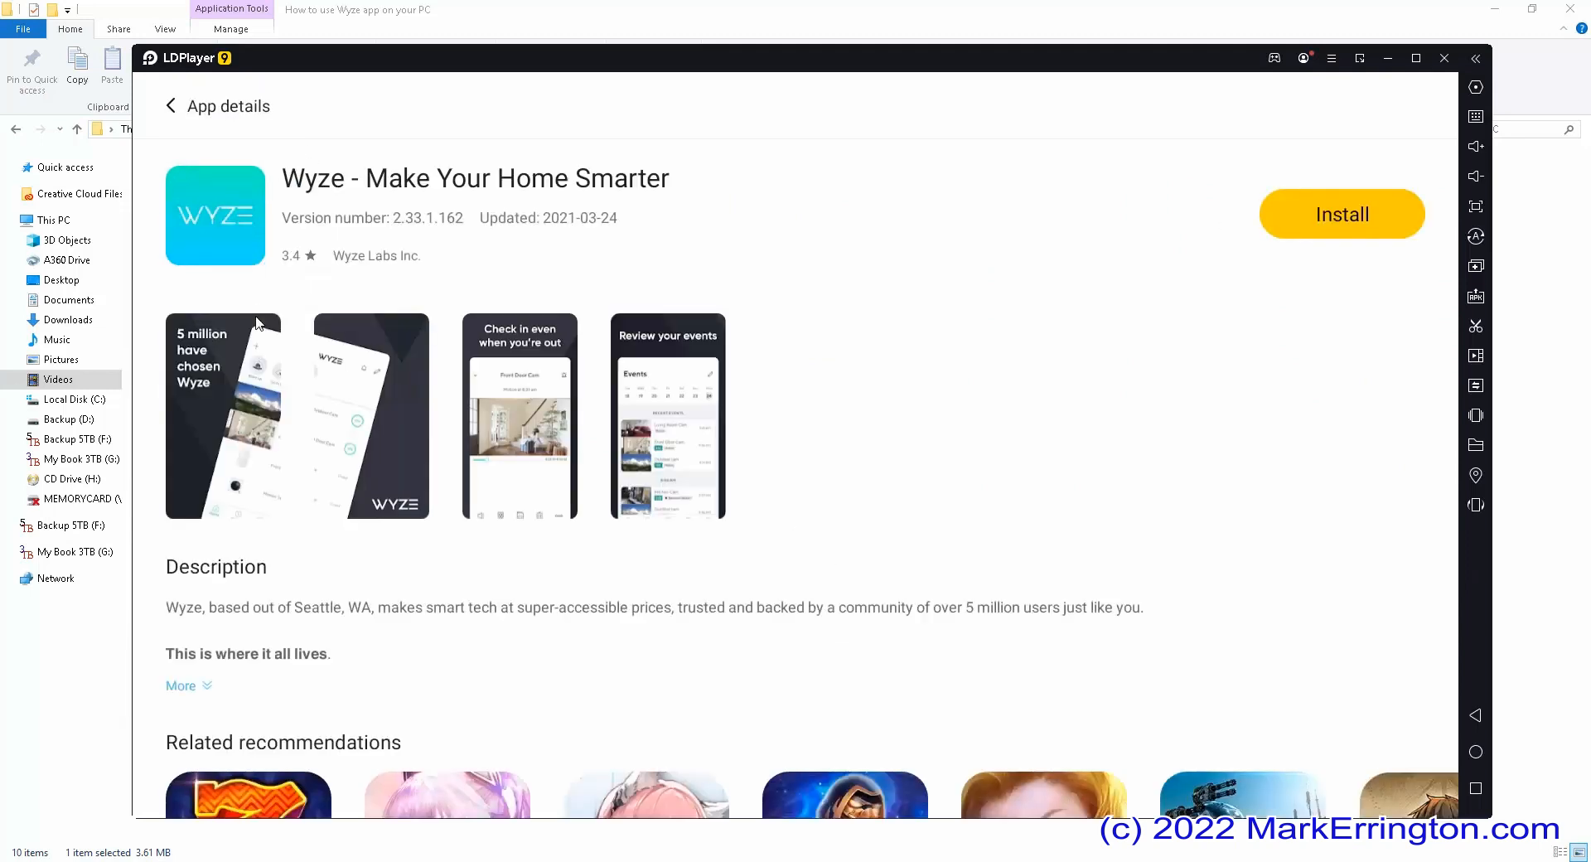
{"action": "mouse_move", "coordinate": [844, 362]}
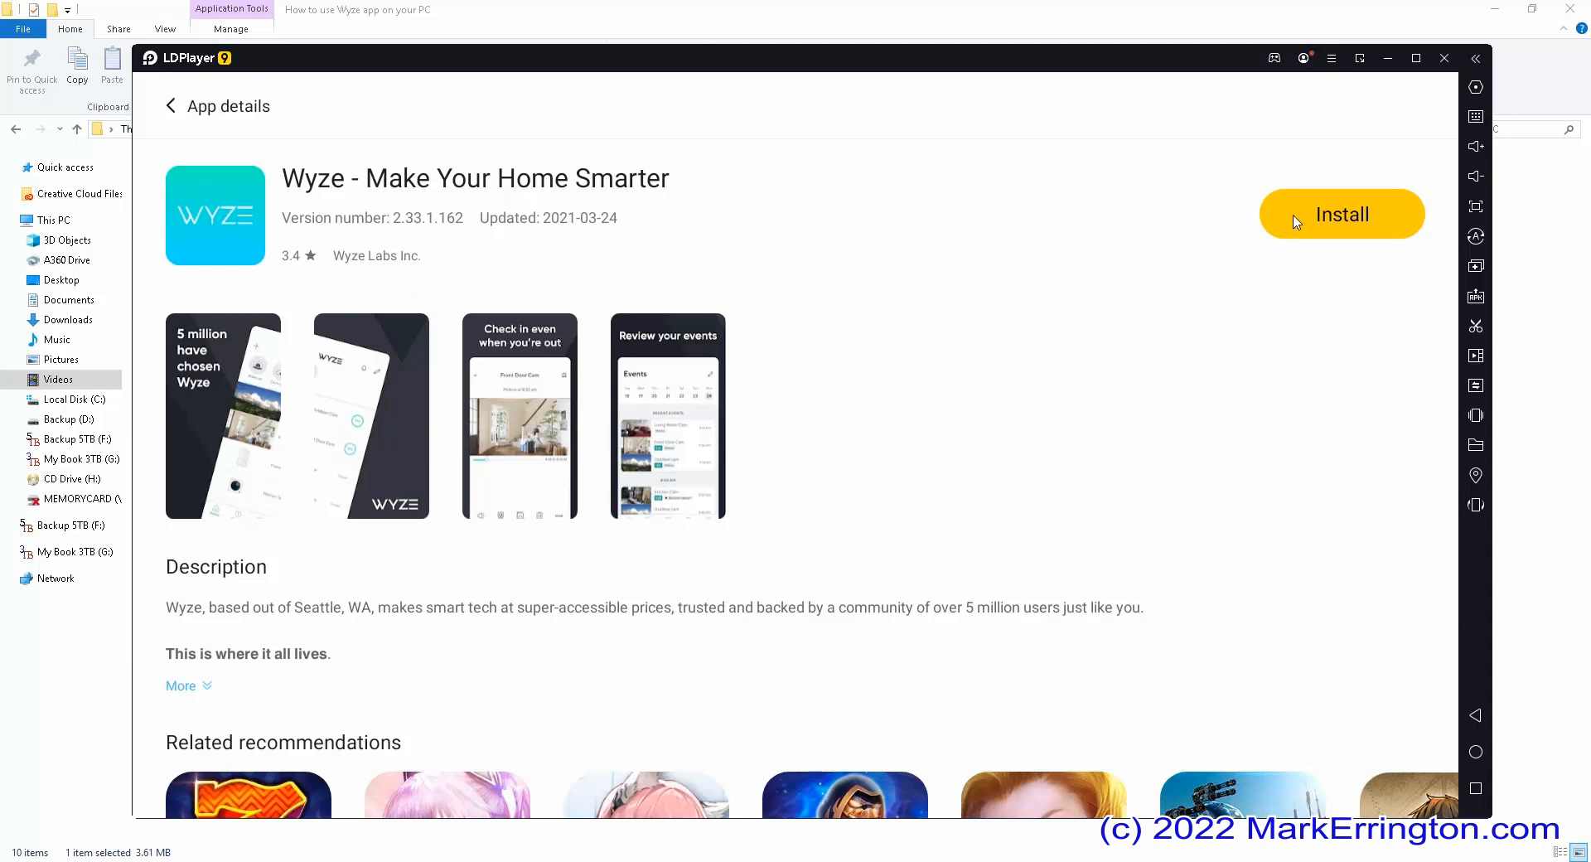
{"action": "left_click", "coordinate": [1341, 213]}
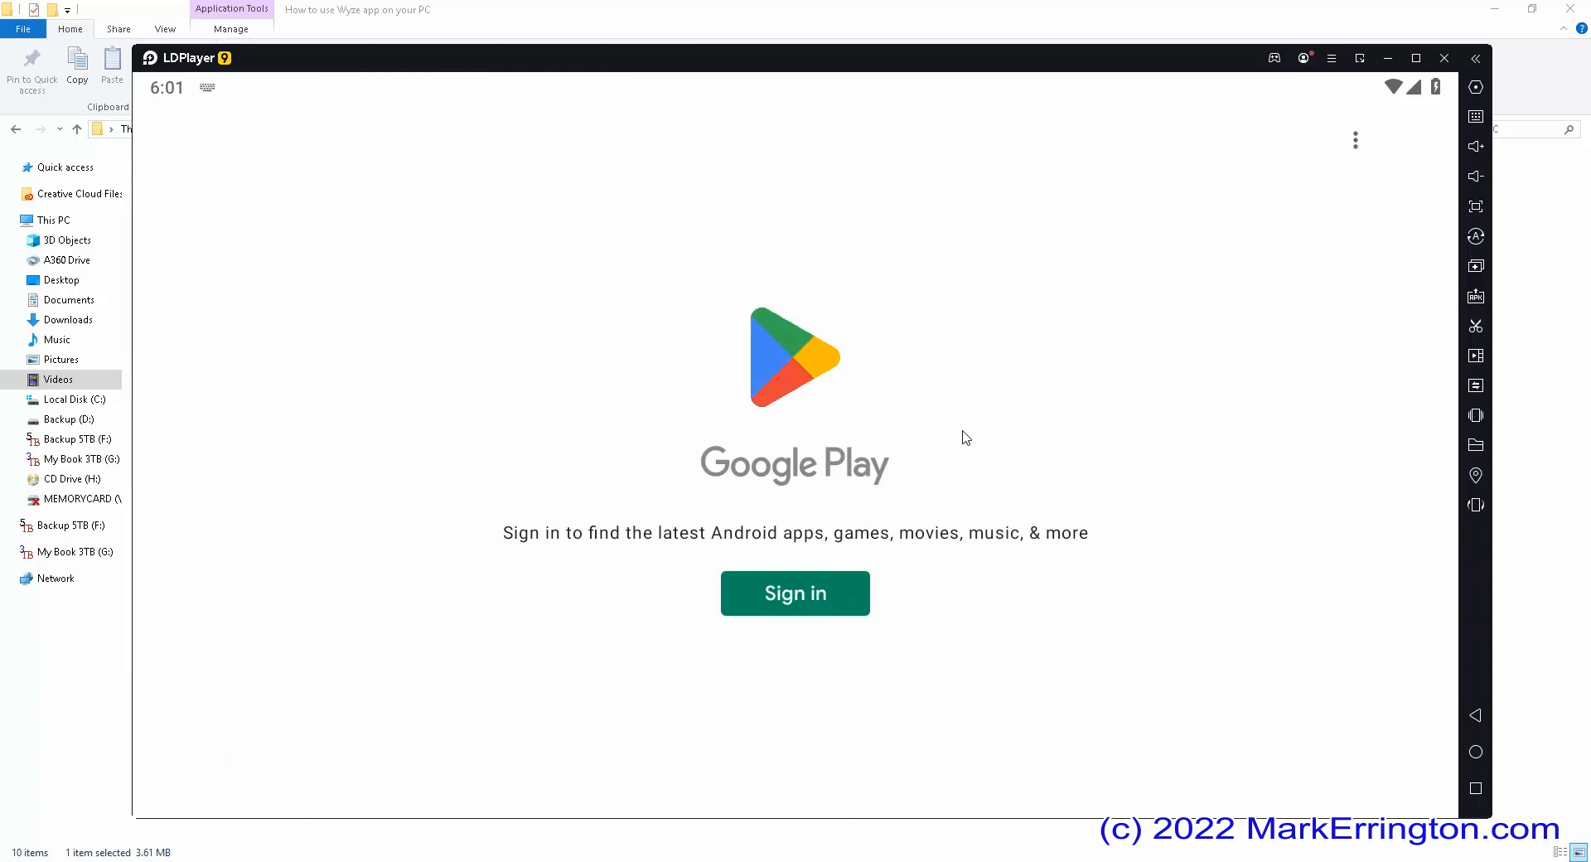
{"action": "mouse_move", "coordinate": [858, 683]}
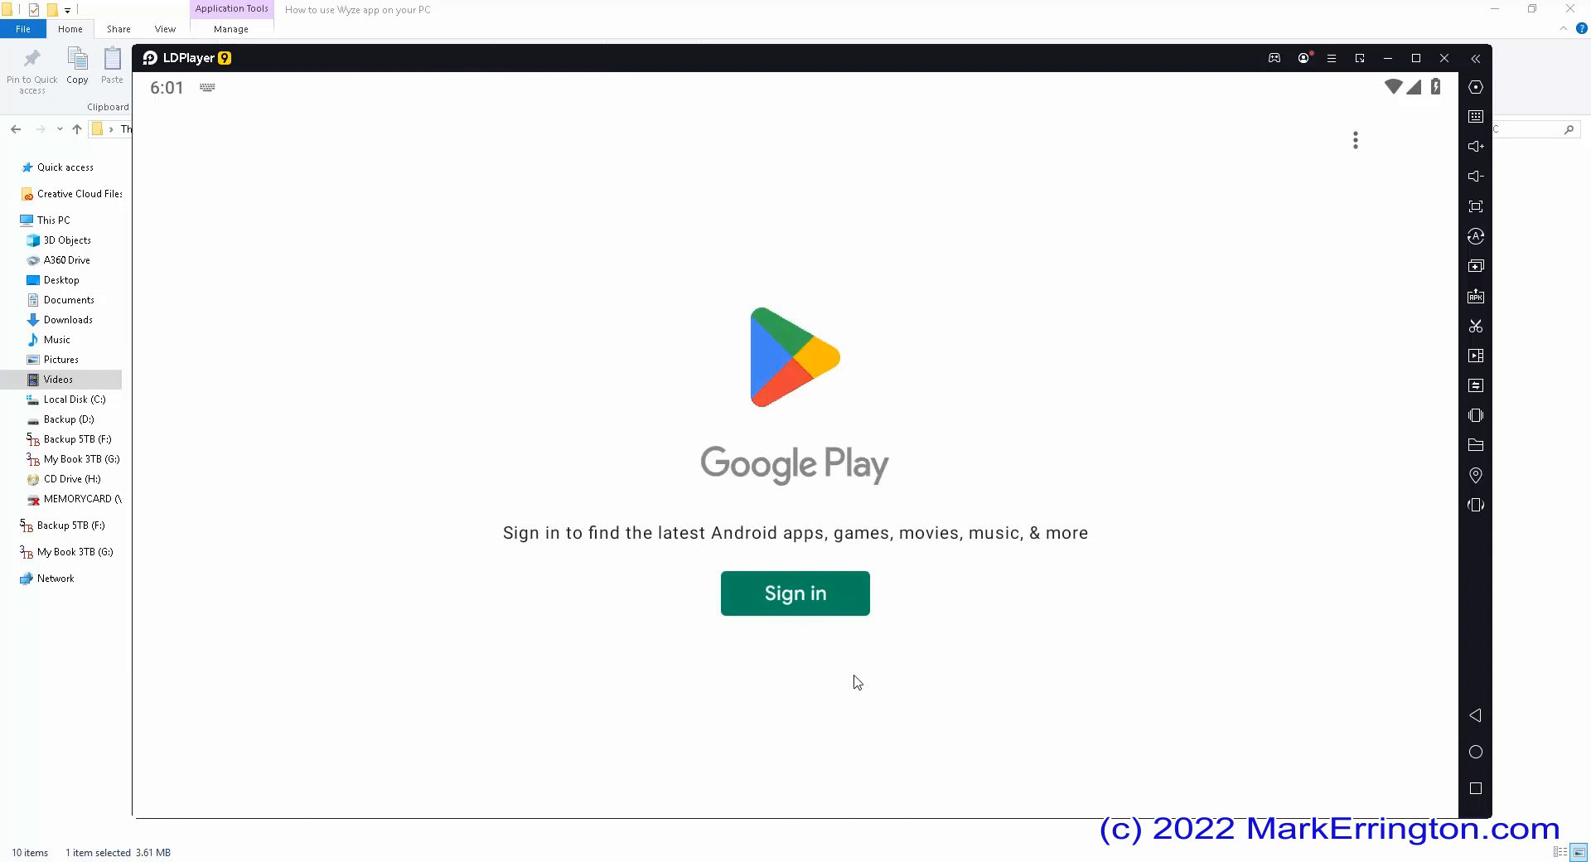
{"action": "mouse_move", "coordinate": [612, 814]}
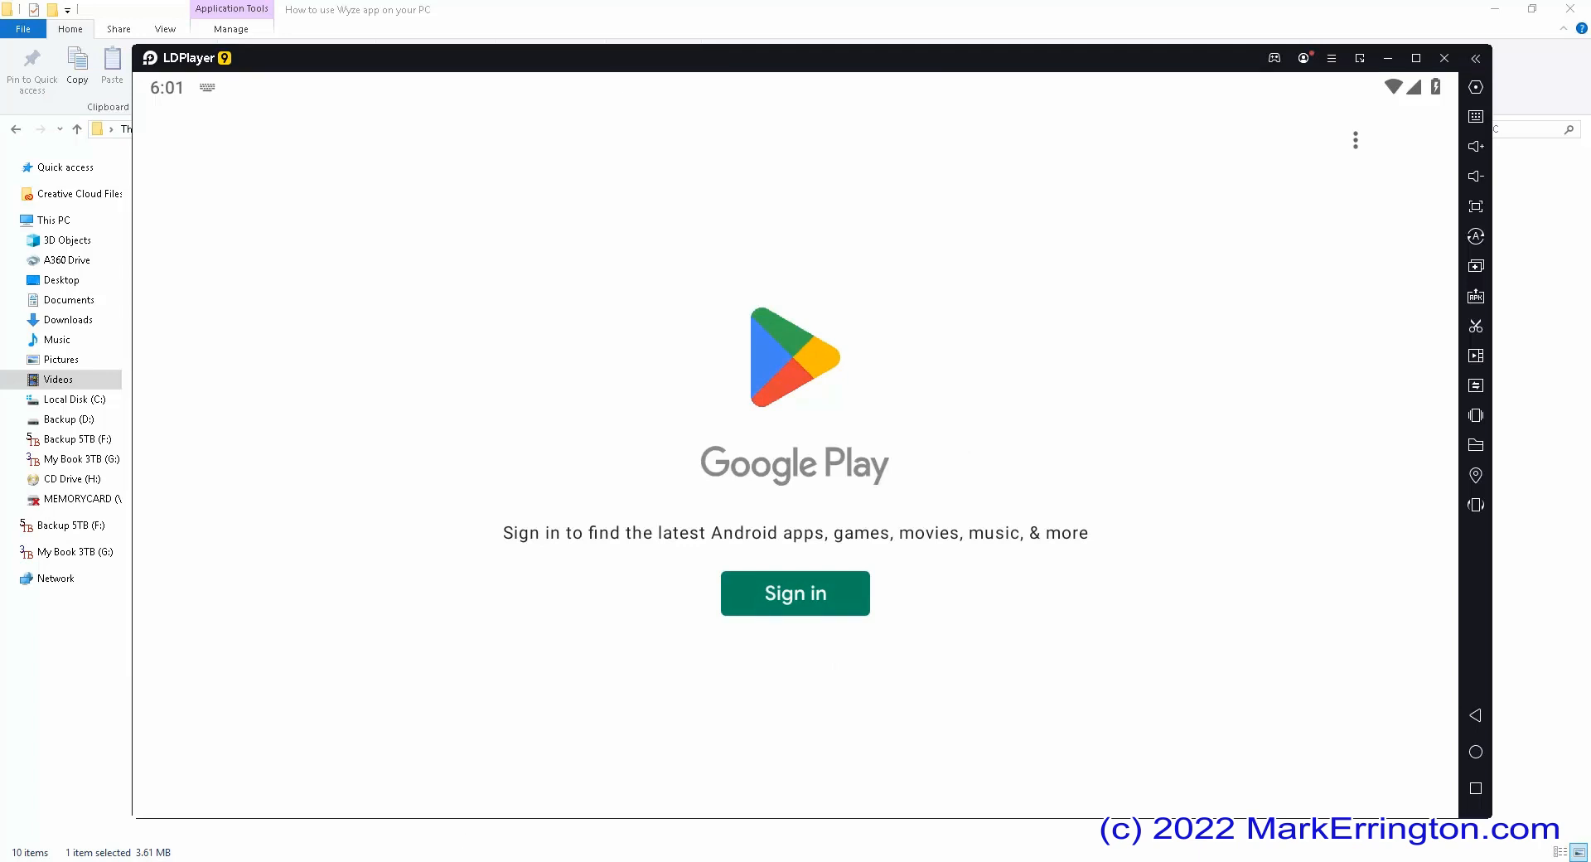
- Sign in to Google Play and agree to Google's terms of service
{"action": "left_click", "coordinate": [795, 593]}
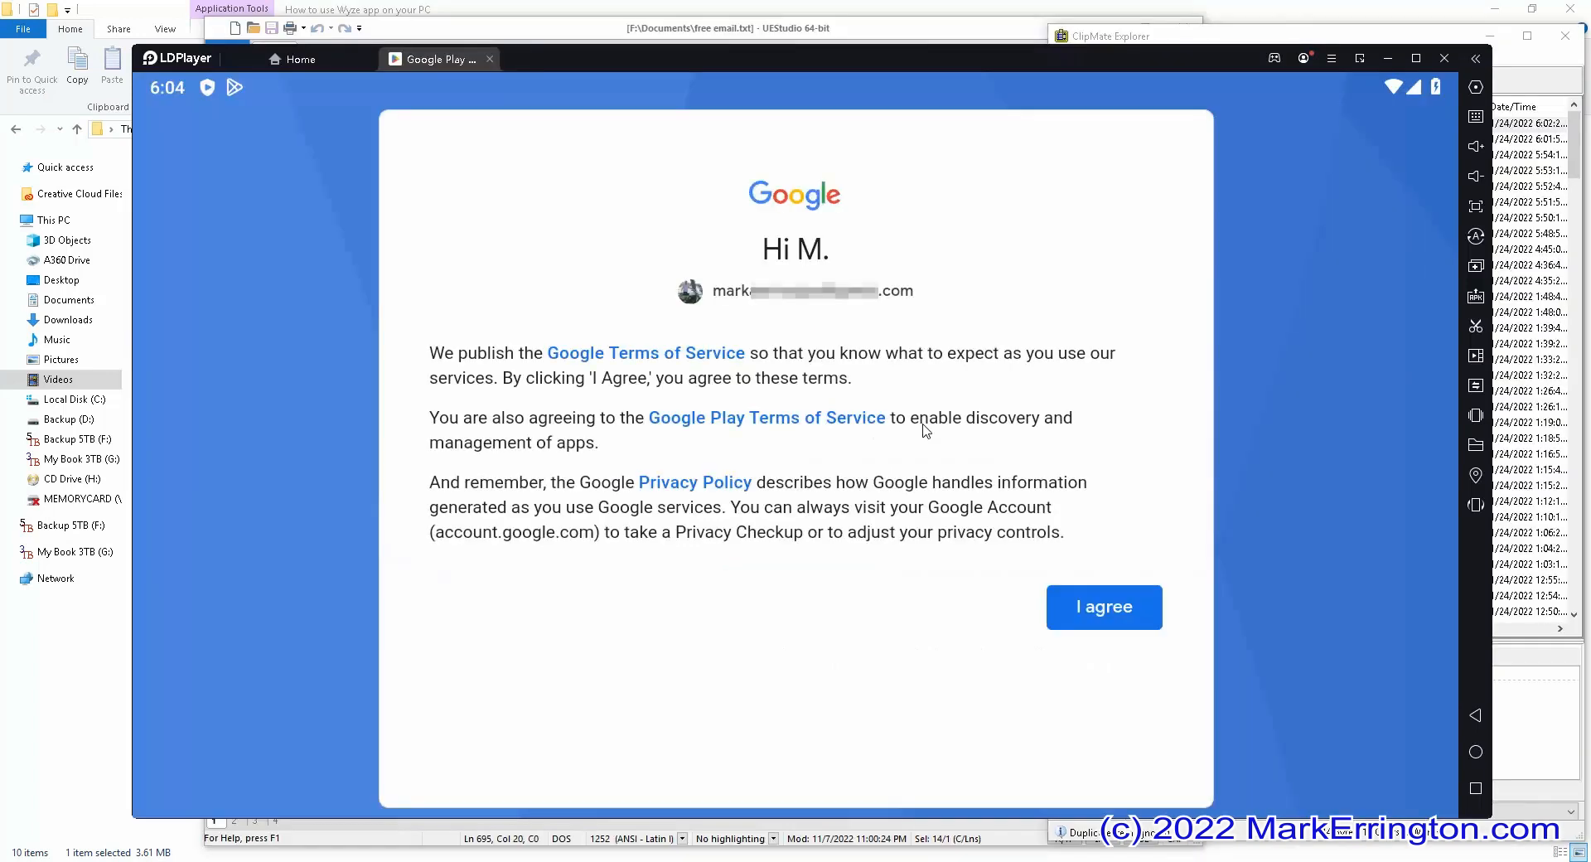
{"action": "mouse_move", "coordinate": [1099, 465]}
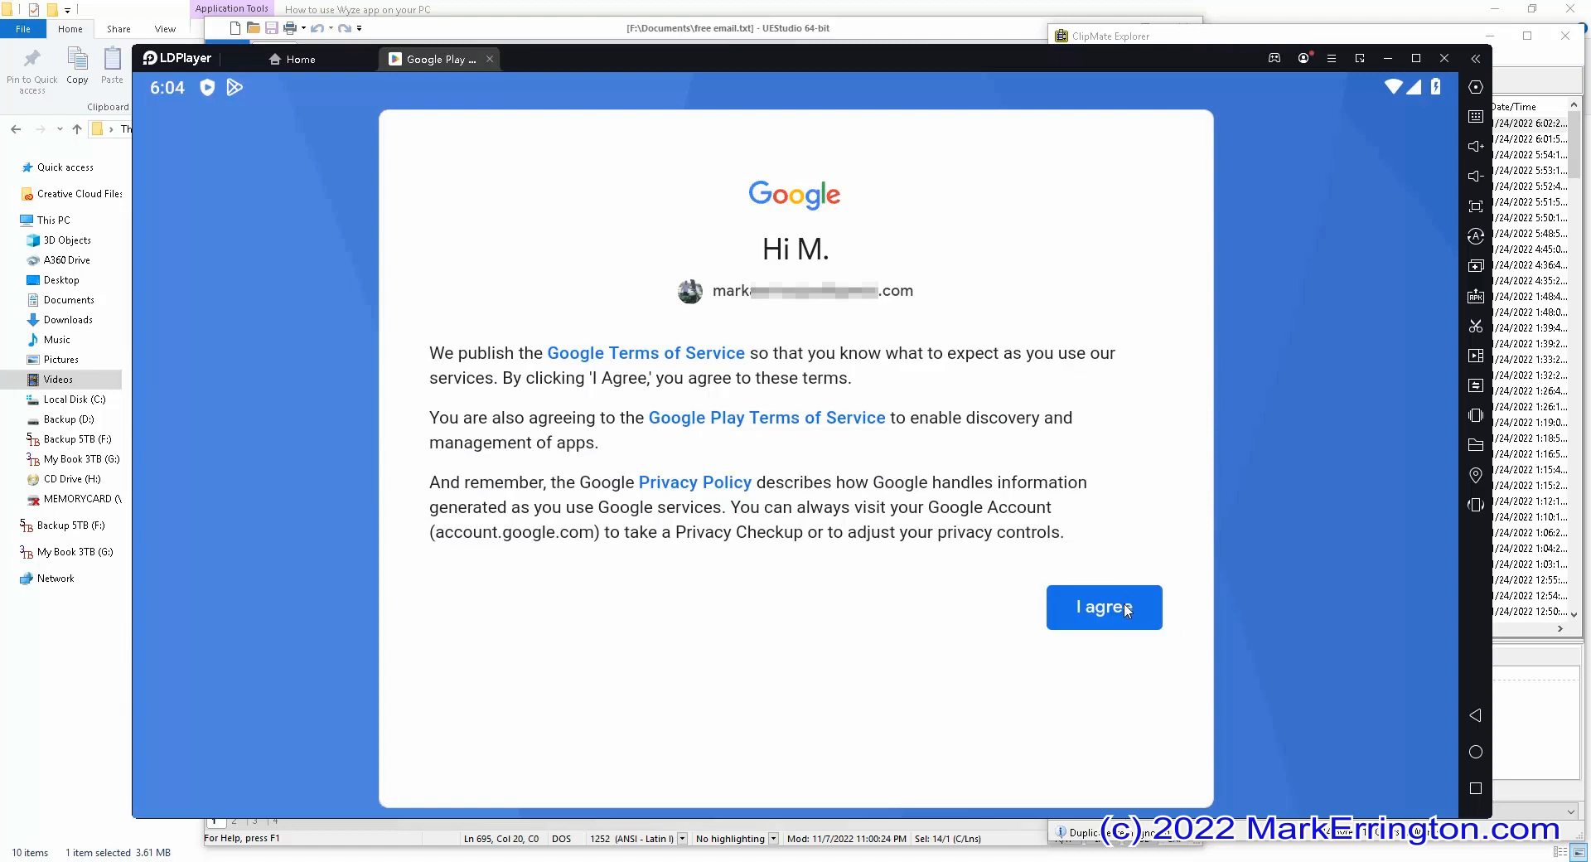
{"action": "left_click", "coordinate": [1103, 608]}
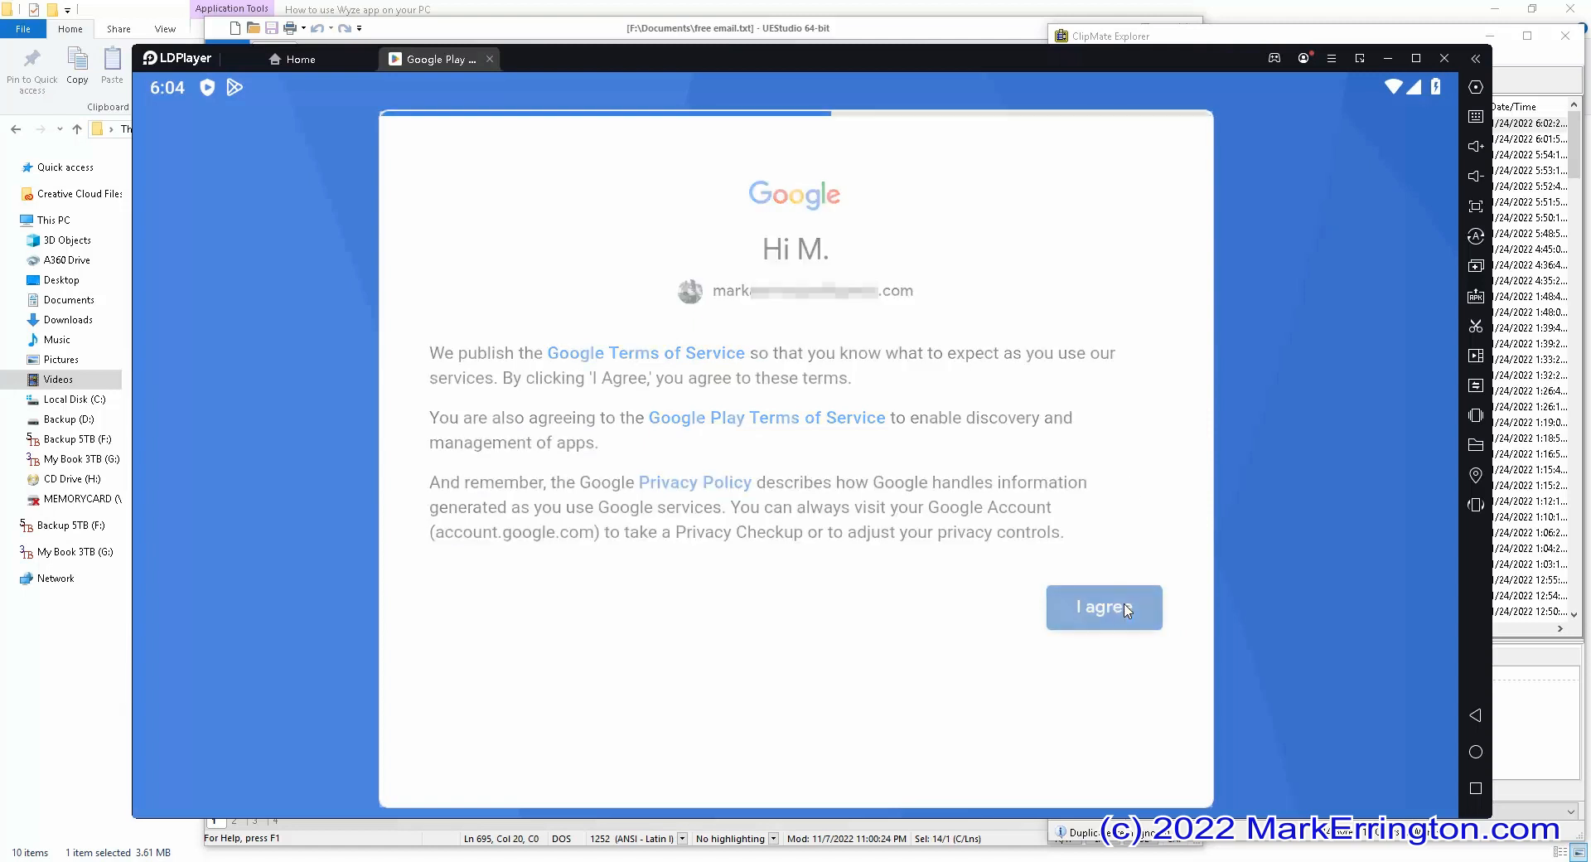
{"action": "mouse_move", "coordinate": [1276, 593]}
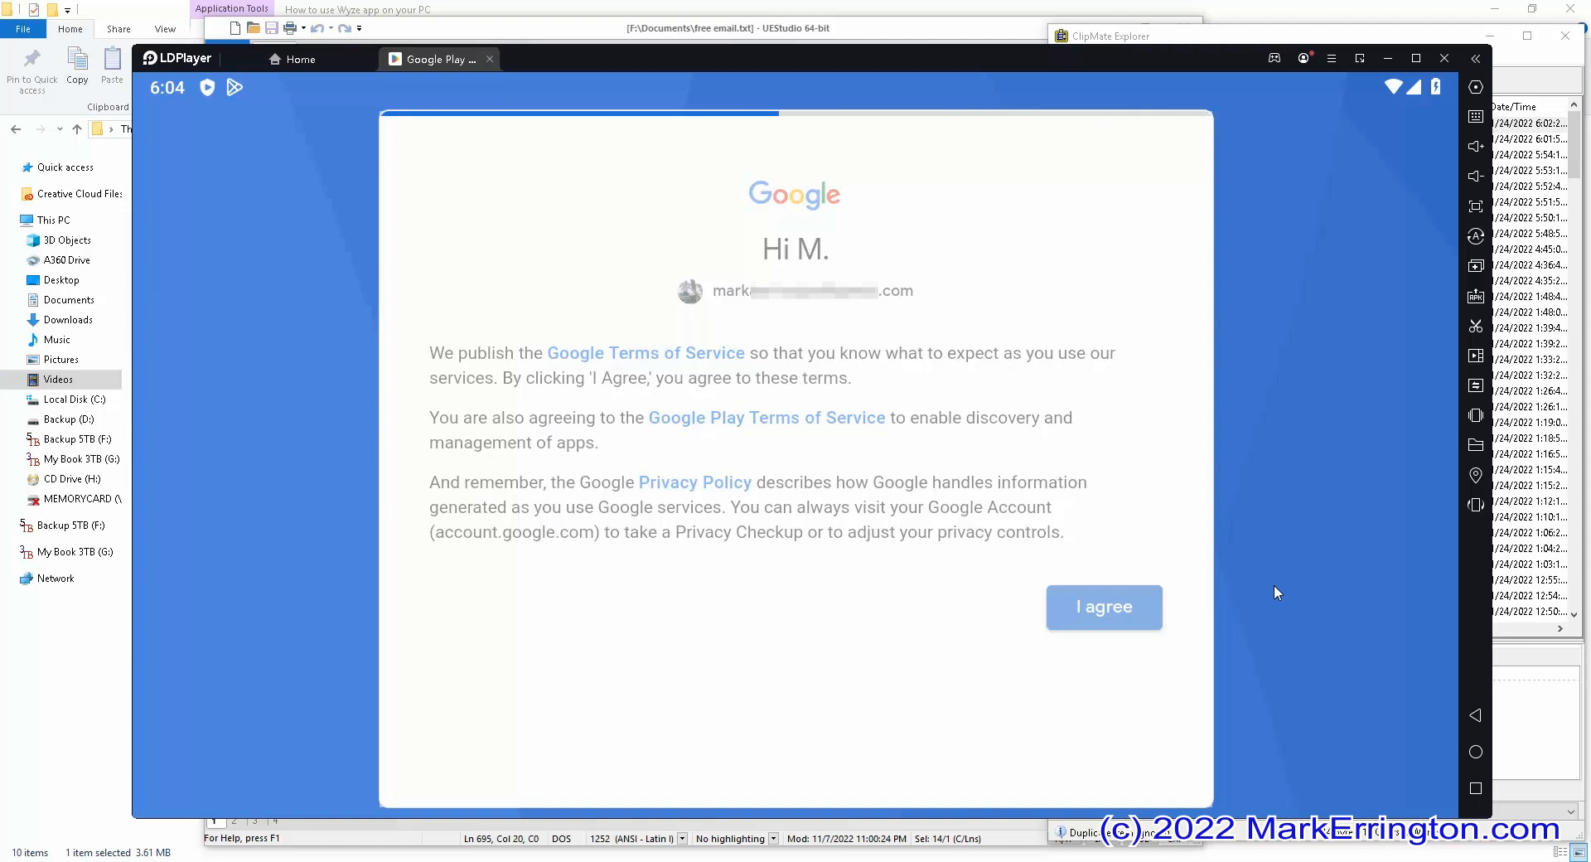
{"action": "left_click", "coordinate": [1104, 606]}
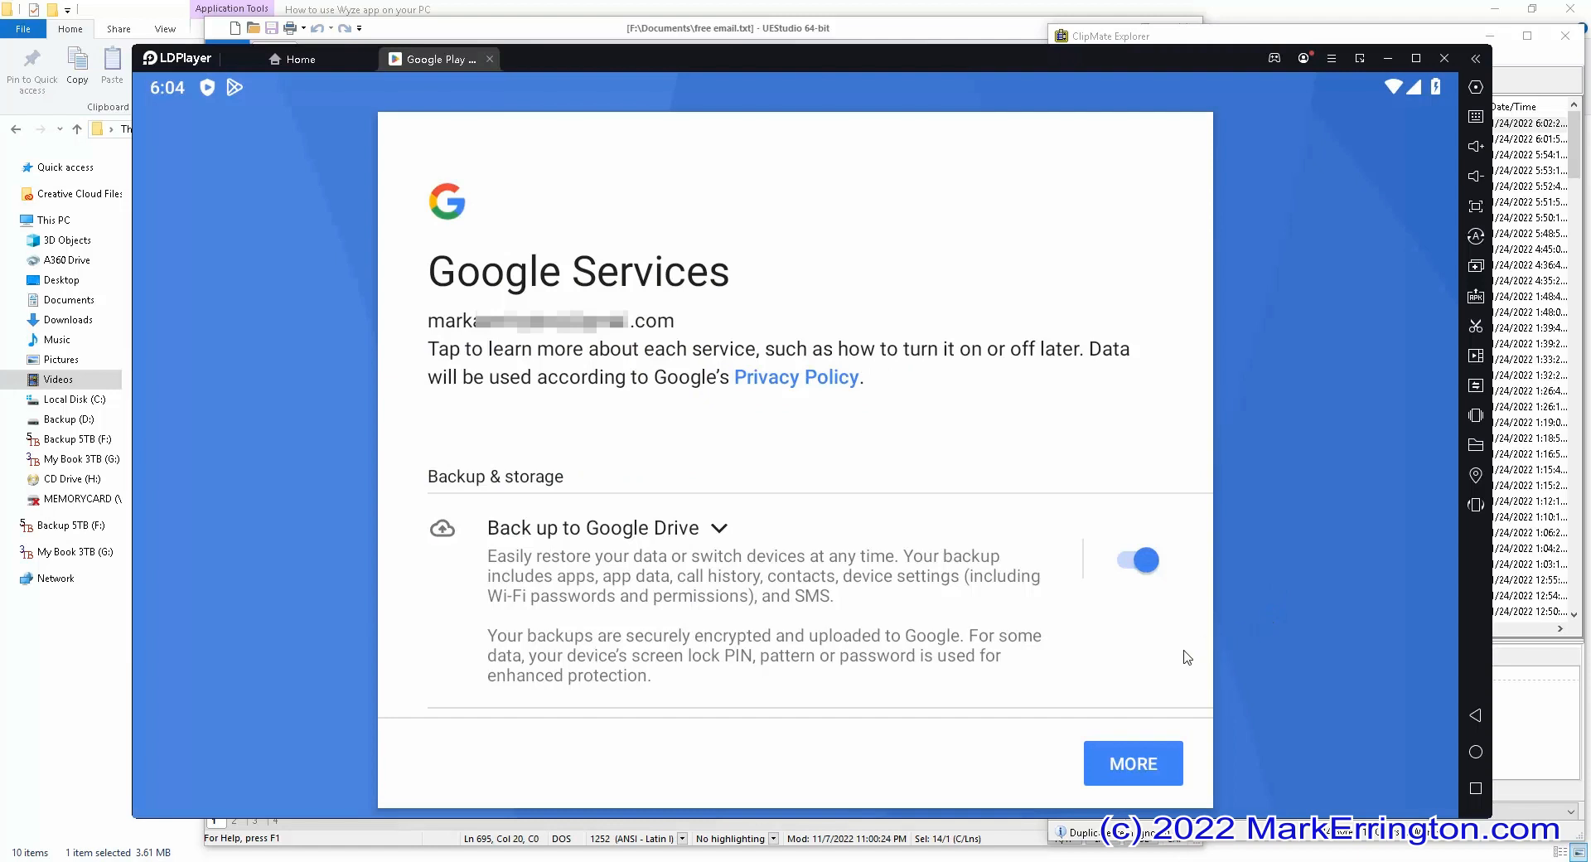
- Turn off Back up to Google Drive and accept the Google services settings
{"action": "left_click", "coordinate": [1136, 559]}
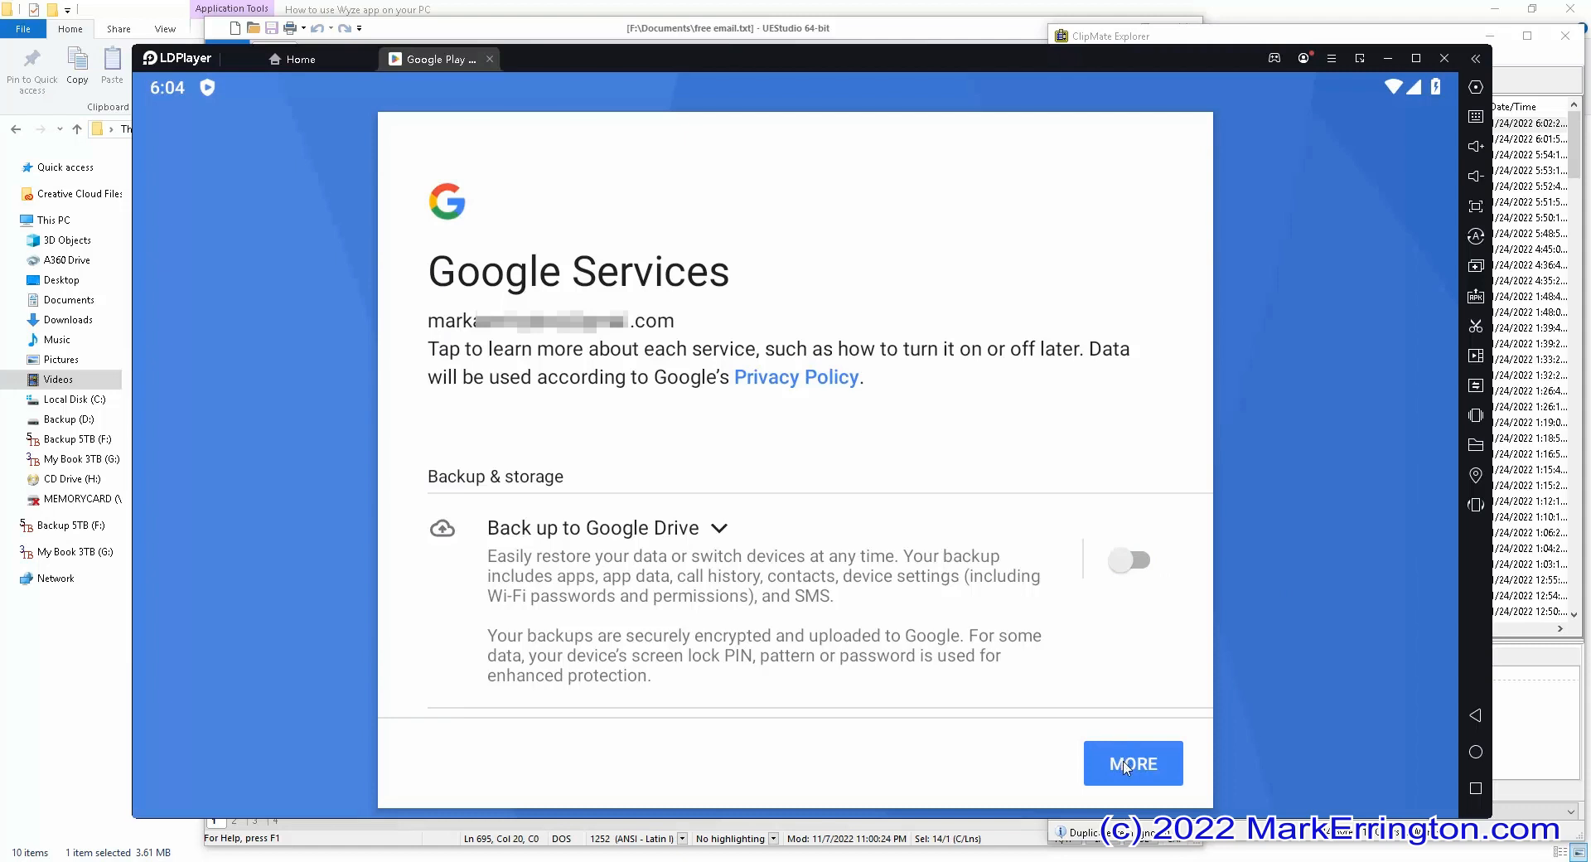
{"action": "left_click", "coordinate": [1133, 763]}
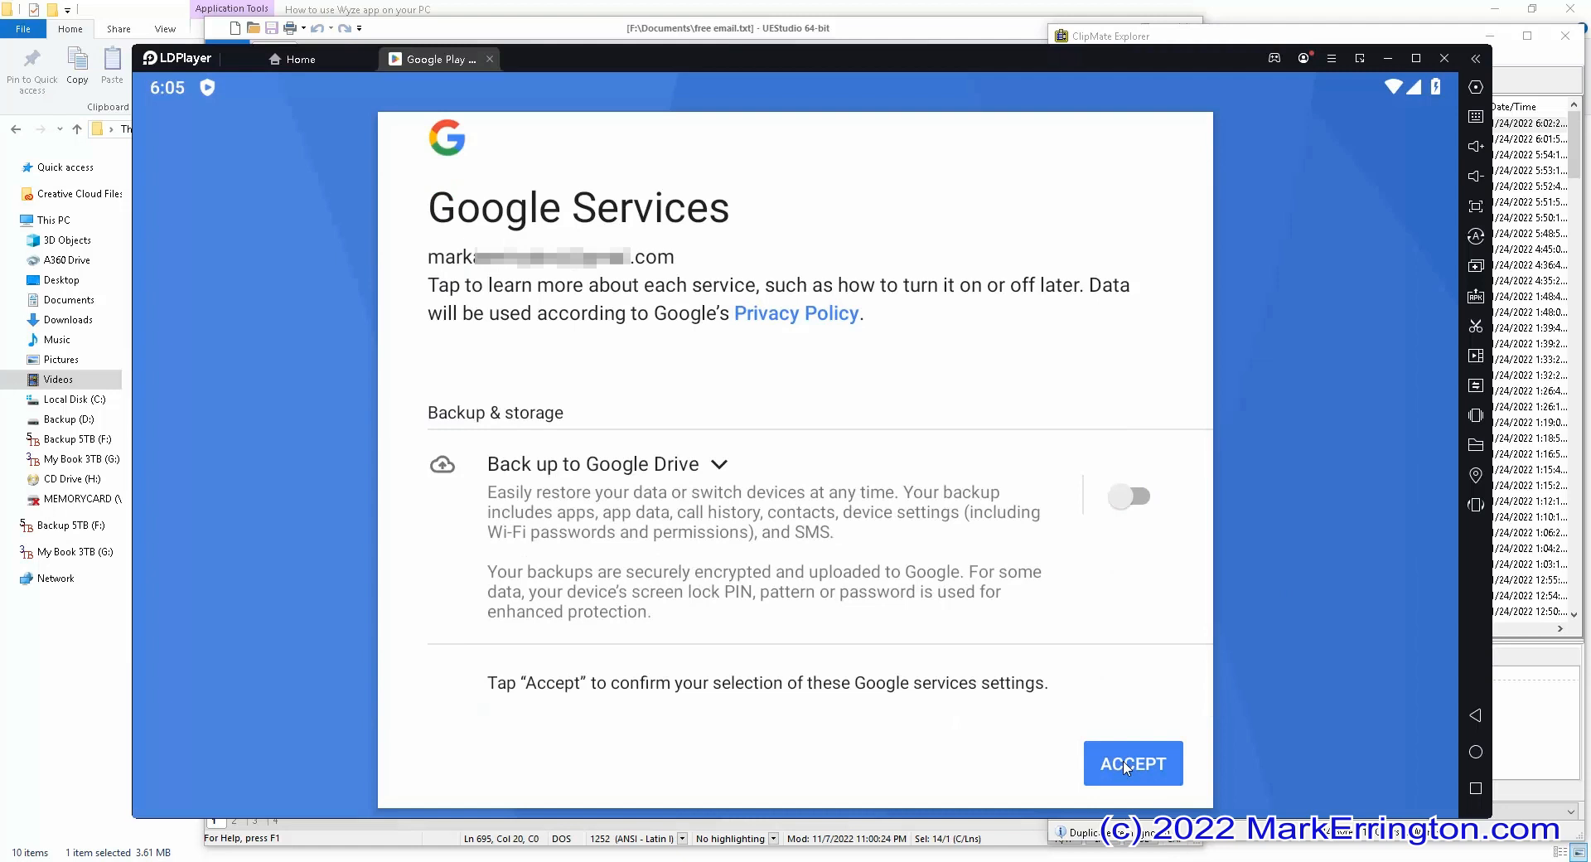
{"action": "left_click", "coordinate": [1133, 763]}
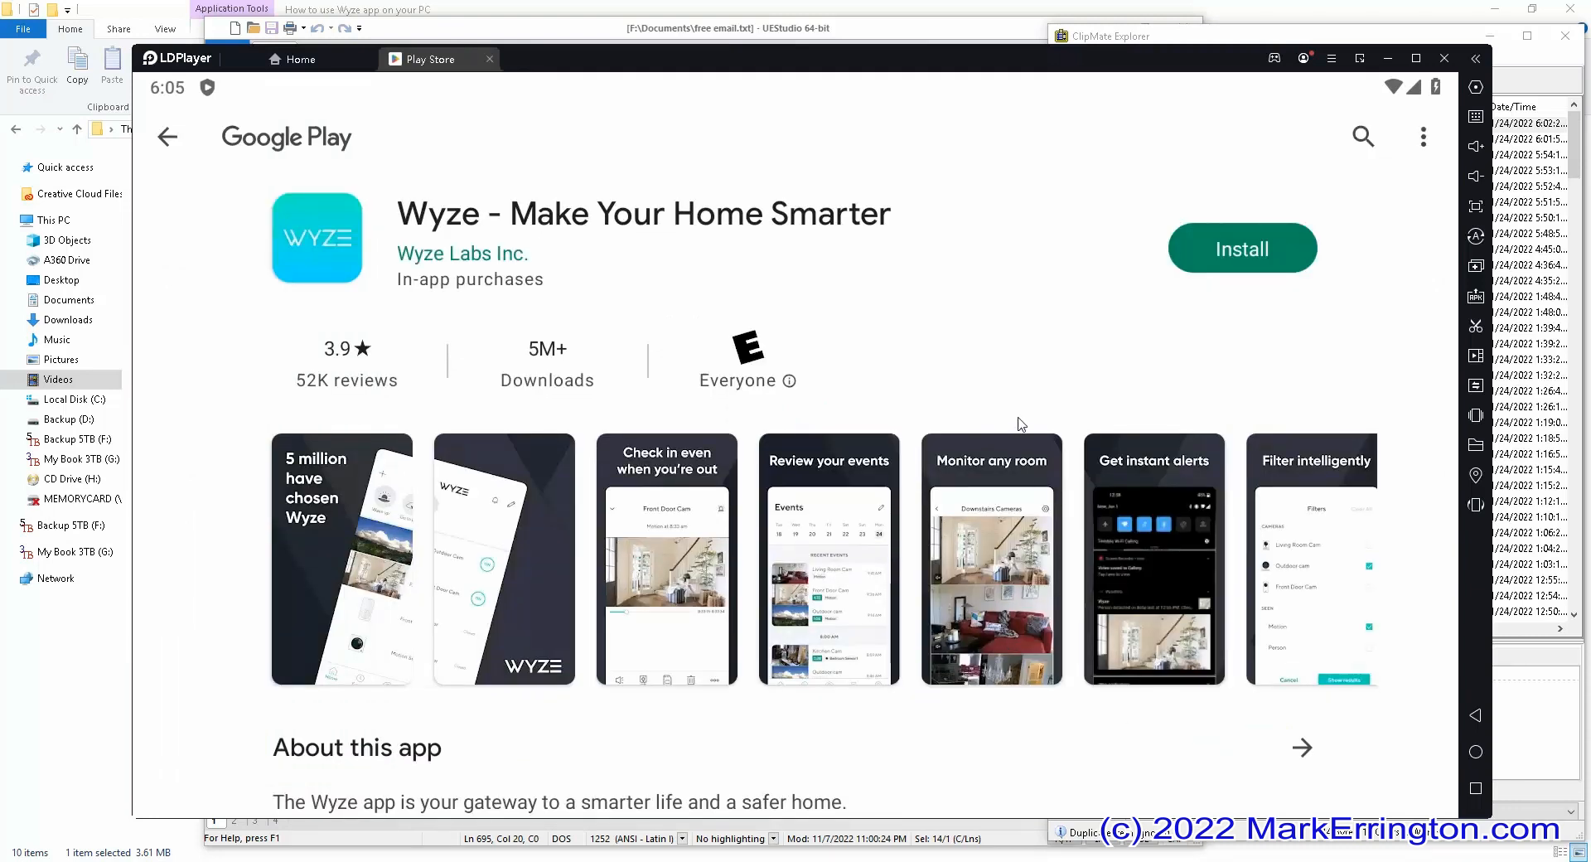
{"action": "mouse_move", "coordinate": [1184, 368]}
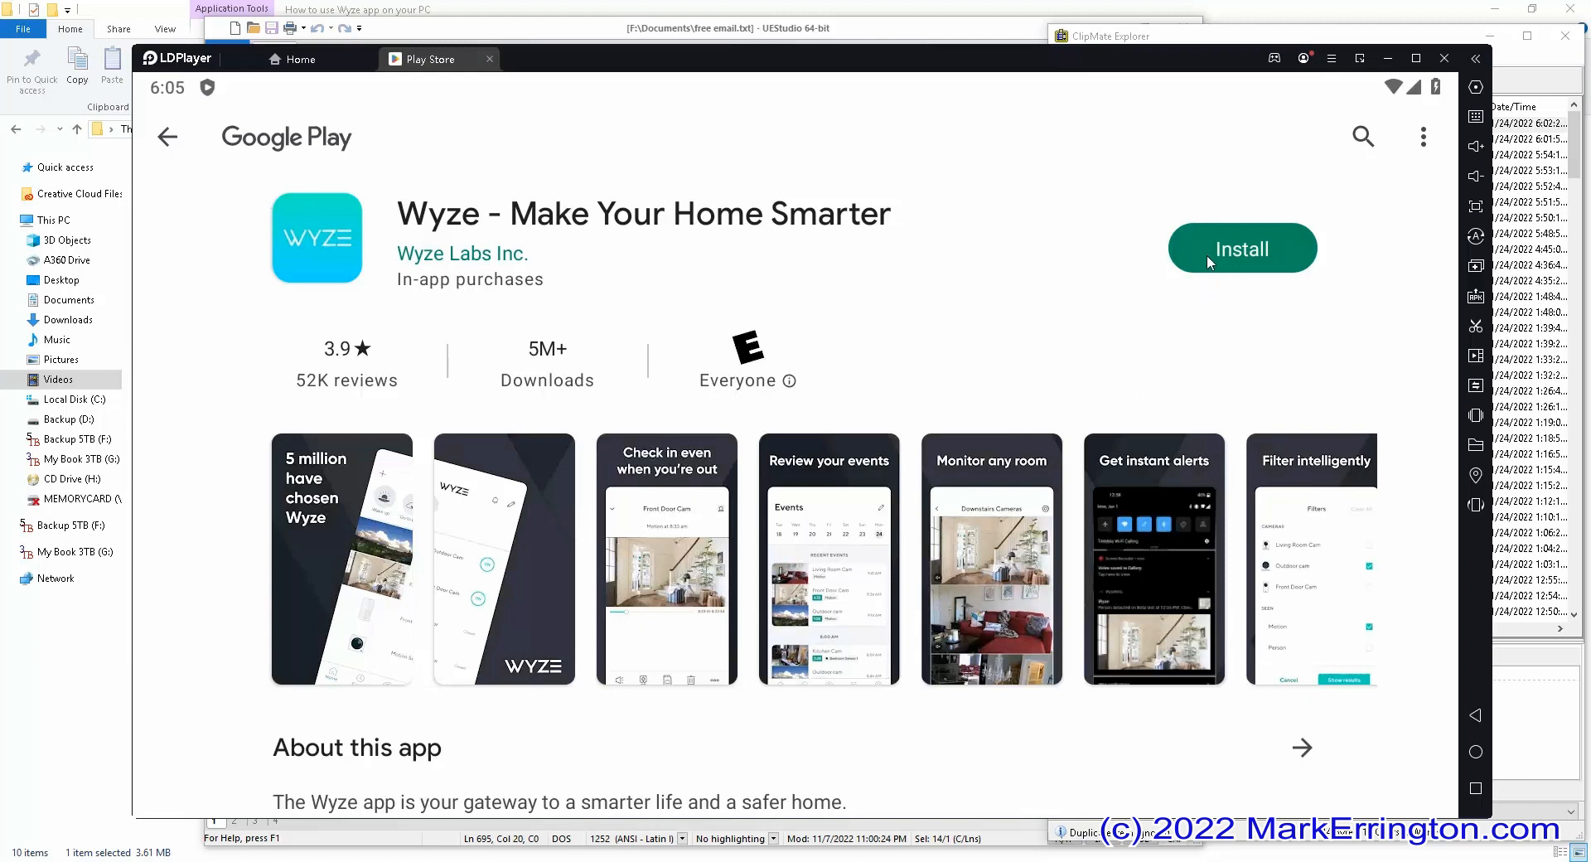
- Install Wyze from its Google Play page
{"action": "left_click", "coordinate": [1242, 248]}
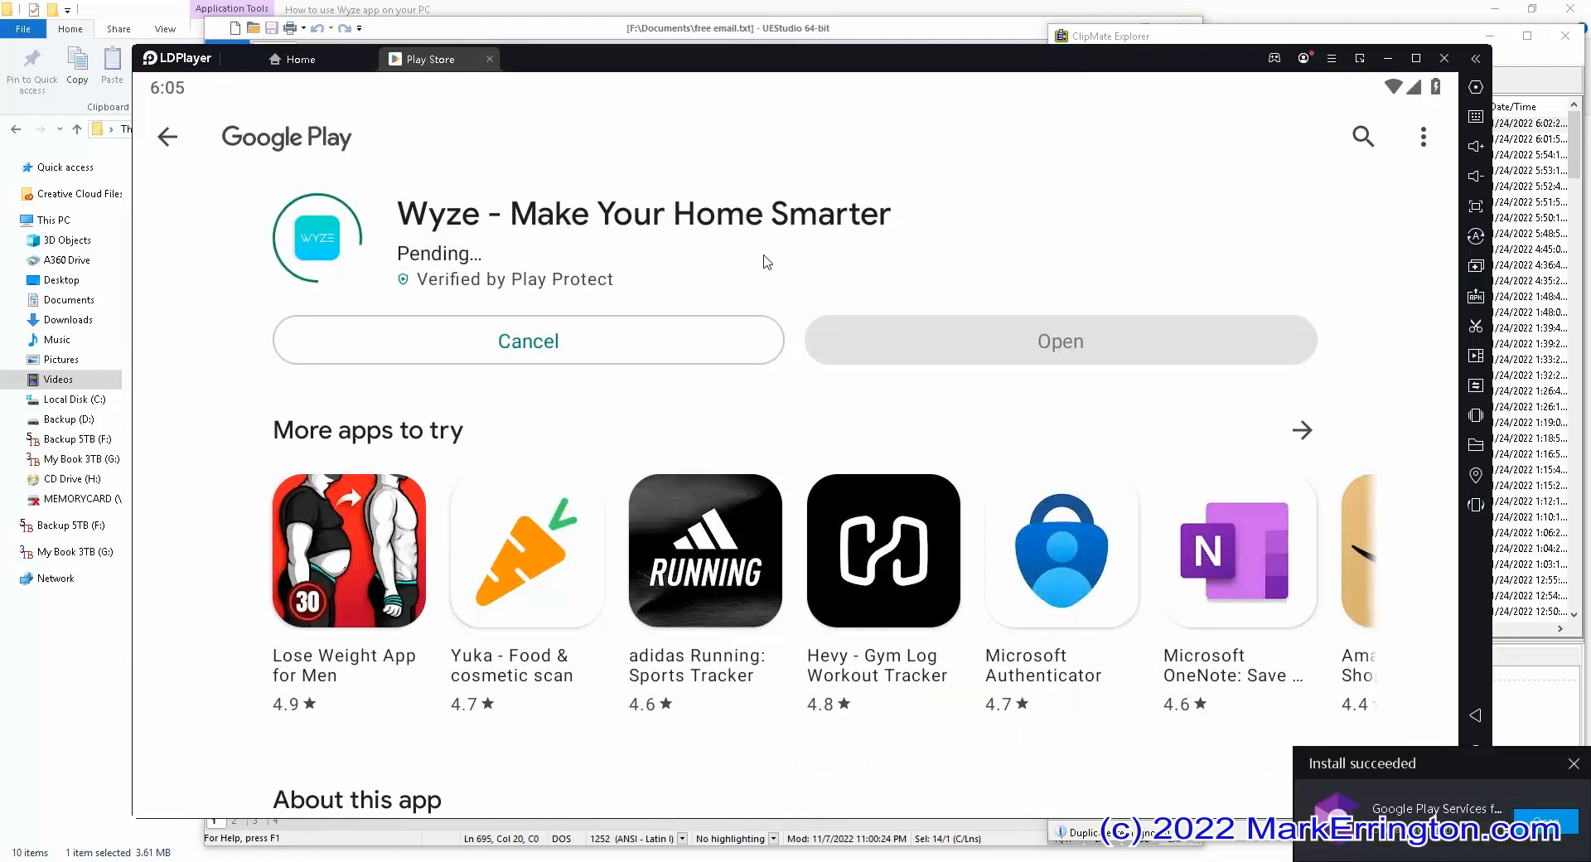
{"action": "mouse_move", "coordinate": [934, 437]}
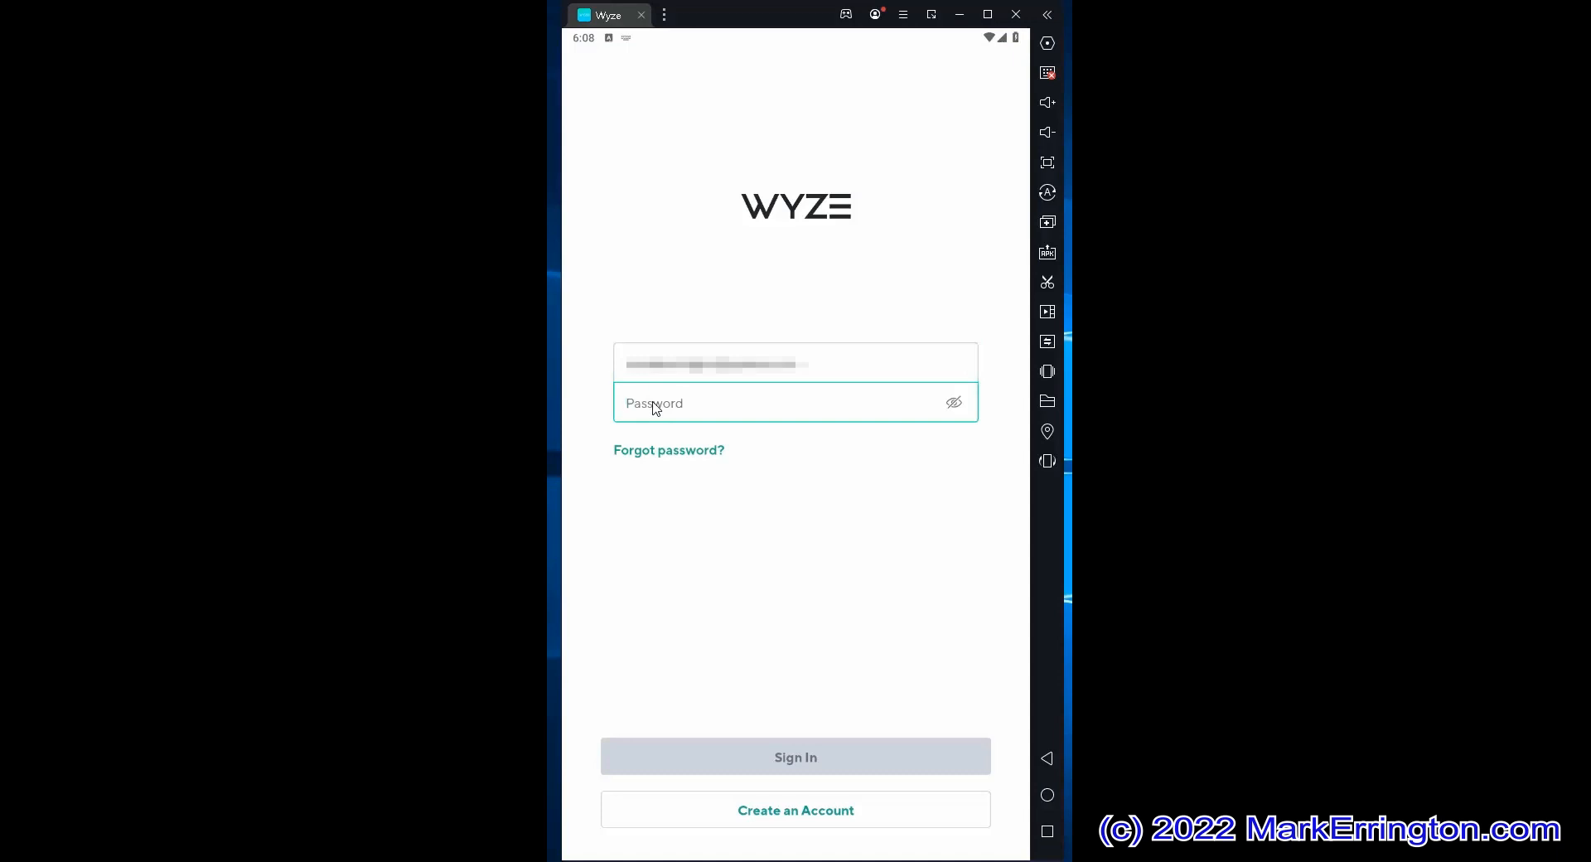
- Enter the Wyze account password and submit the sign-in
{"action": "type", "text": "password"}
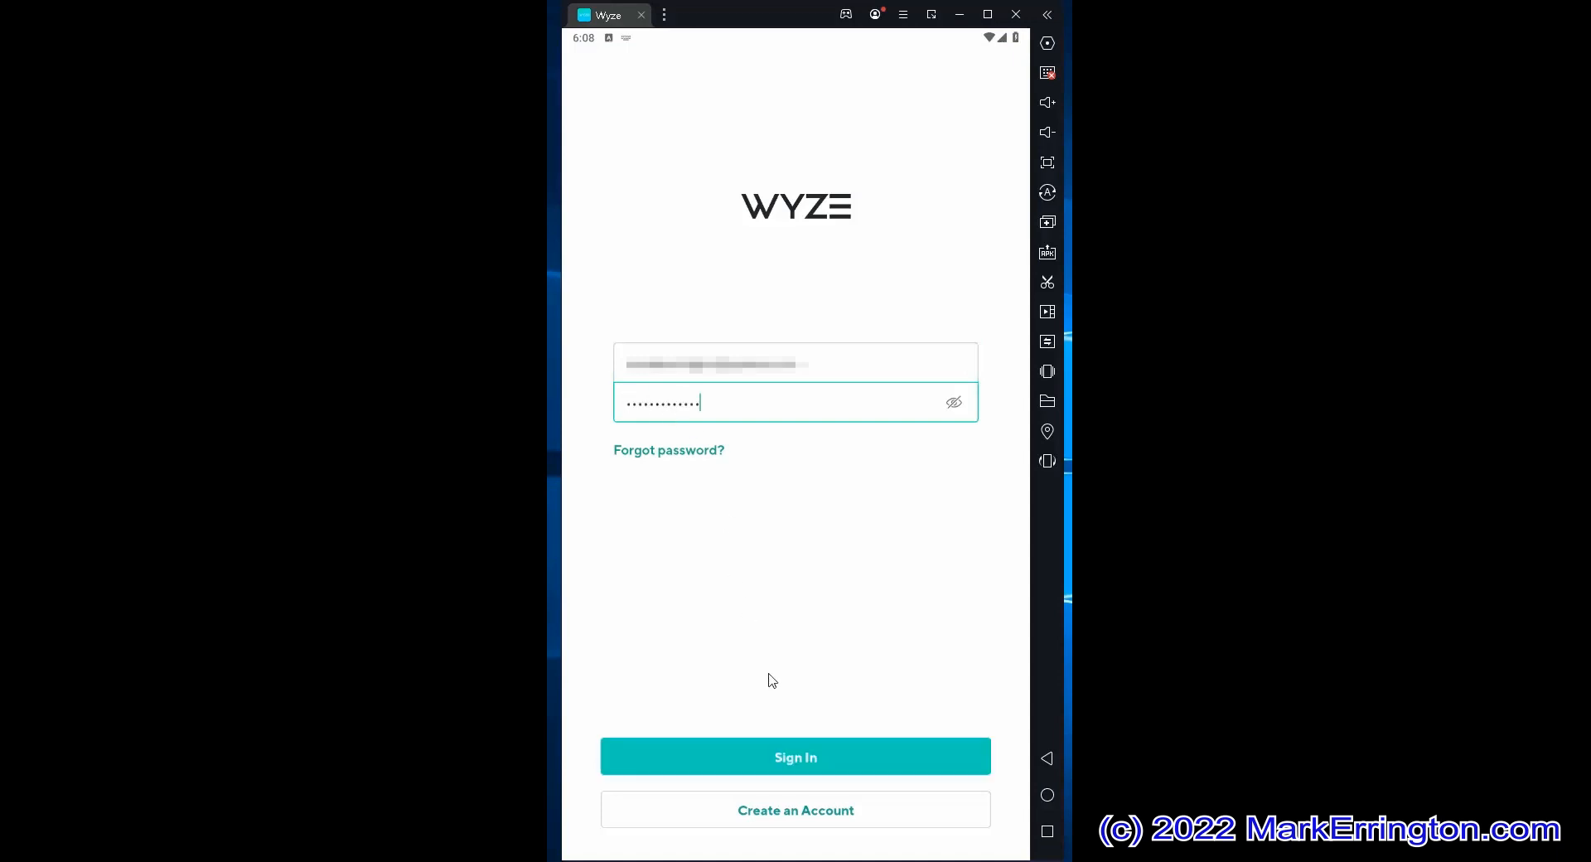
{"action": "left_click", "coordinate": [796, 756]}
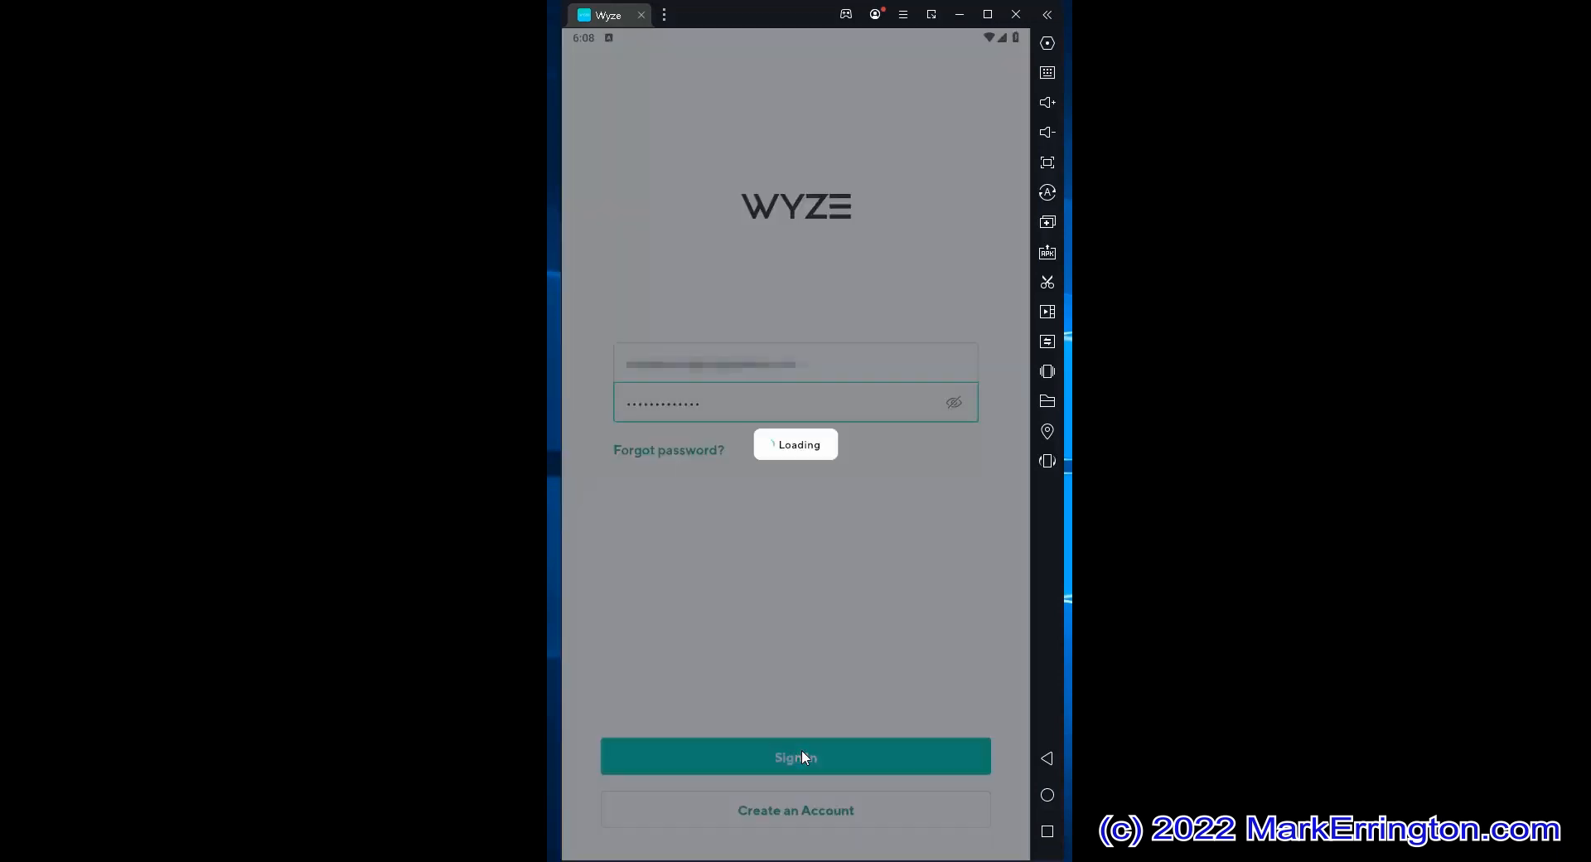
{"action": "left_click", "coordinate": [795, 757]}
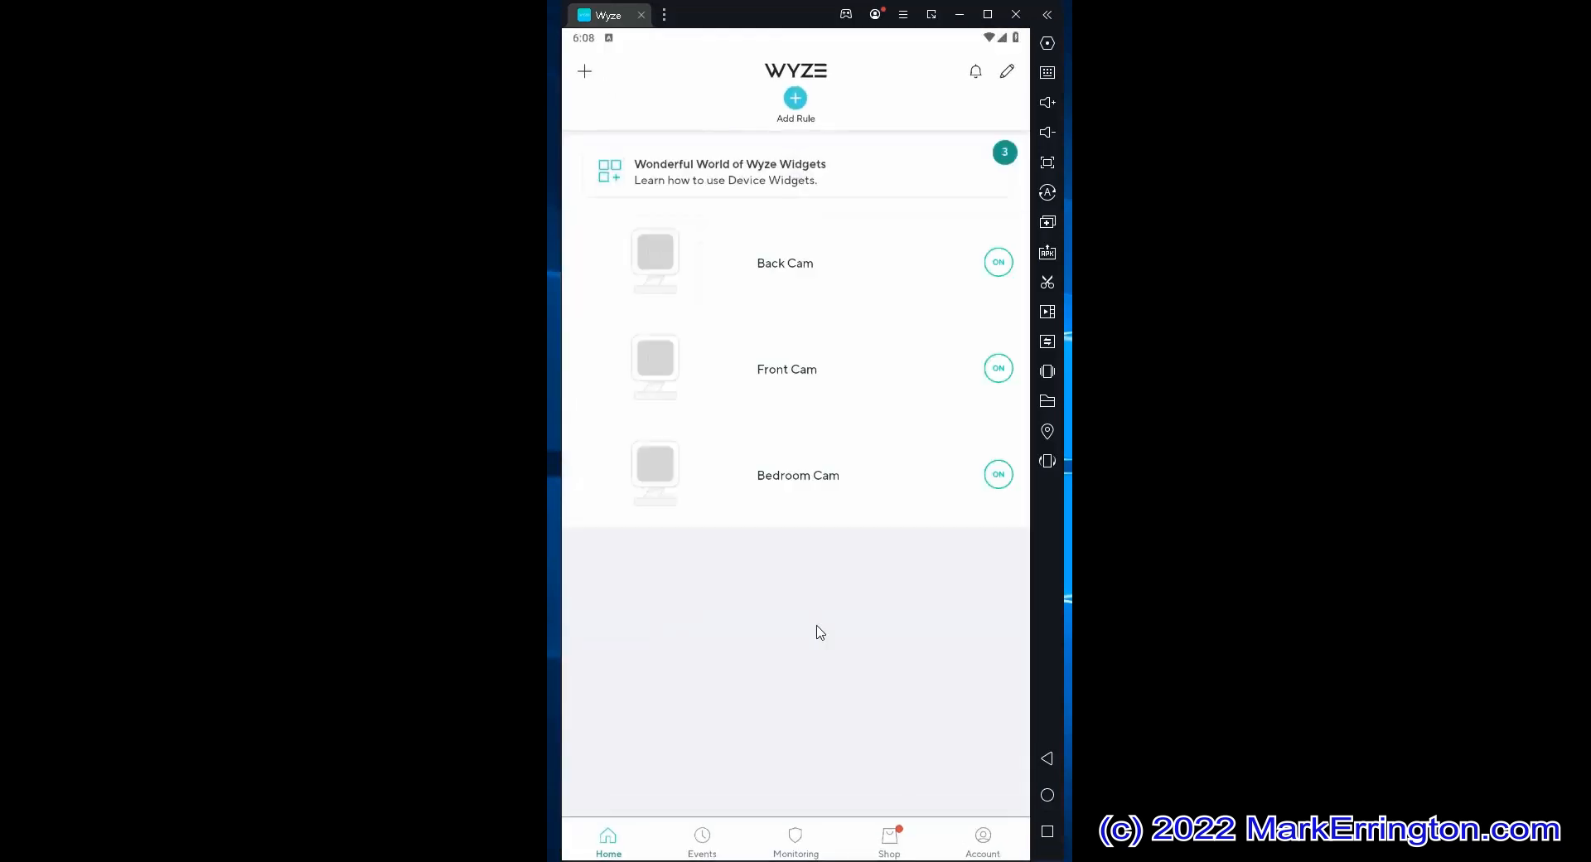
- Open a camera's live feed, exit full-screen, and return to the camera list
{"action": "left_click", "coordinate": [795, 101]}
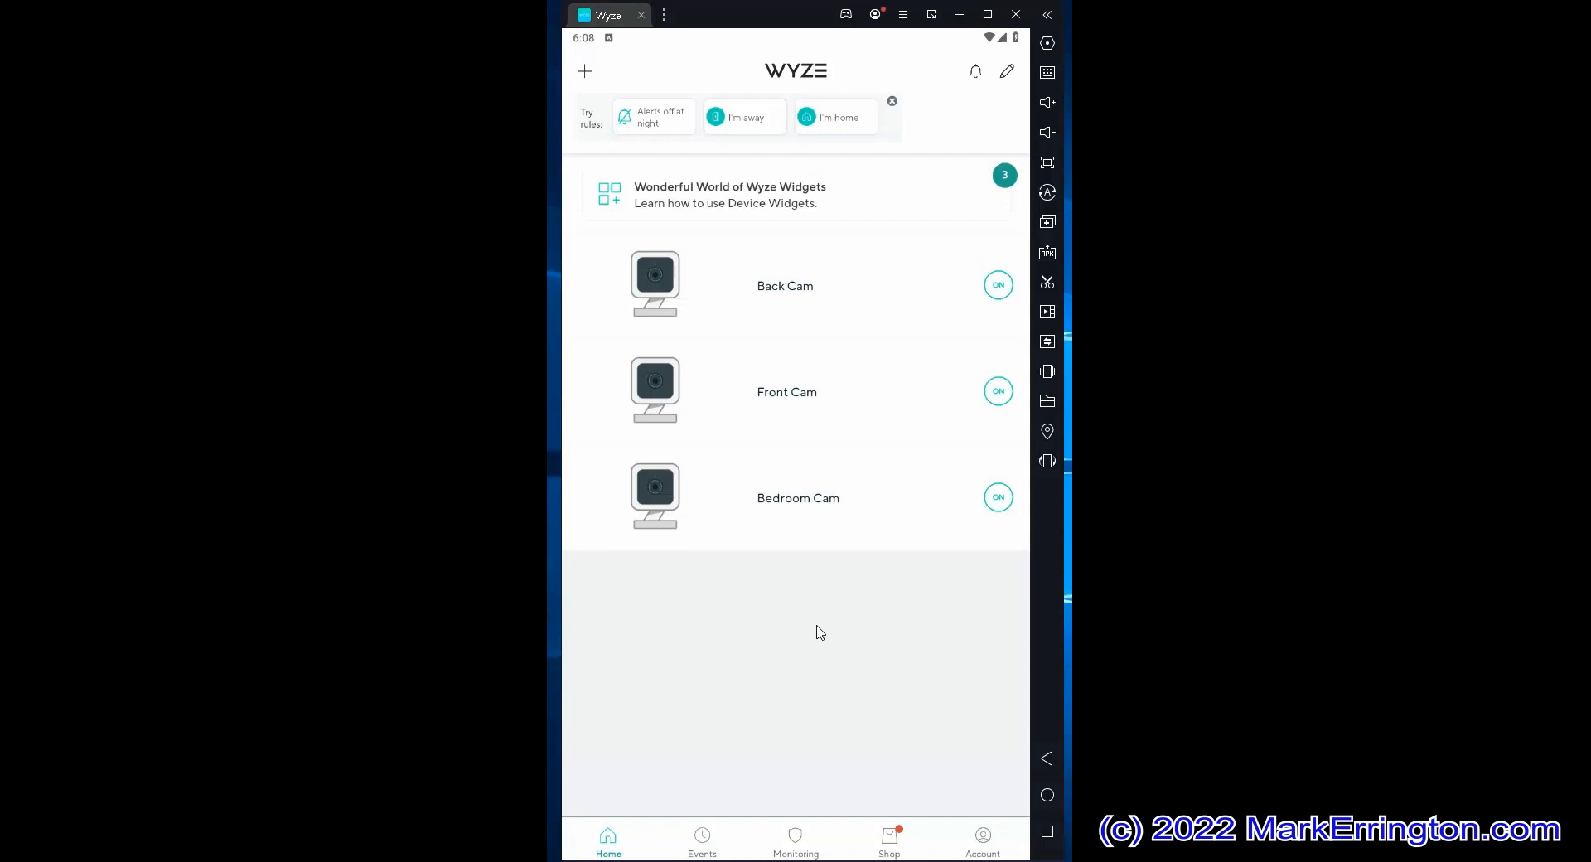
{"action": "mouse_move", "coordinate": [731, 396]}
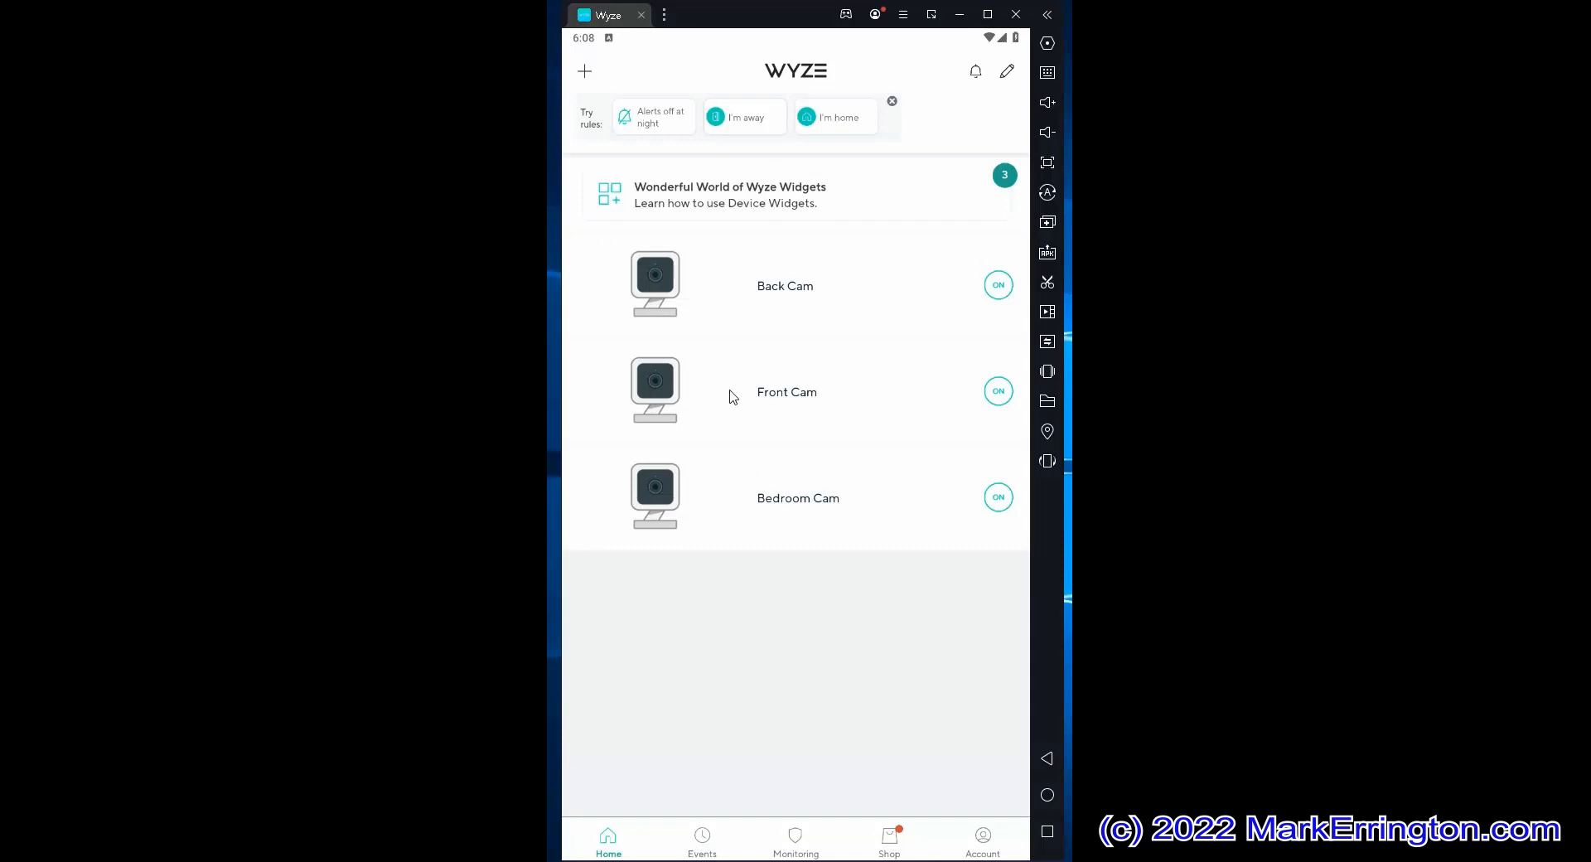
{"action": "mouse_move", "coordinate": [677, 312]}
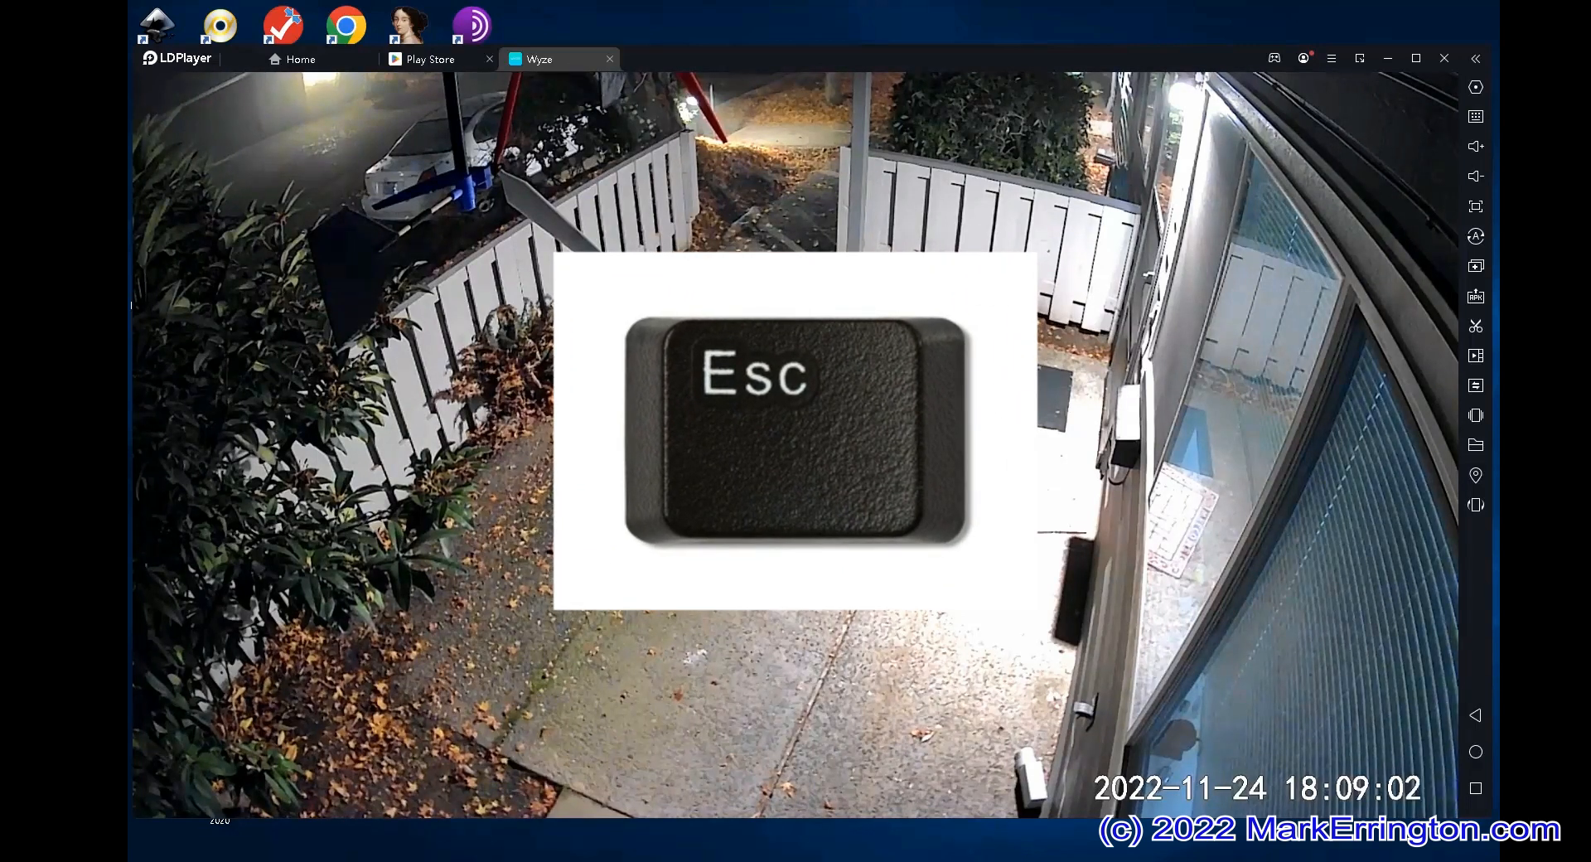
{"action": "key", "text": "Escape"}
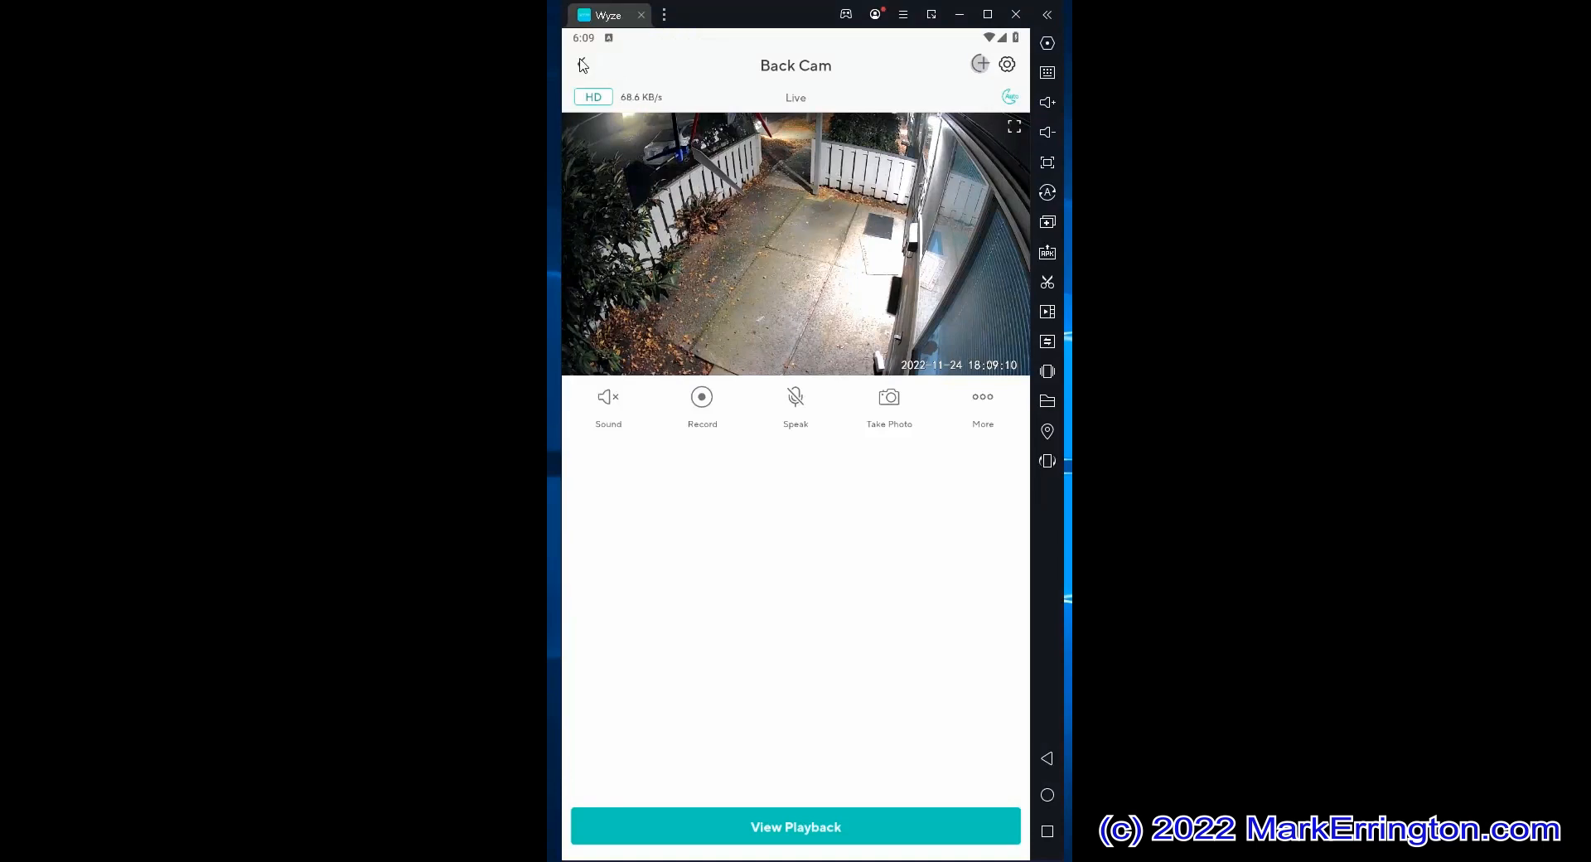
{"action": "left_click", "coordinate": [582, 64]}
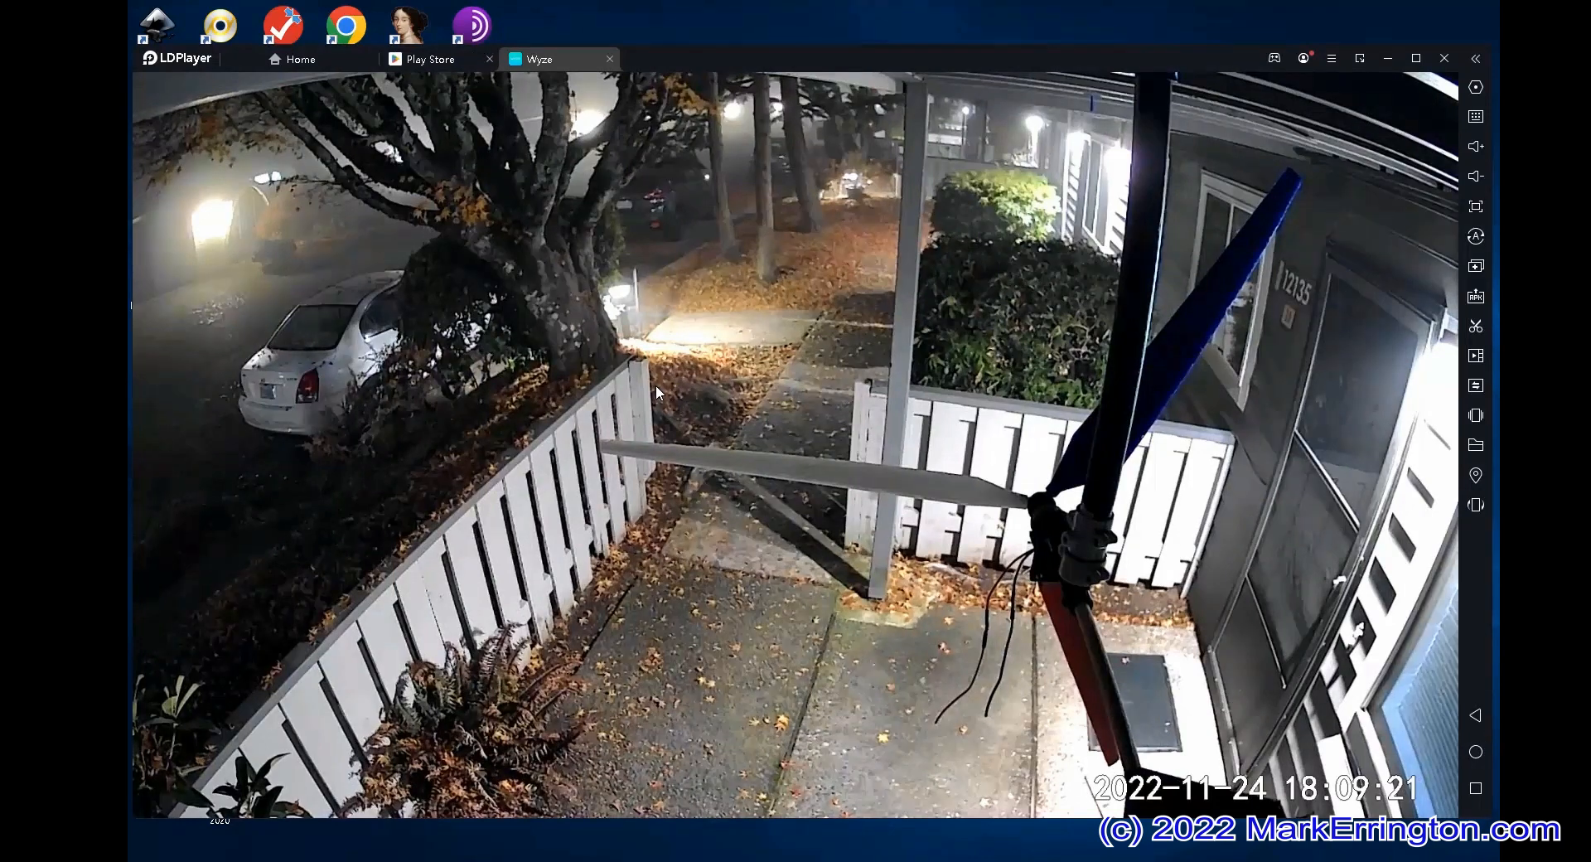
{"action": "mouse_move", "coordinate": [766, 415]}
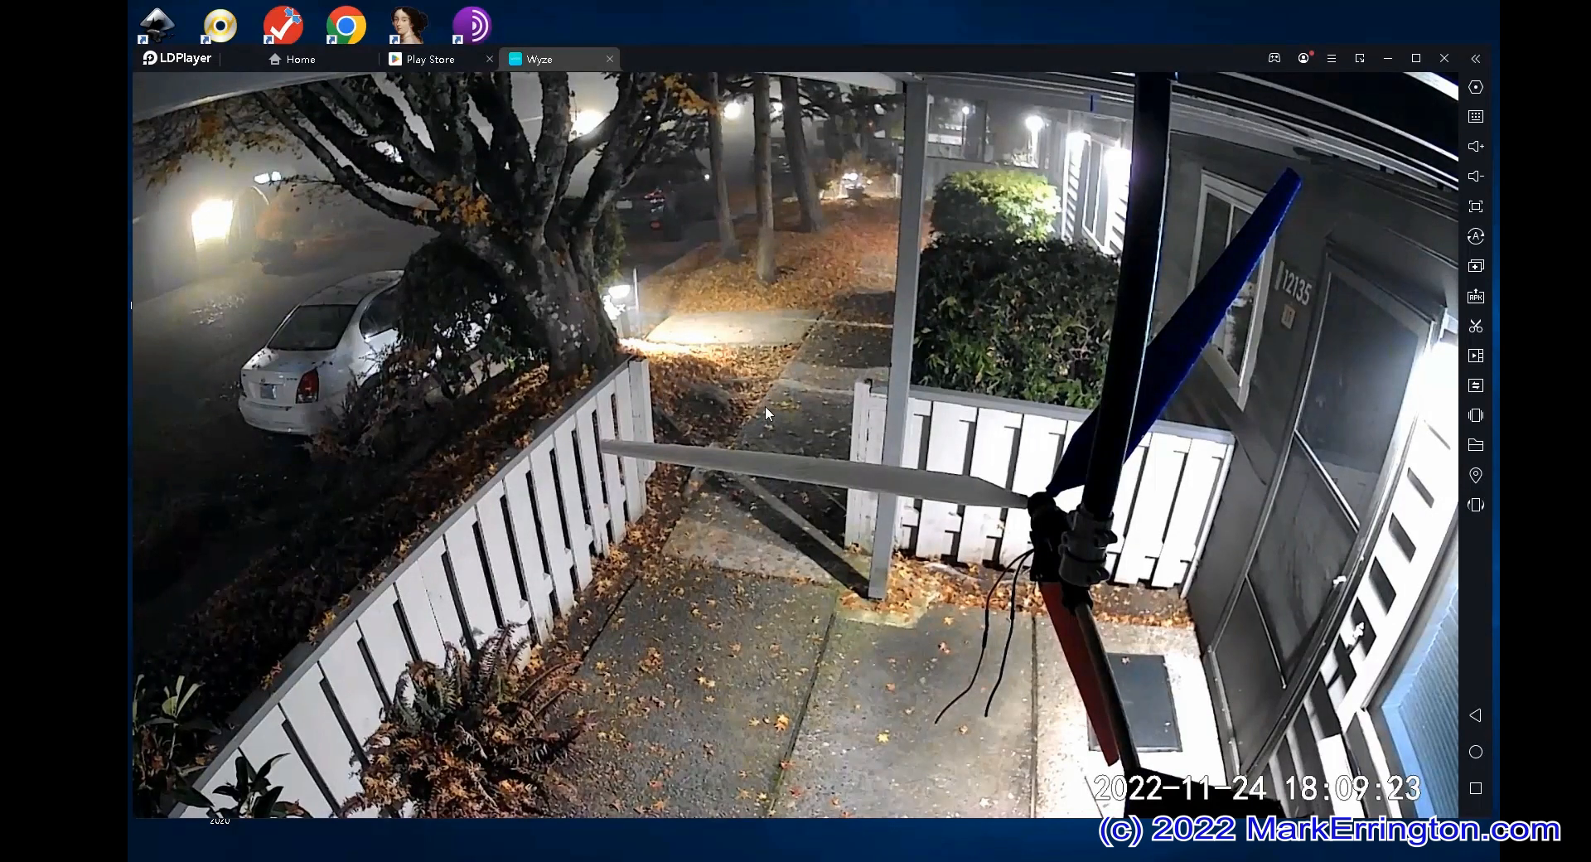
{"action": "mouse_move", "coordinate": [746, 399]}
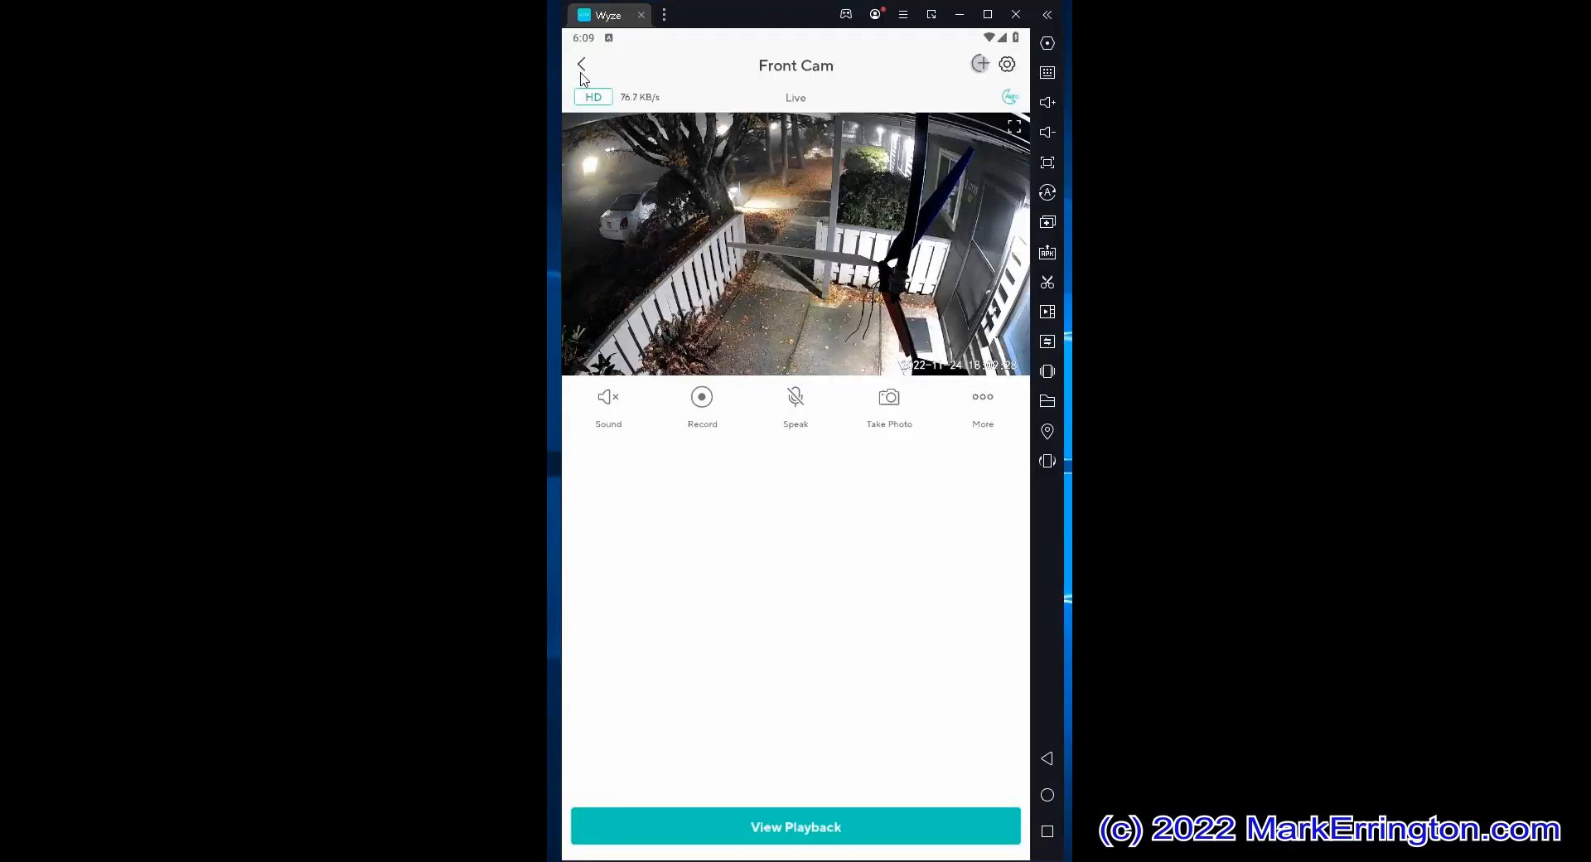
- View the Bedroom Cam live feed, then return to the Wyze camera list
{"action": "left_click", "coordinate": [580, 64]}
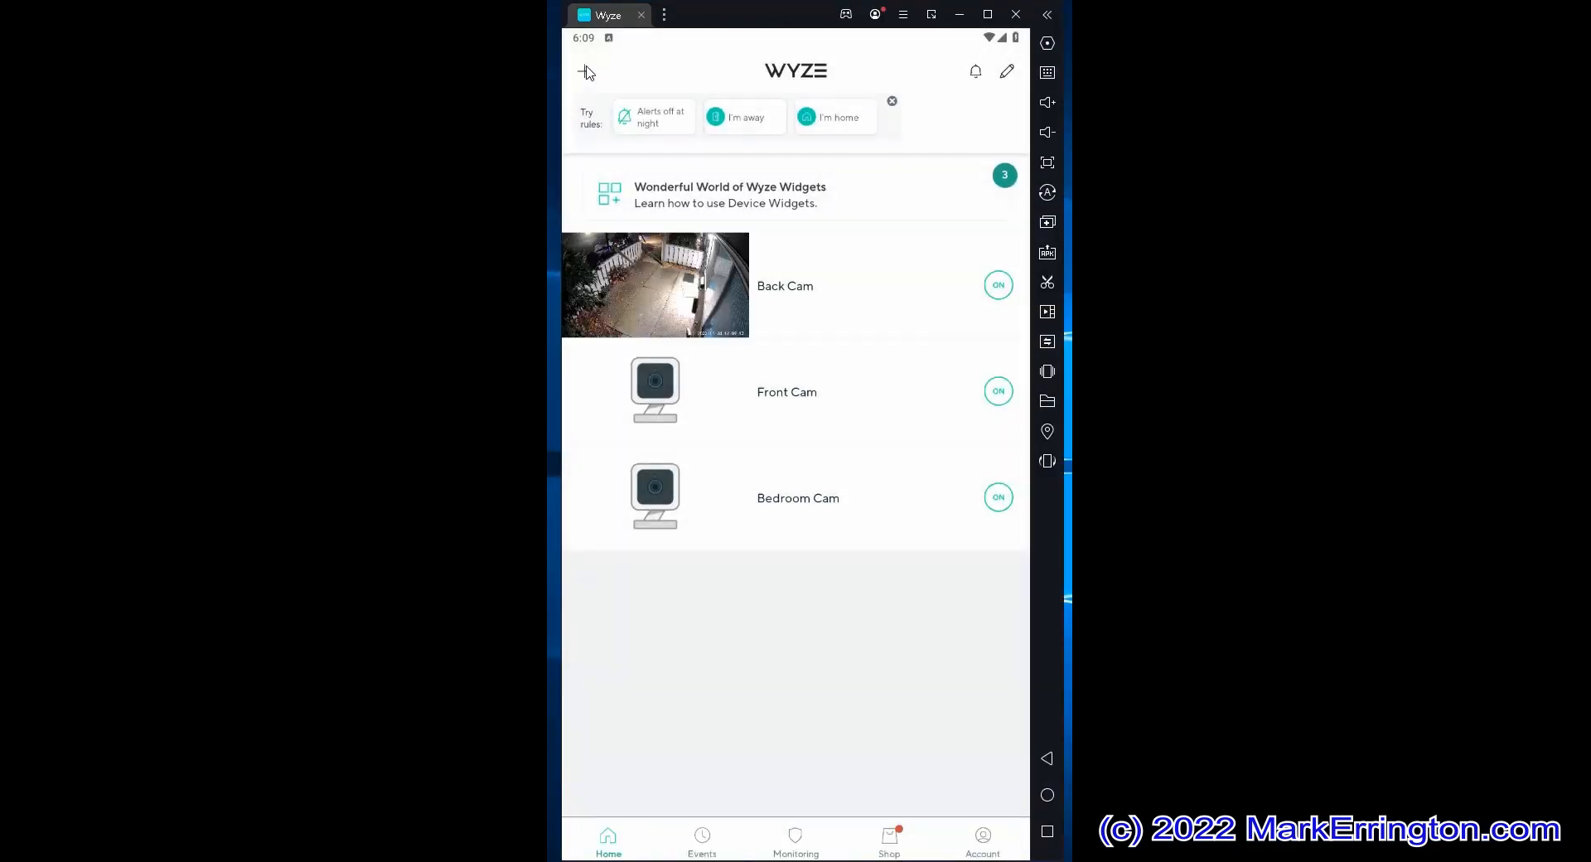
{"action": "mouse_move", "coordinate": [646, 465]}
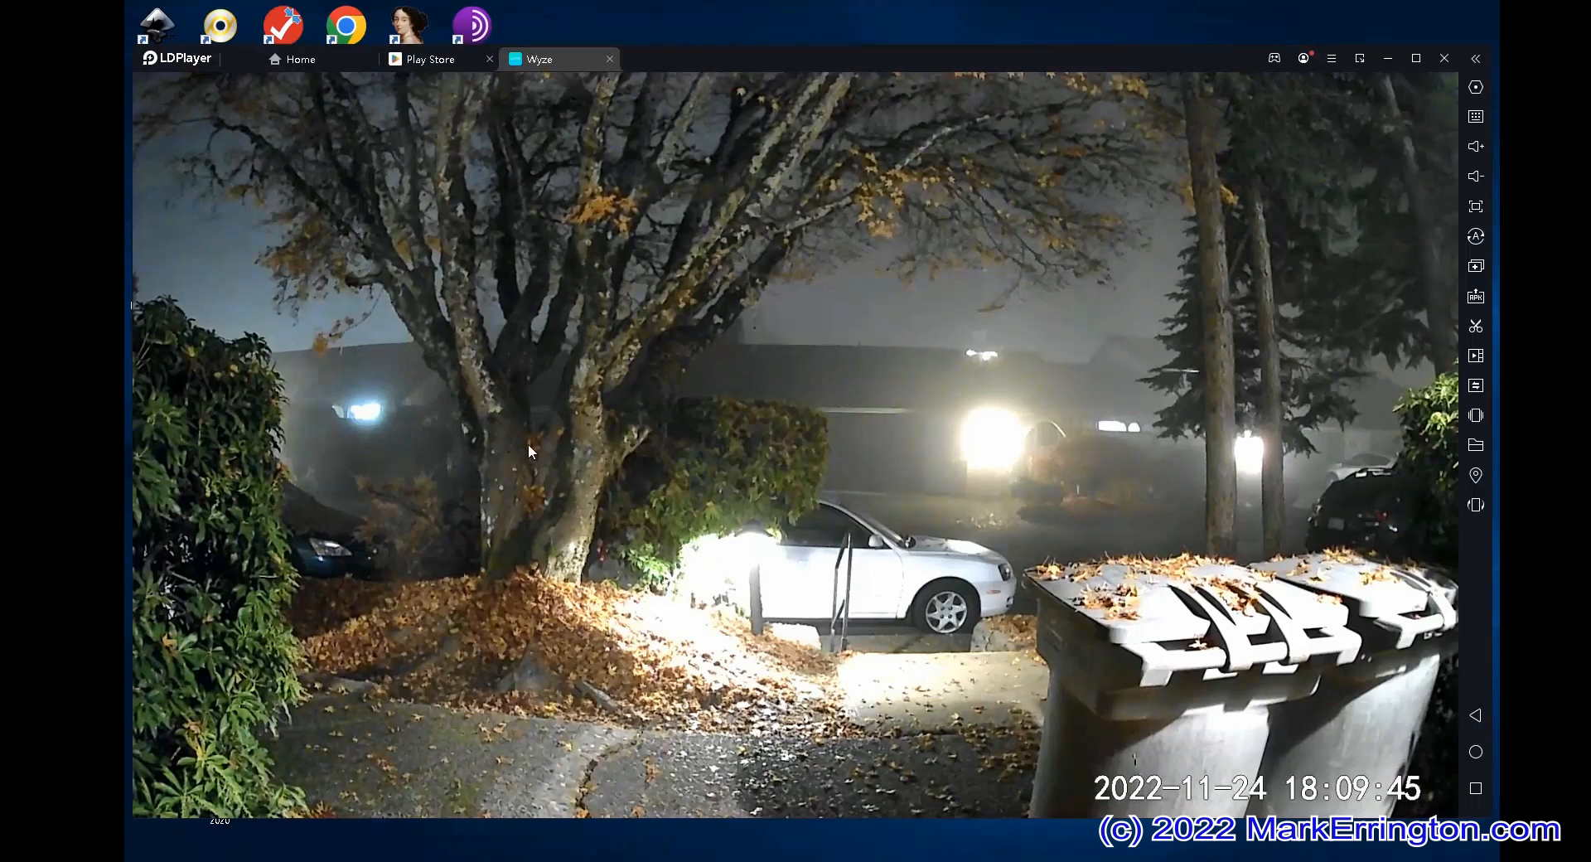
{"action": "mouse_move", "coordinate": [411, 304]}
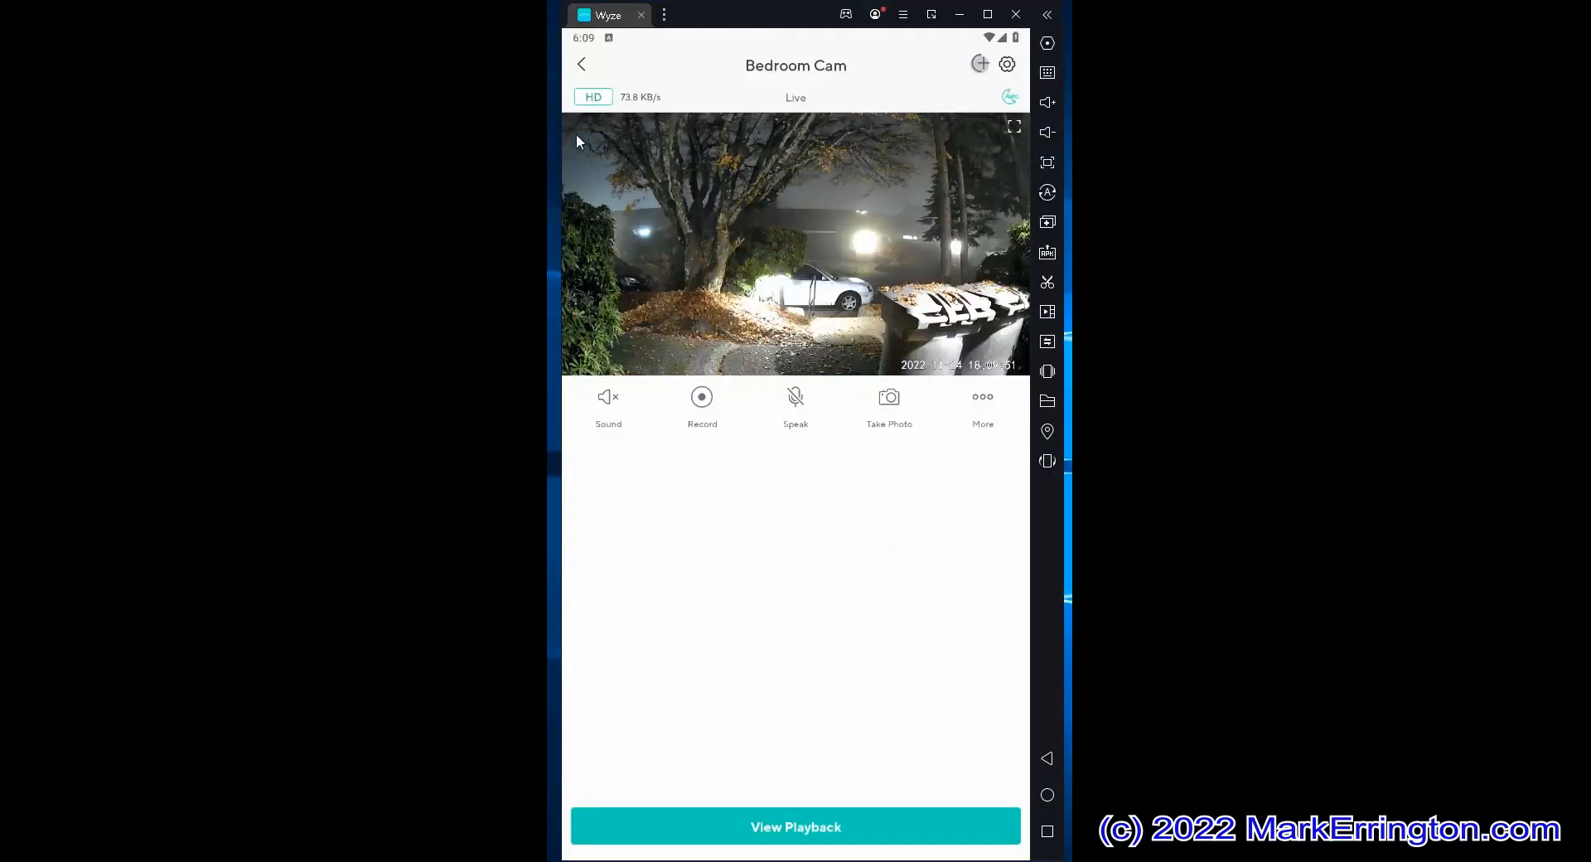
{"action": "left_click", "coordinate": [580, 64]}
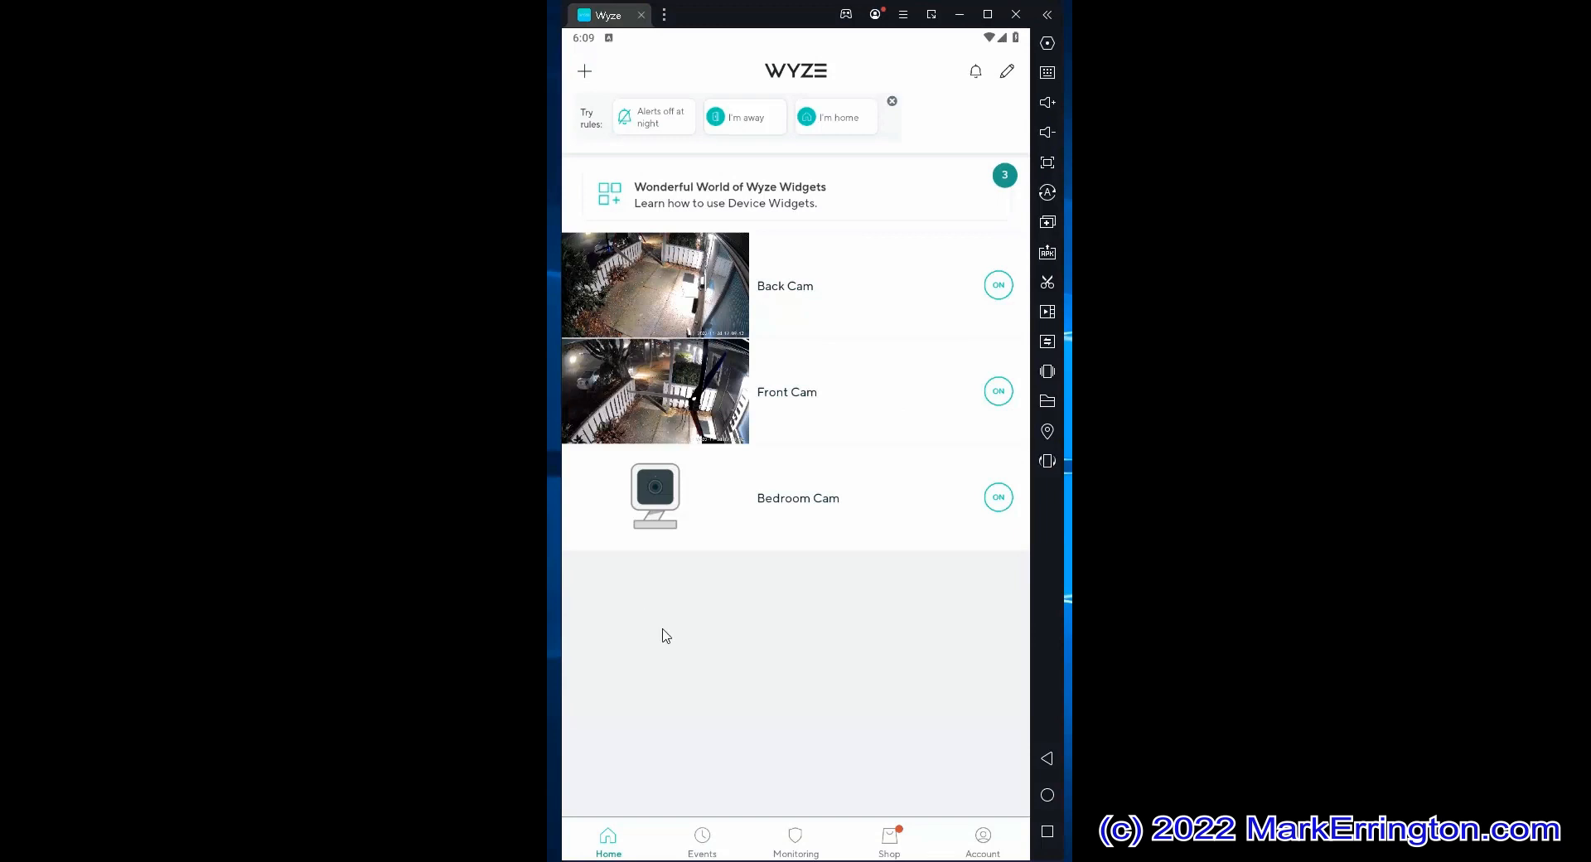
{"action": "mouse_move", "coordinate": [702, 839]}
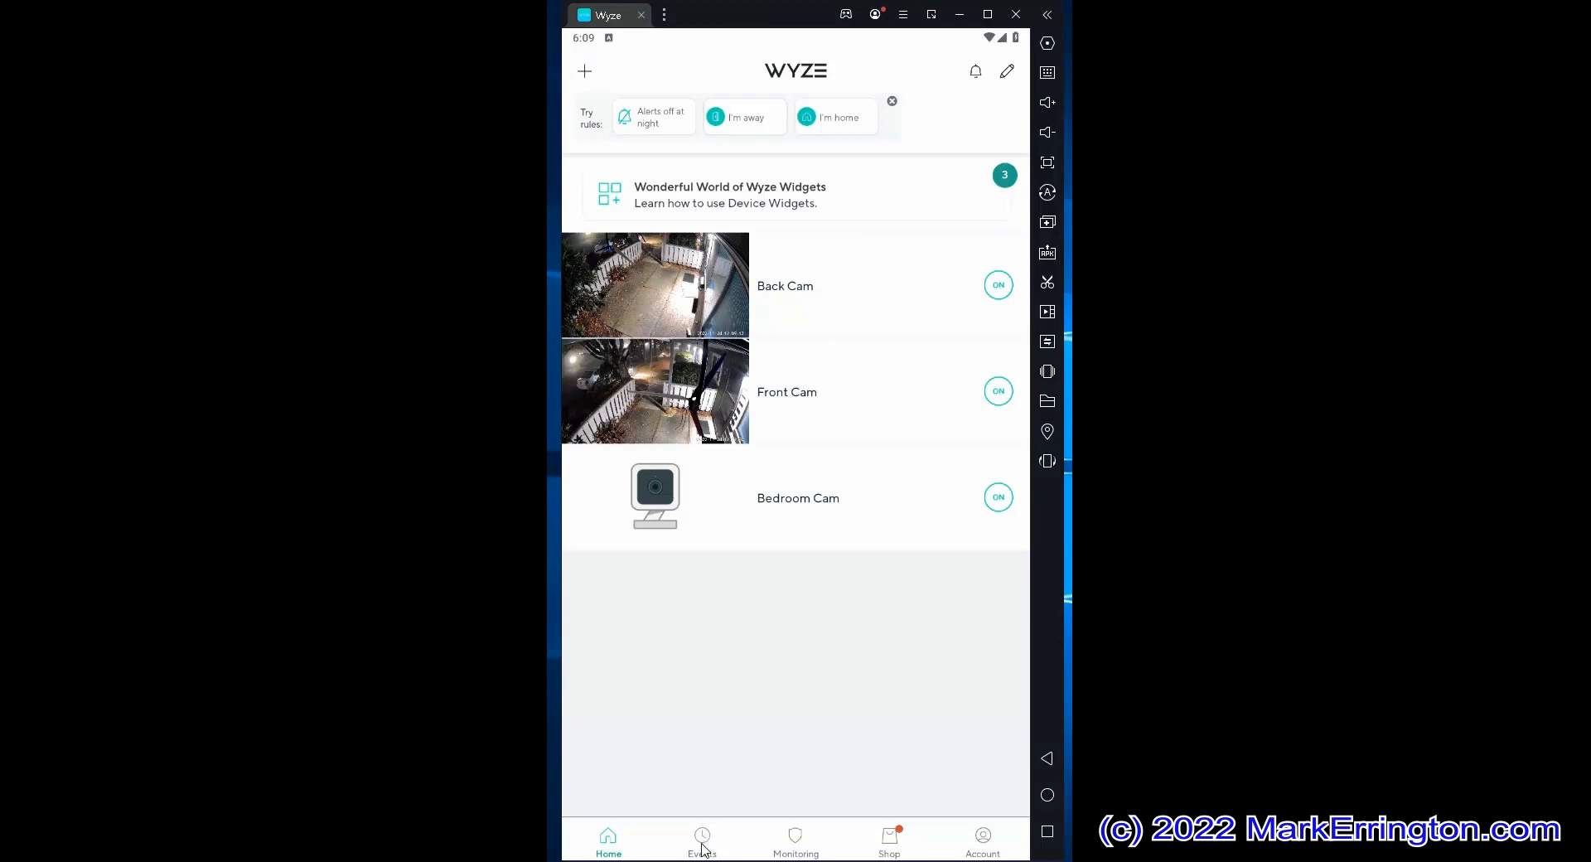
- Show the Events tab listing motion clips from Back Cam, Bedroom Cam and Front Cam
{"action": "left_click", "coordinate": [701, 839]}
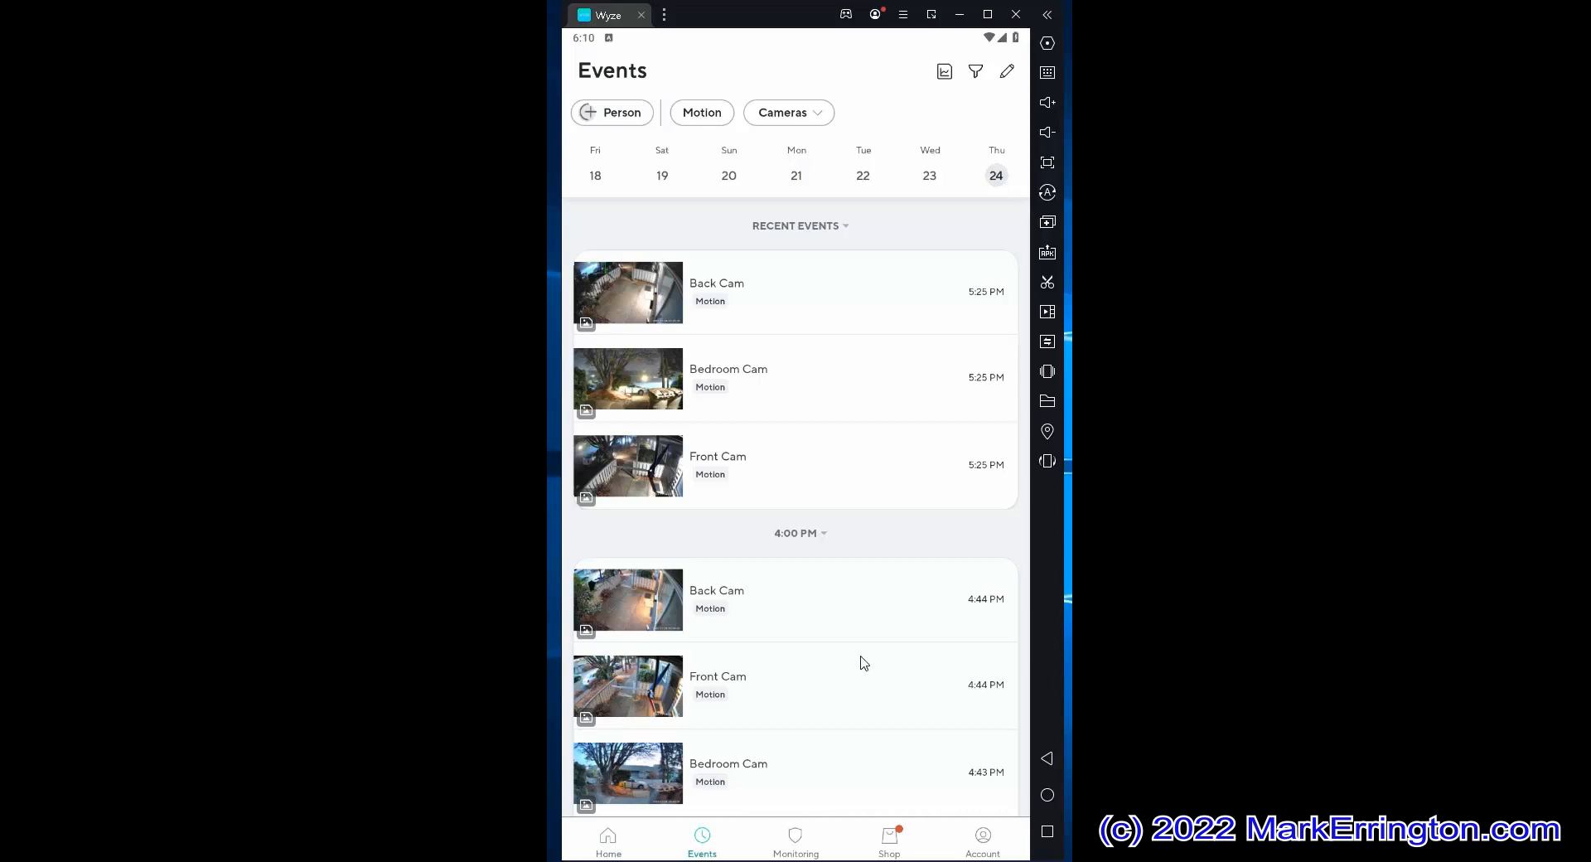
{"action": "mouse_move", "coordinate": [846, 531]}
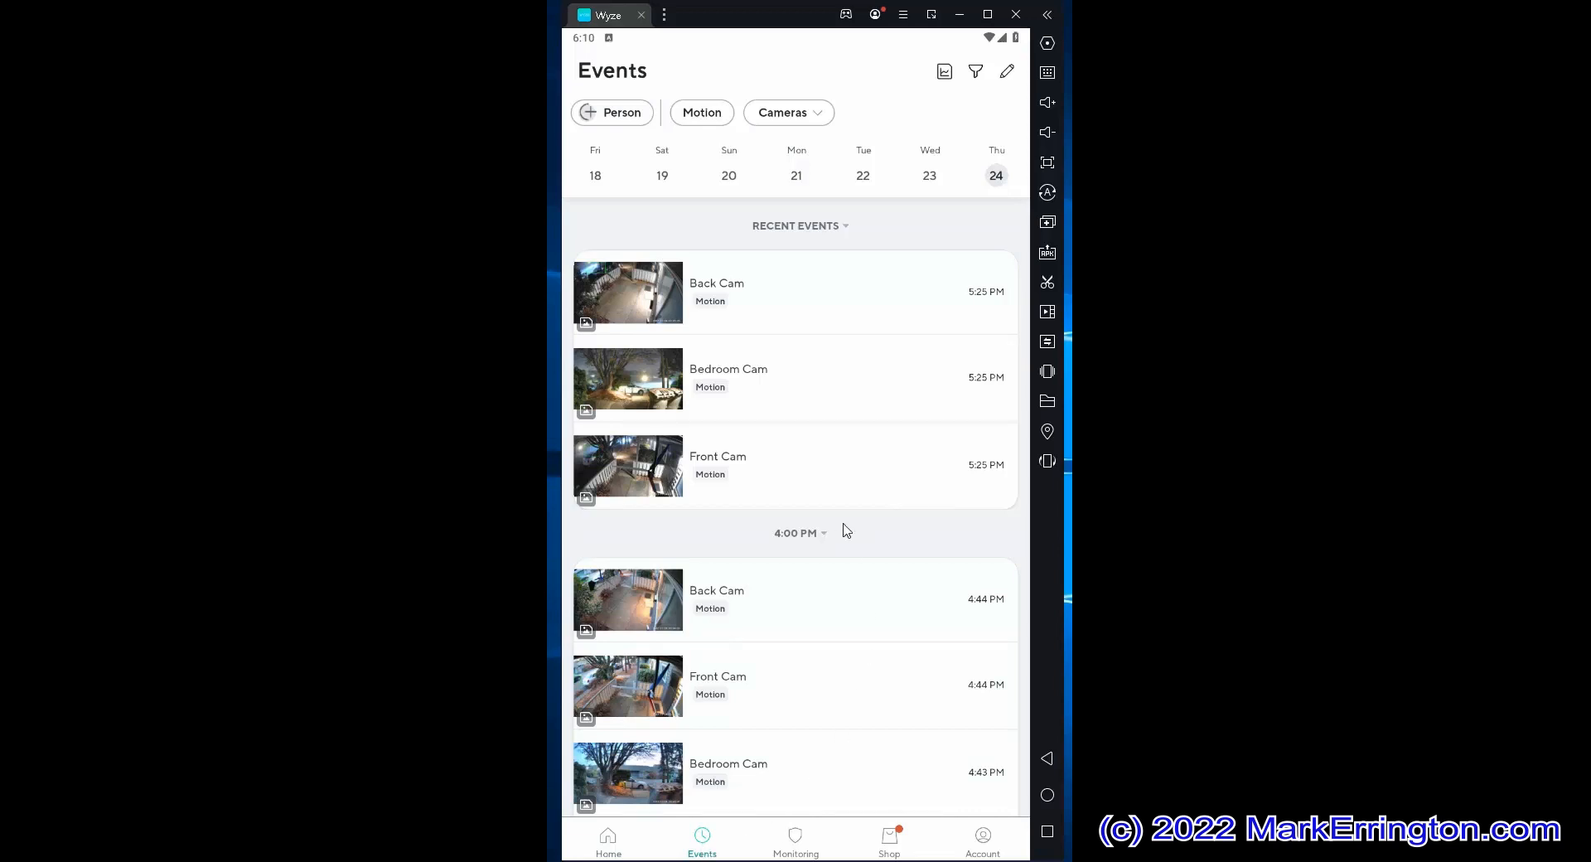
{"action": "mouse_move", "coordinate": [755, 471]}
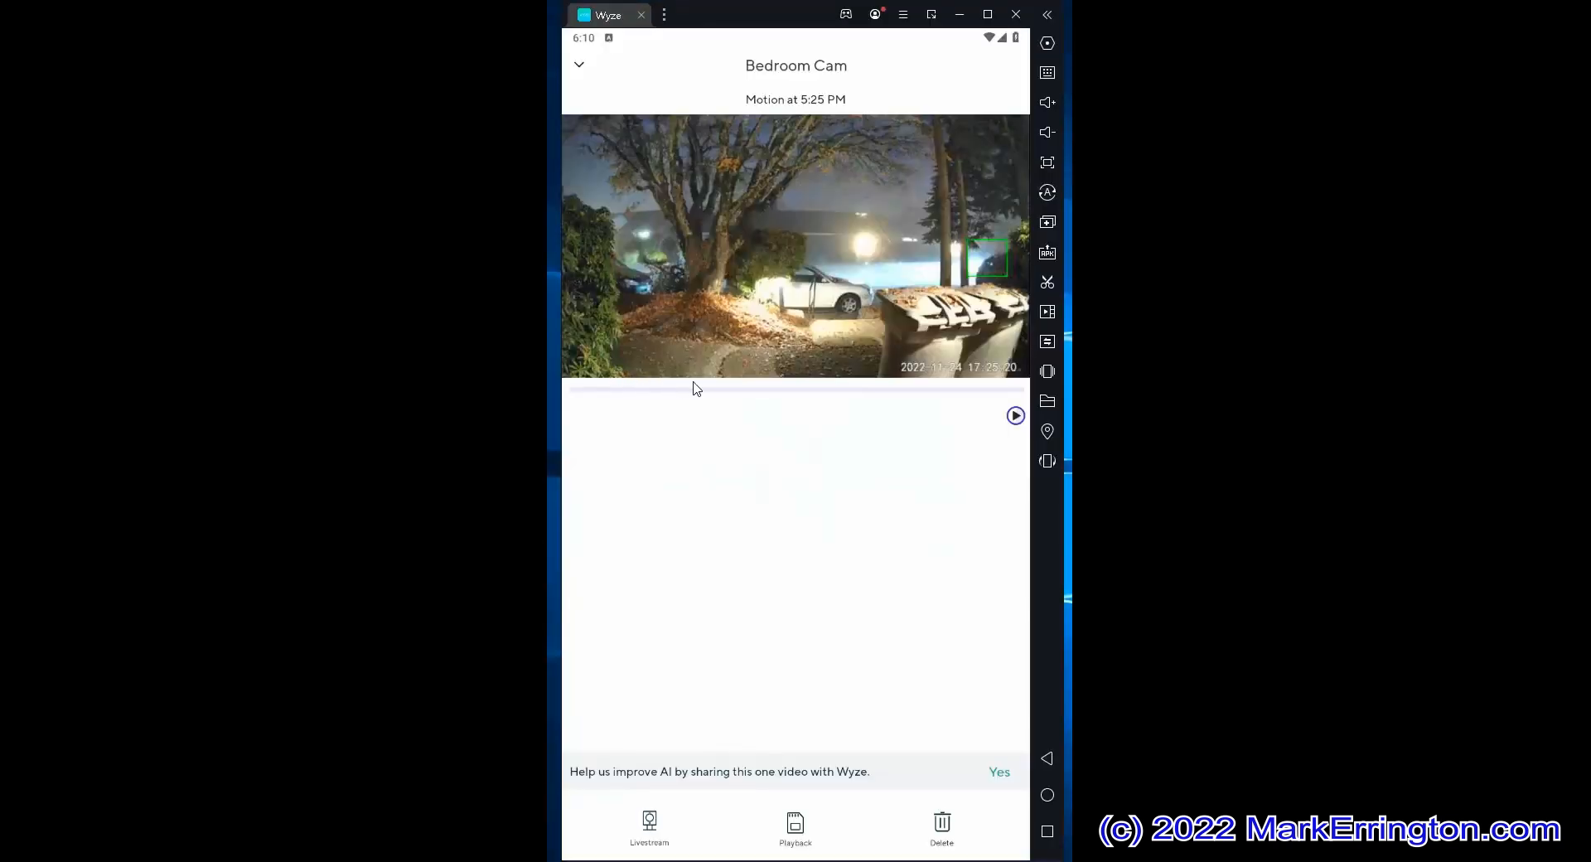
{"action": "mouse_move", "coordinate": [771, 719]}
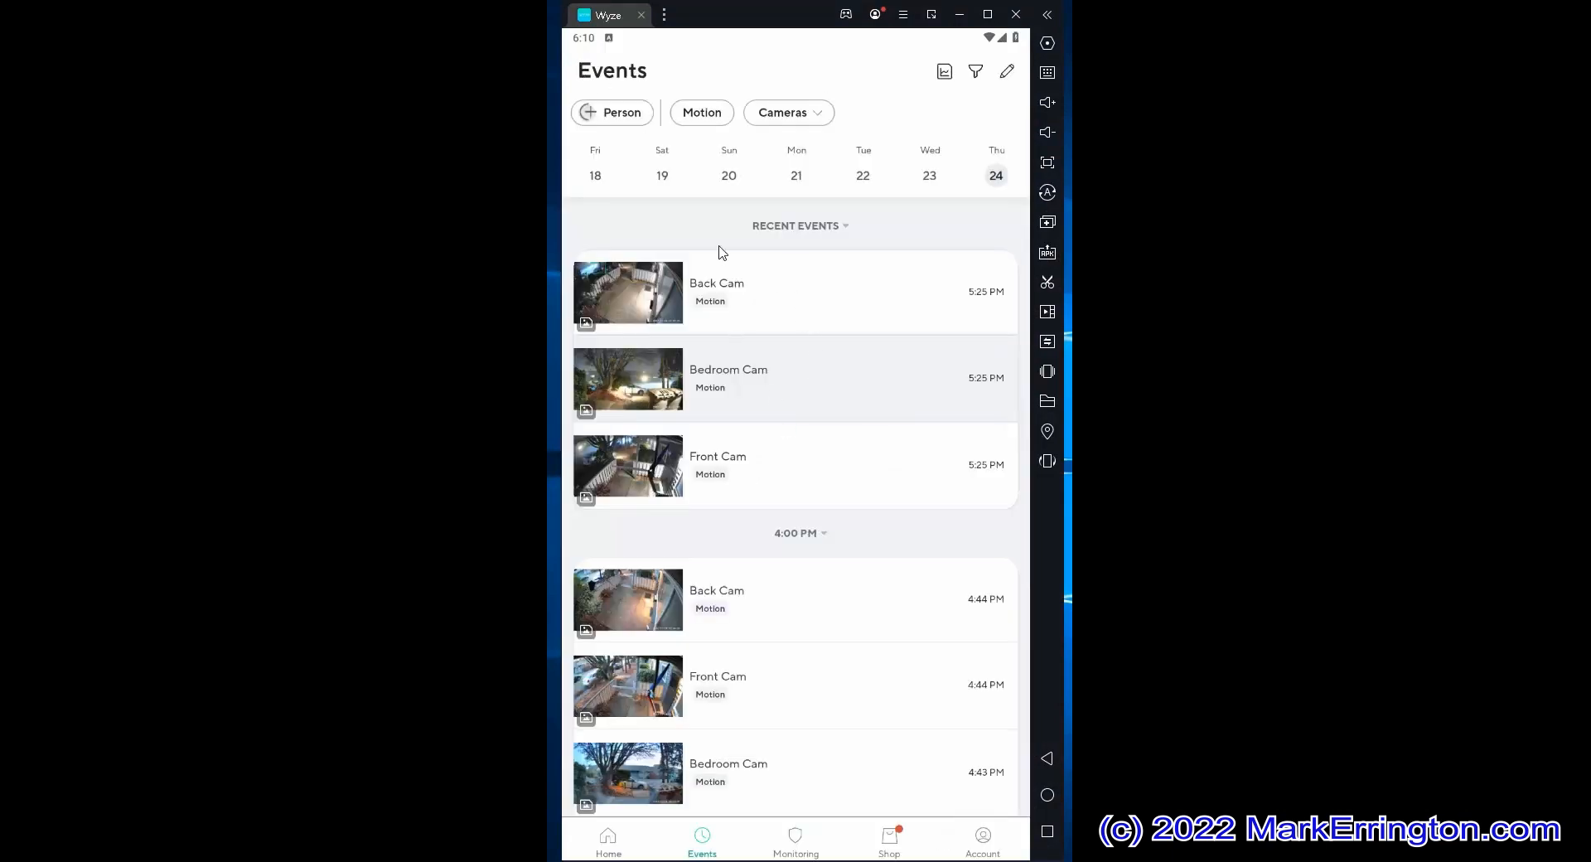
{"action": "mouse_move", "coordinate": [616, 825]}
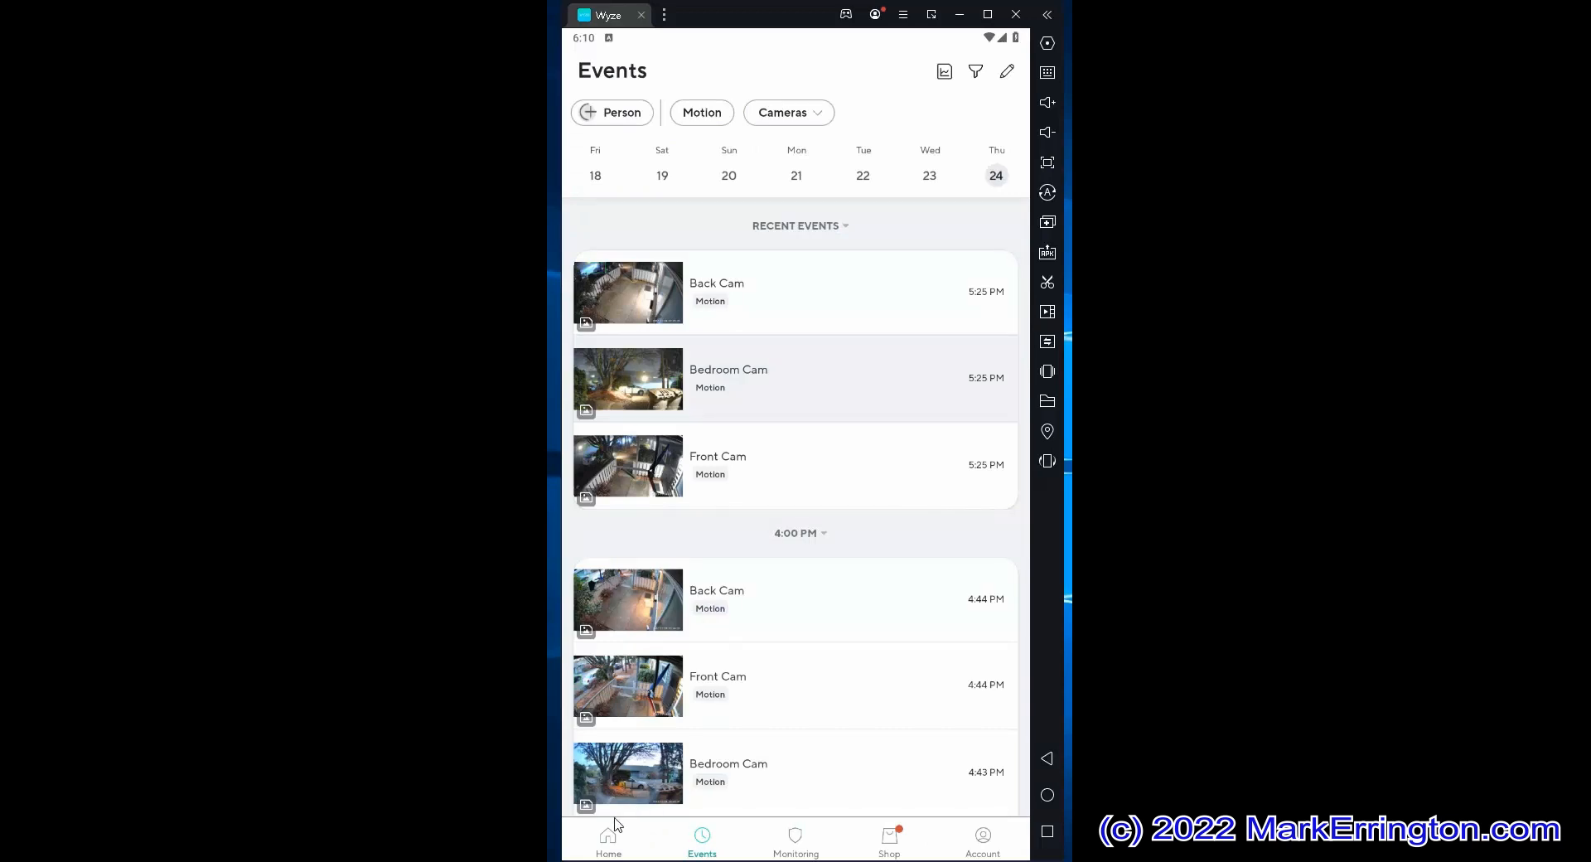
- Go to the Home camera list and open Bedroom Cam's live stream
{"action": "left_click", "coordinate": [608, 840]}
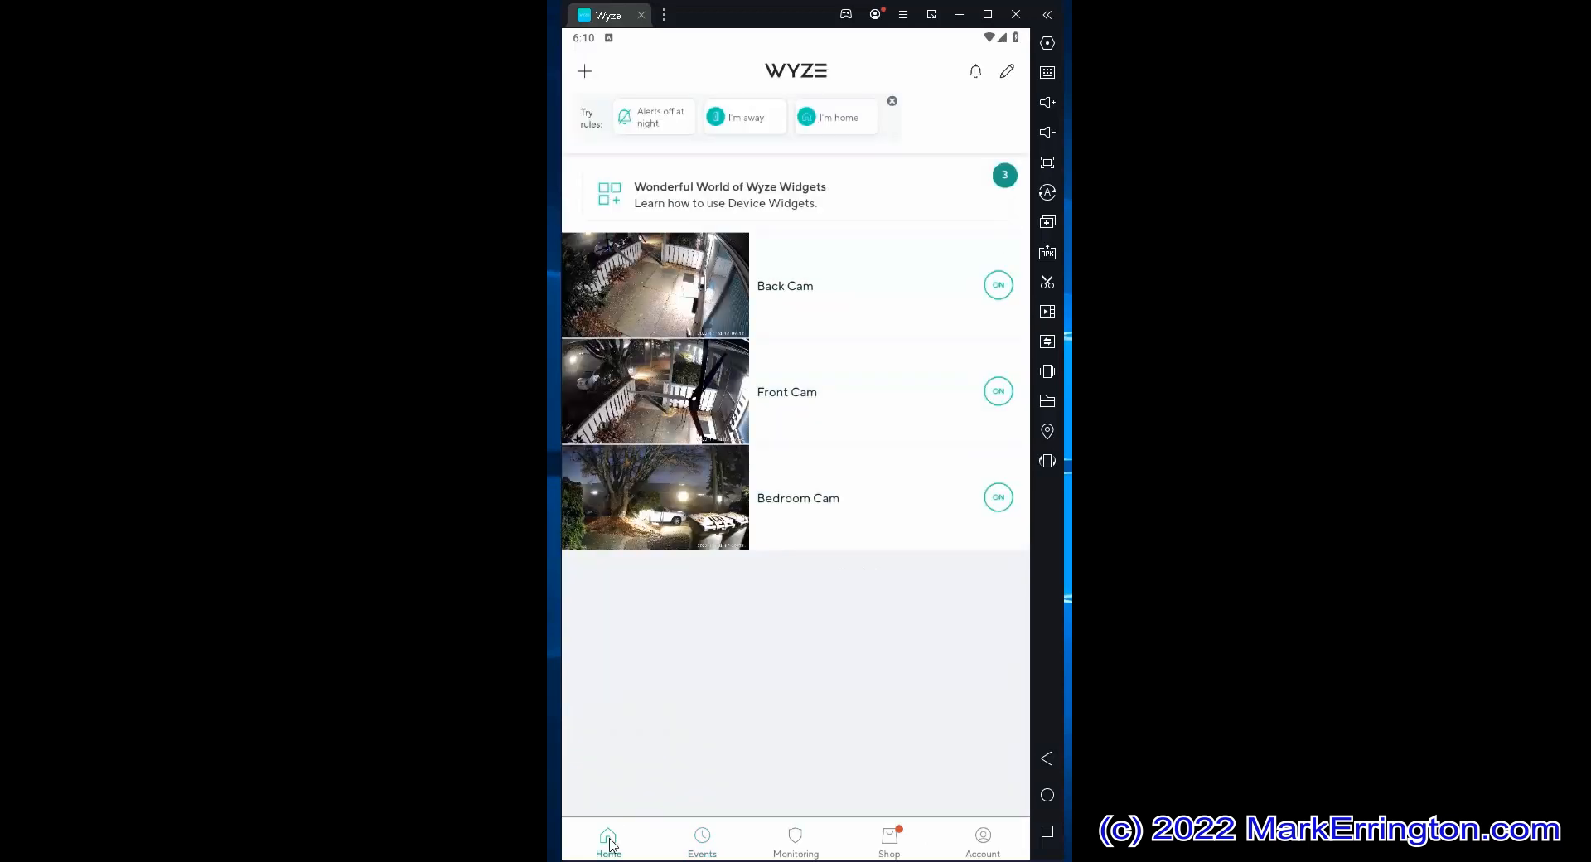
{"action": "mouse_move", "coordinate": [757, 541]}
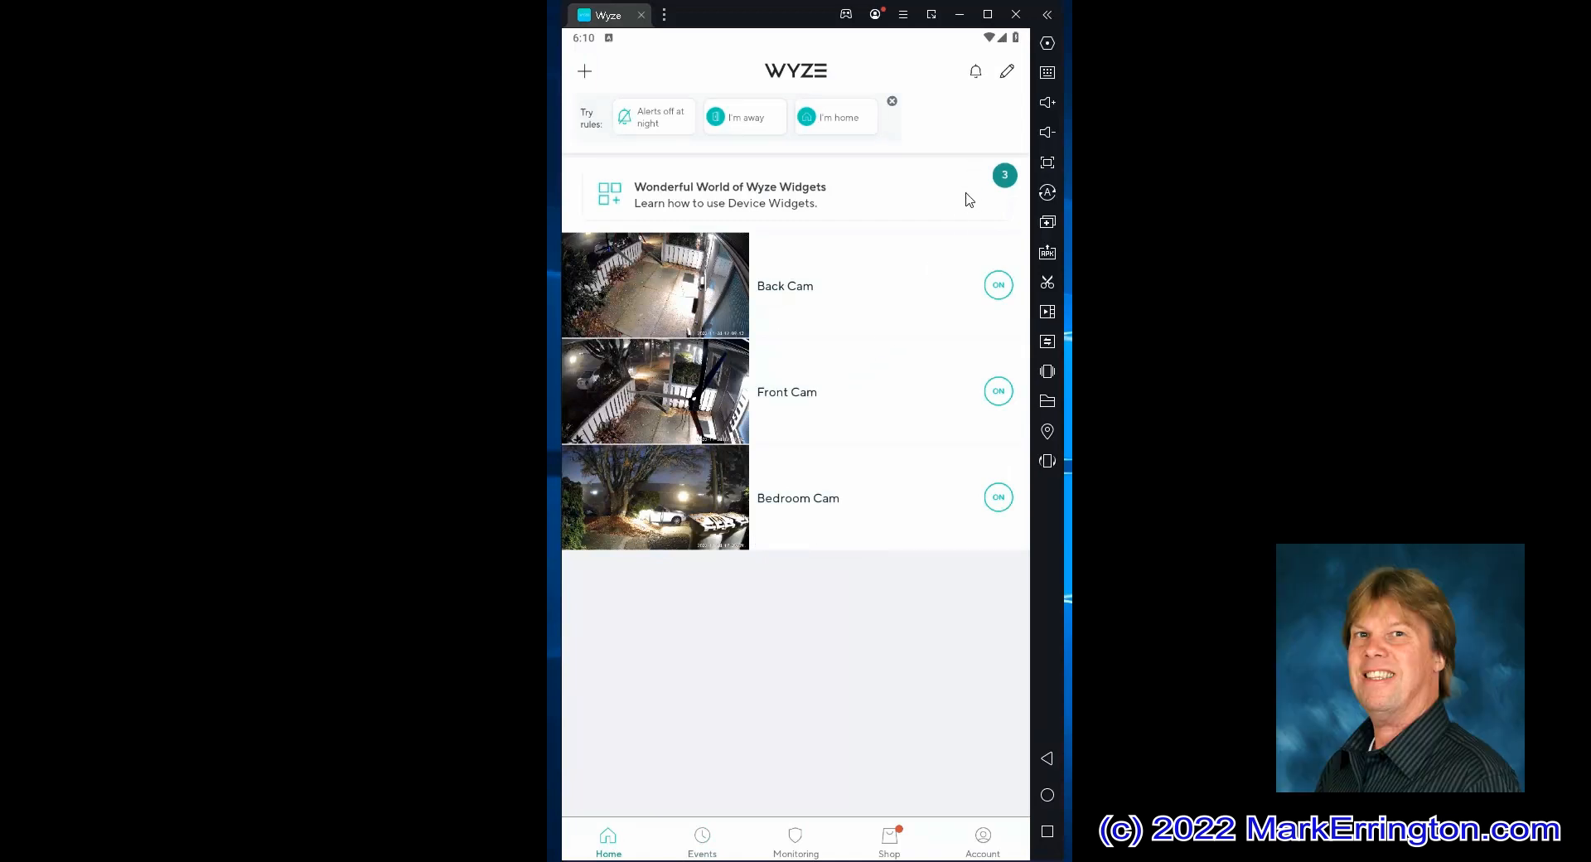
{"action": "mouse_move", "coordinate": [688, 468]}
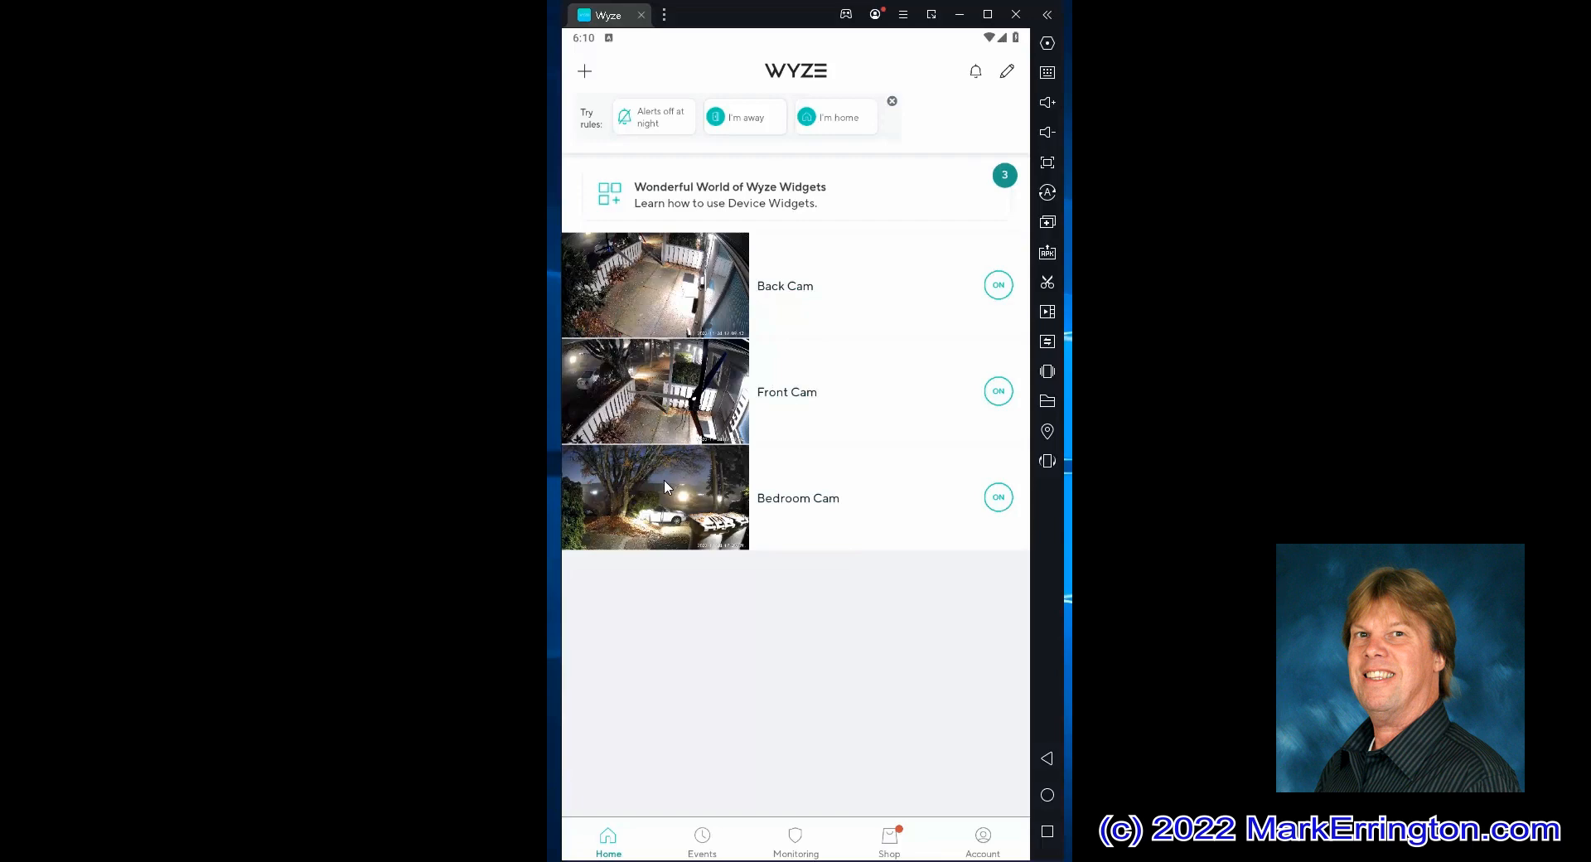
{"action": "left_click", "coordinate": [655, 498]}
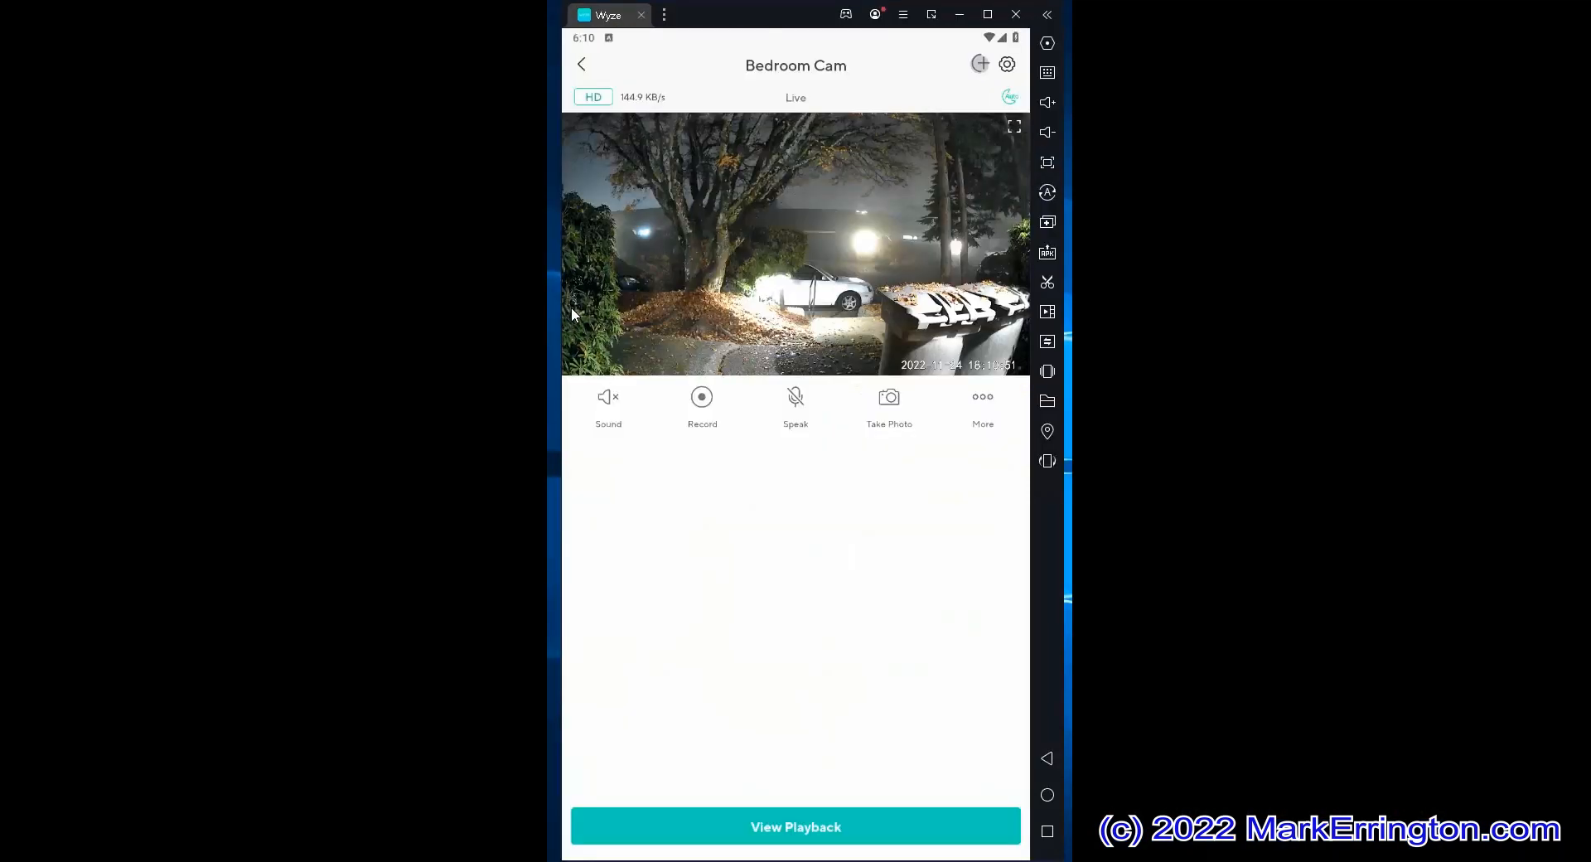
{"action": "mouse_move", "coordinate": [964, 163]}
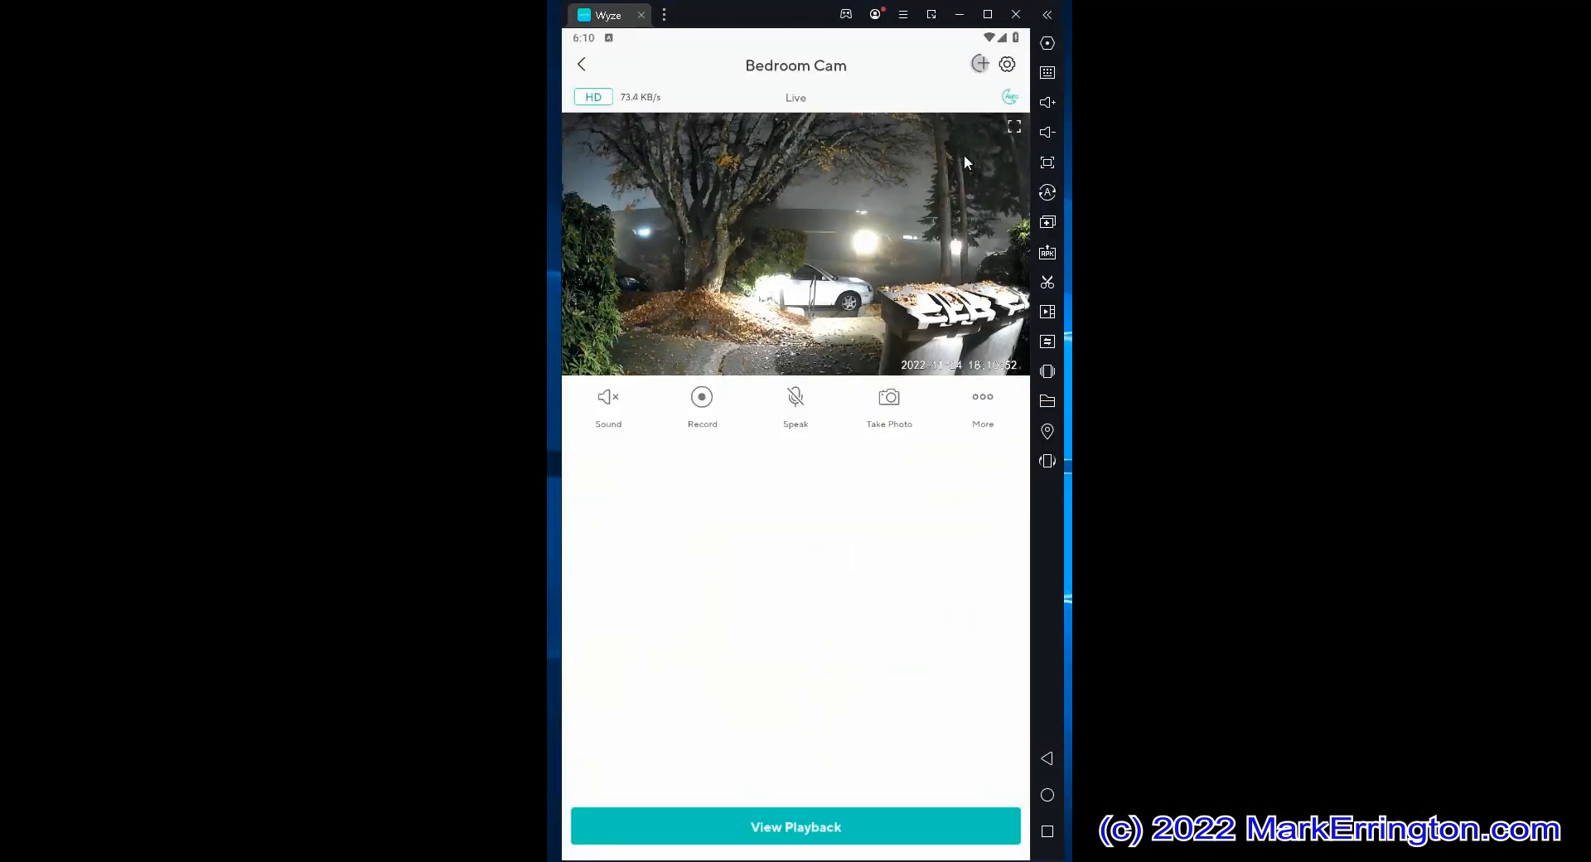
{"action": "mouse_move", "coordinate": [1008, 67]}
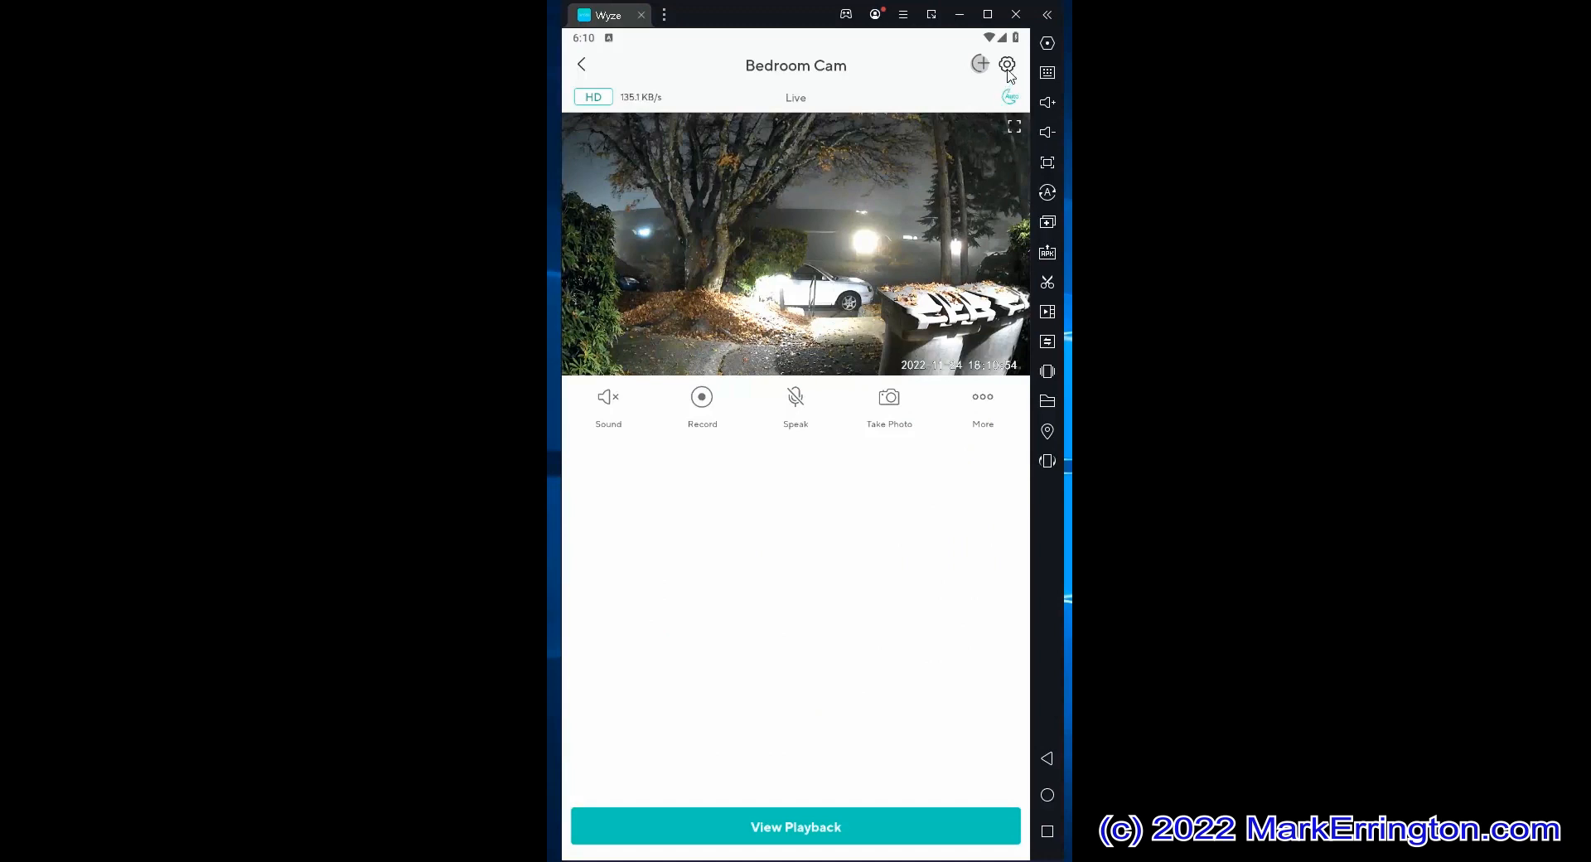
{"action": "left_click", "coordinate": [1007, 64]}
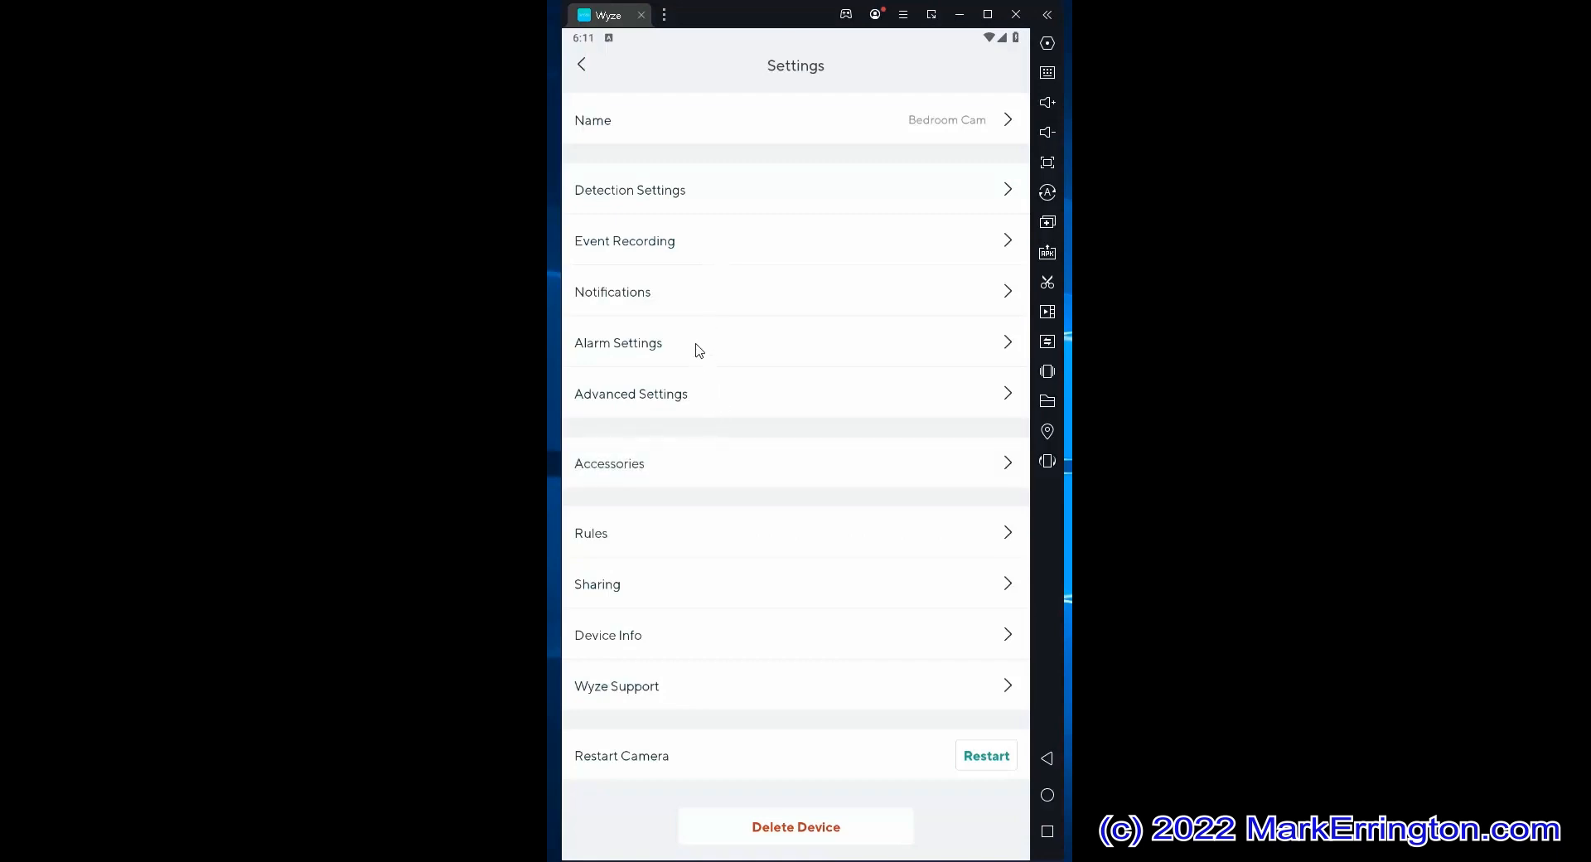
{"action": "mouse_move", "coordinate": [655, 247]}
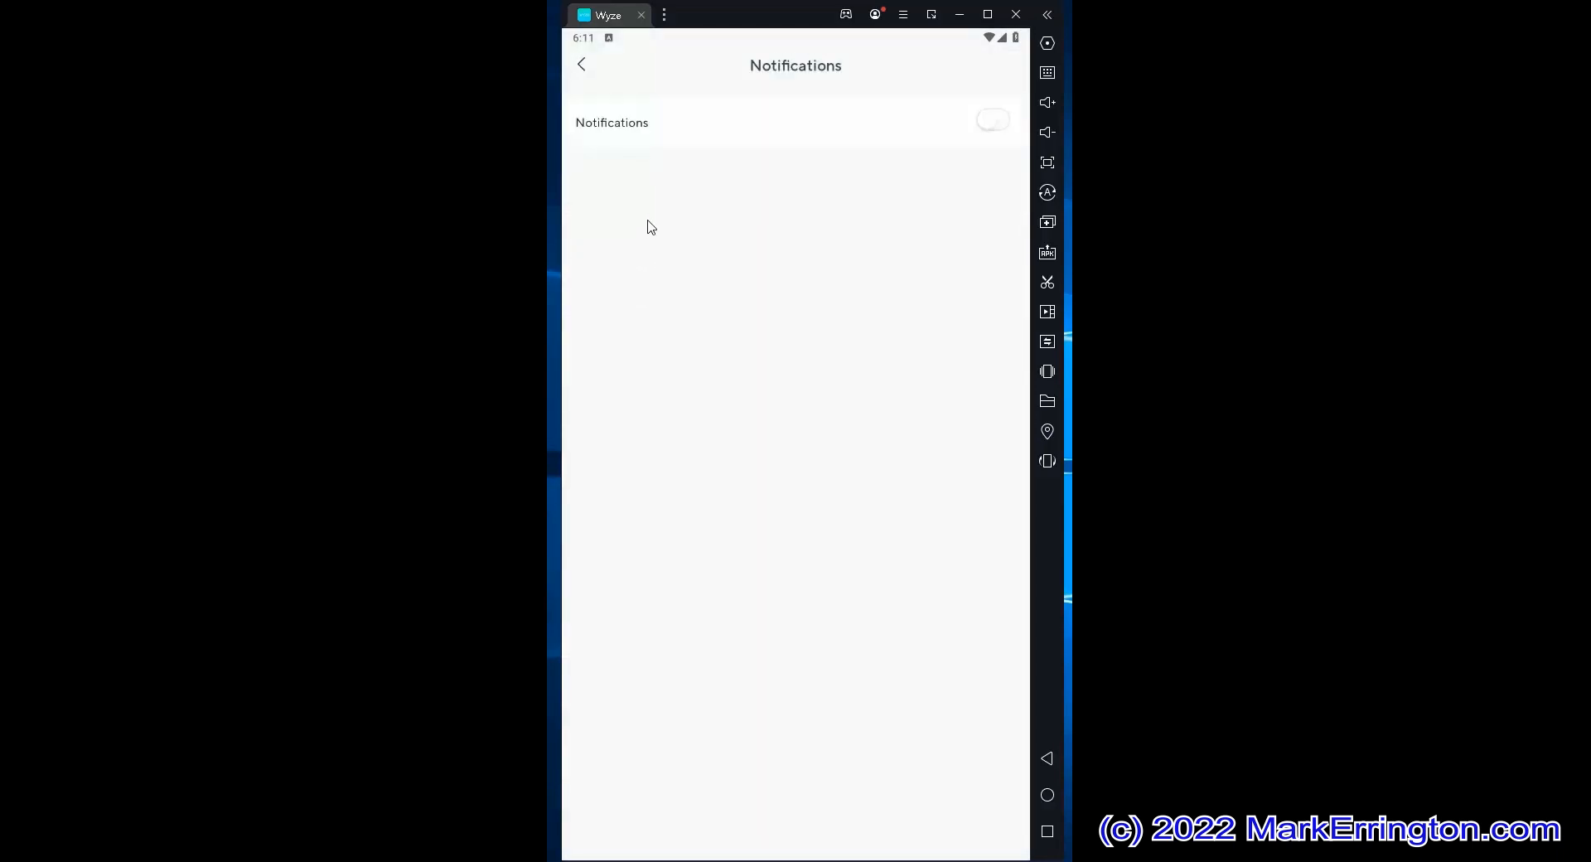
{"action": "left_click", "coordinate": [582, 64]}
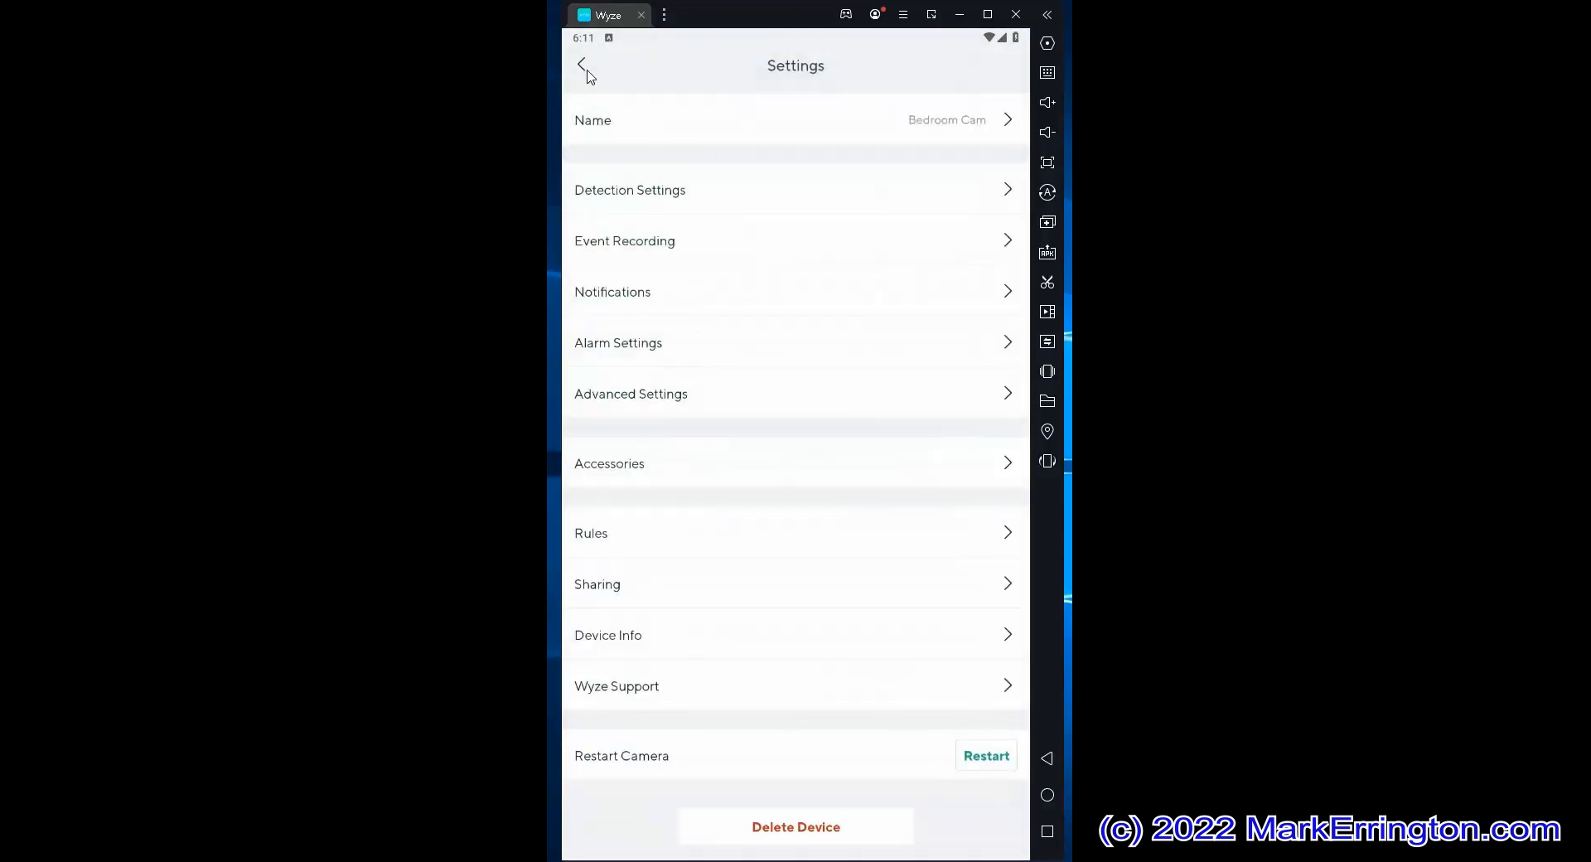
{"action": "left_click", "coordinate": [629, 394]}
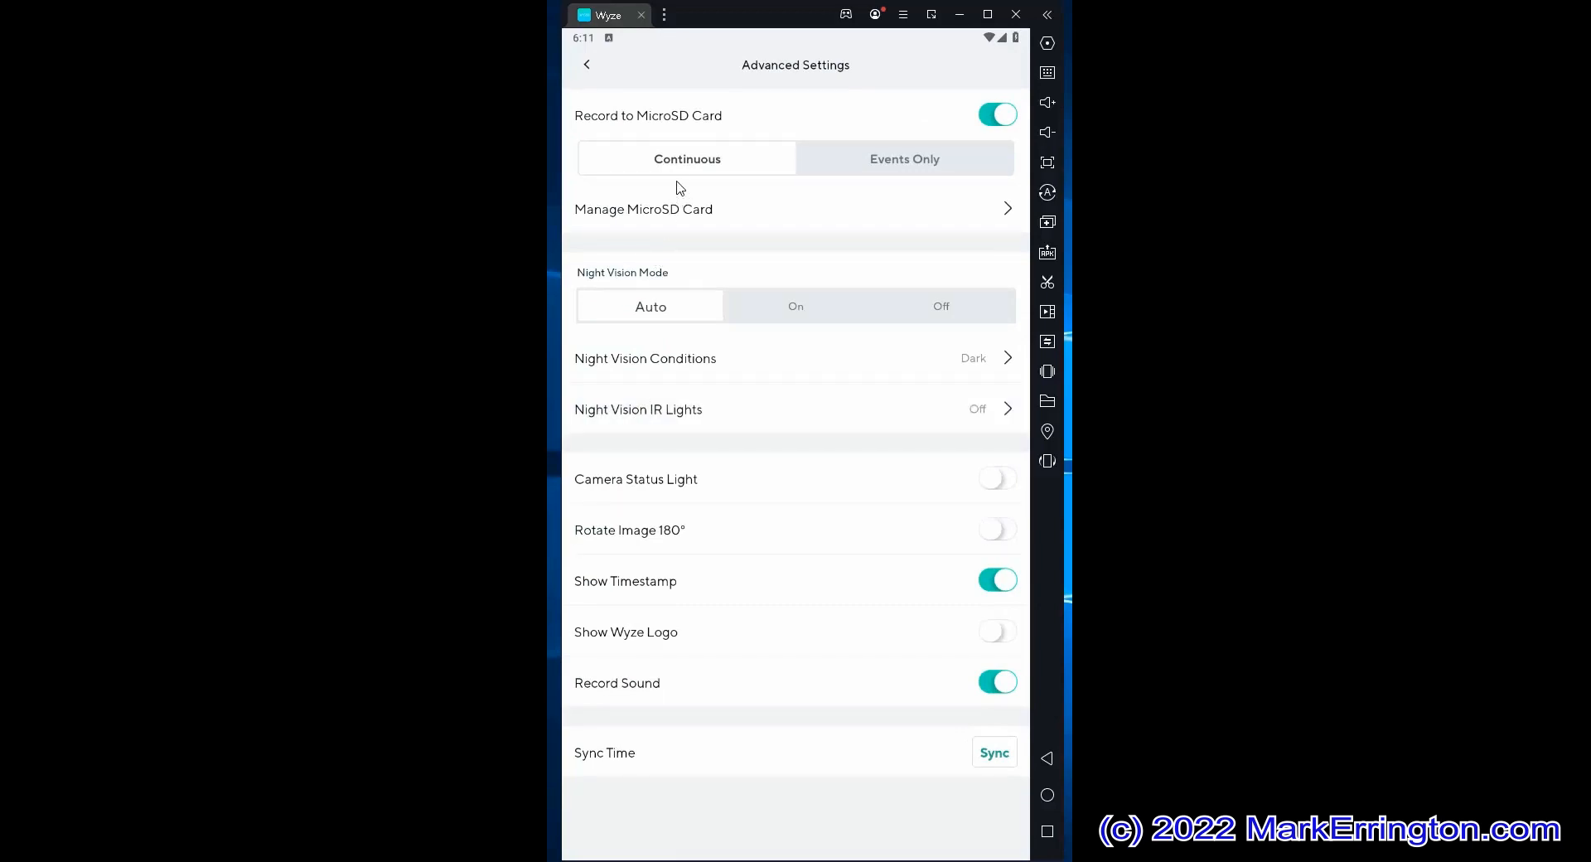
{"action": "mouse_move", "coordinate": [587, 68]}
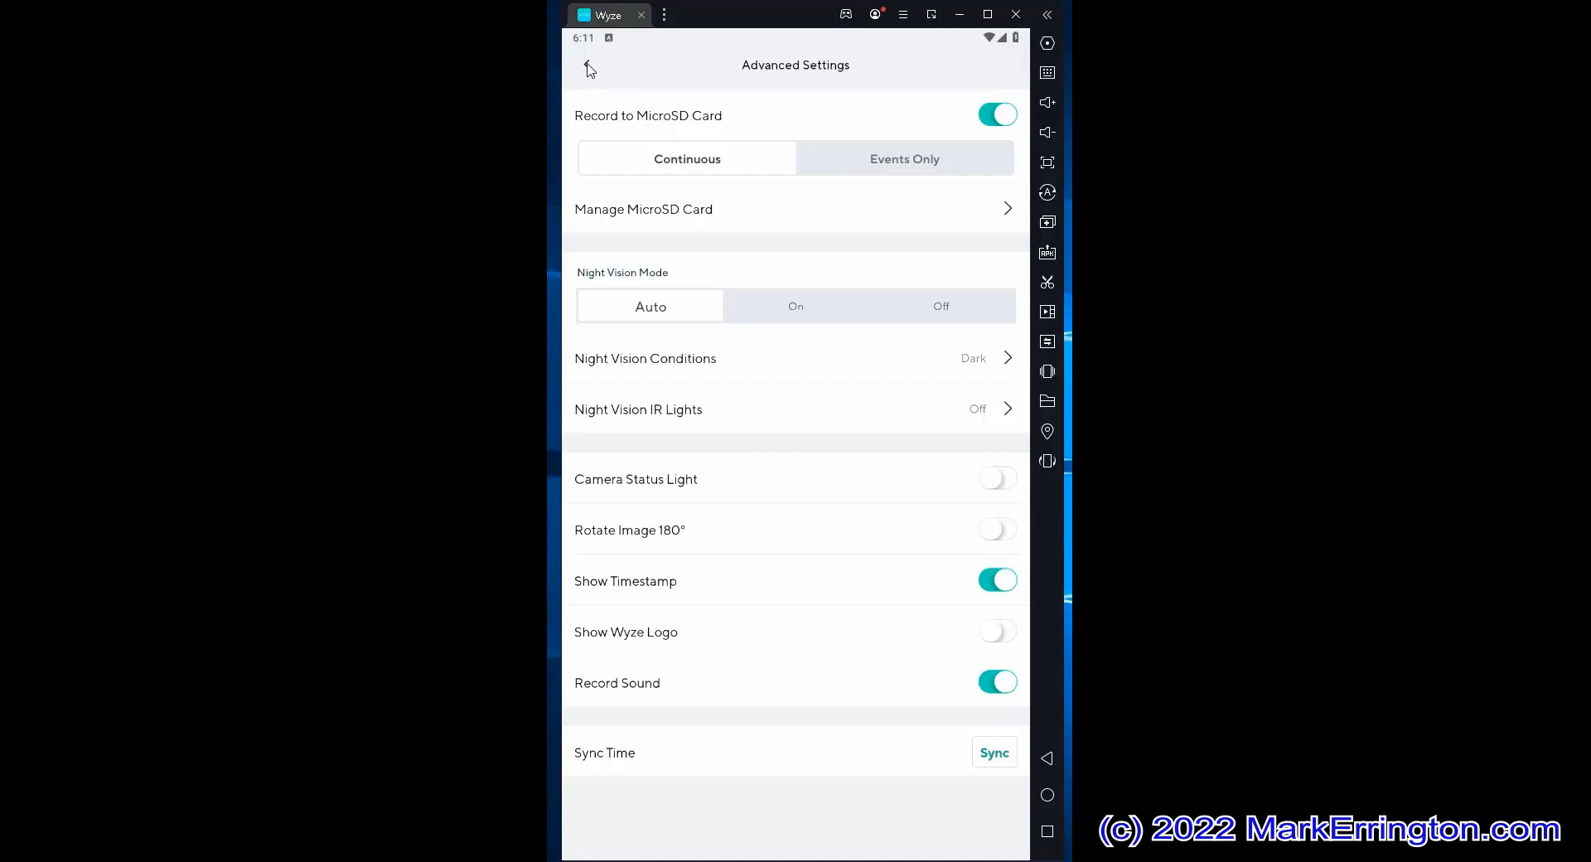
{"action": "left_click", "coordinate": [583, 65]}
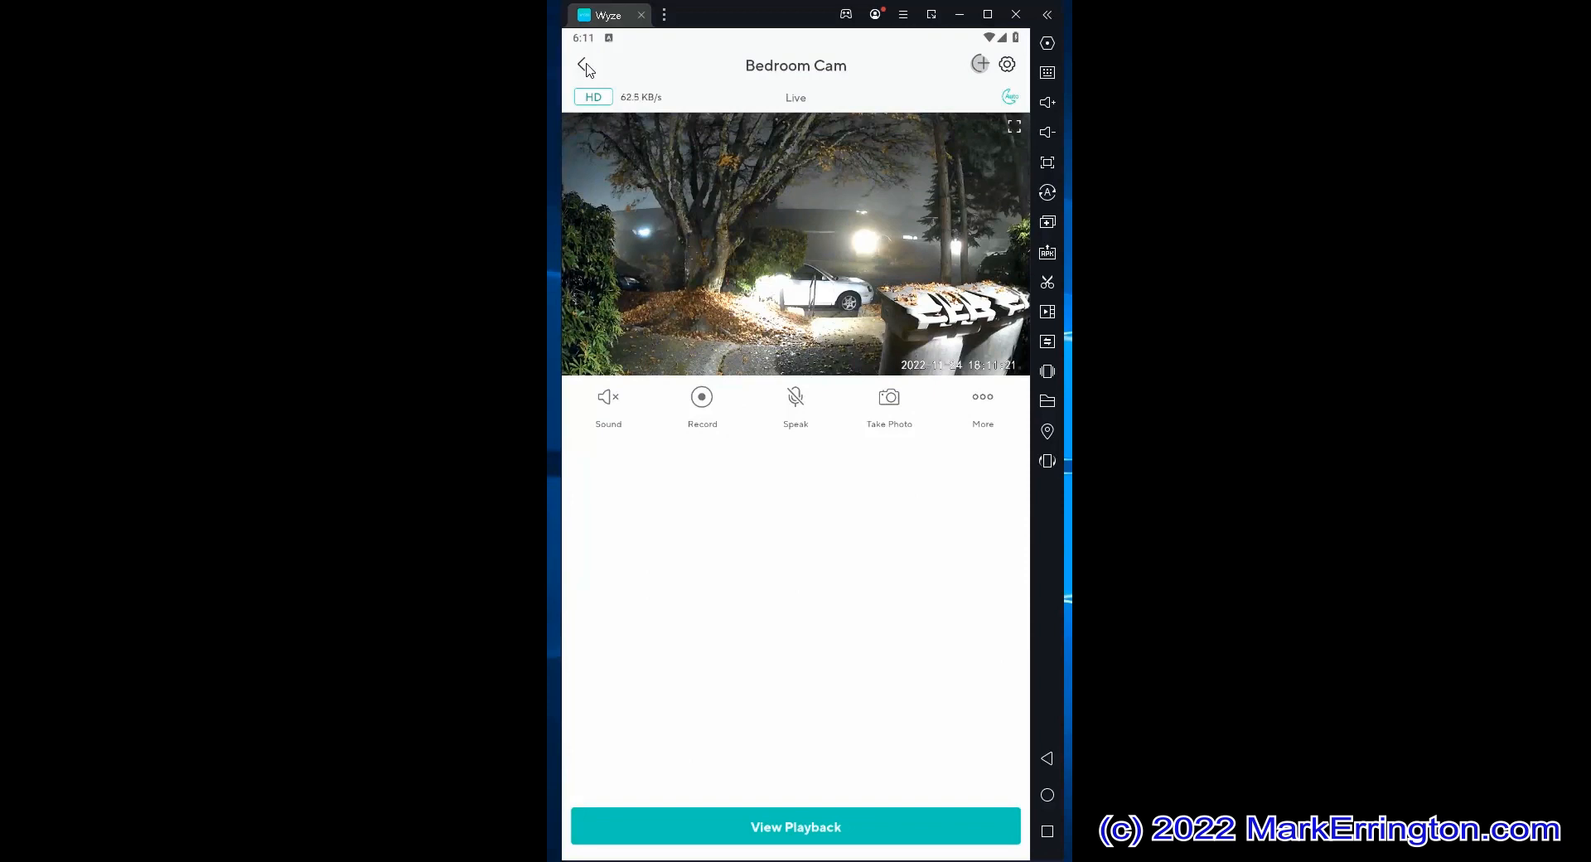
{"action": "mouse_move", "coordinate": [941, 195]}
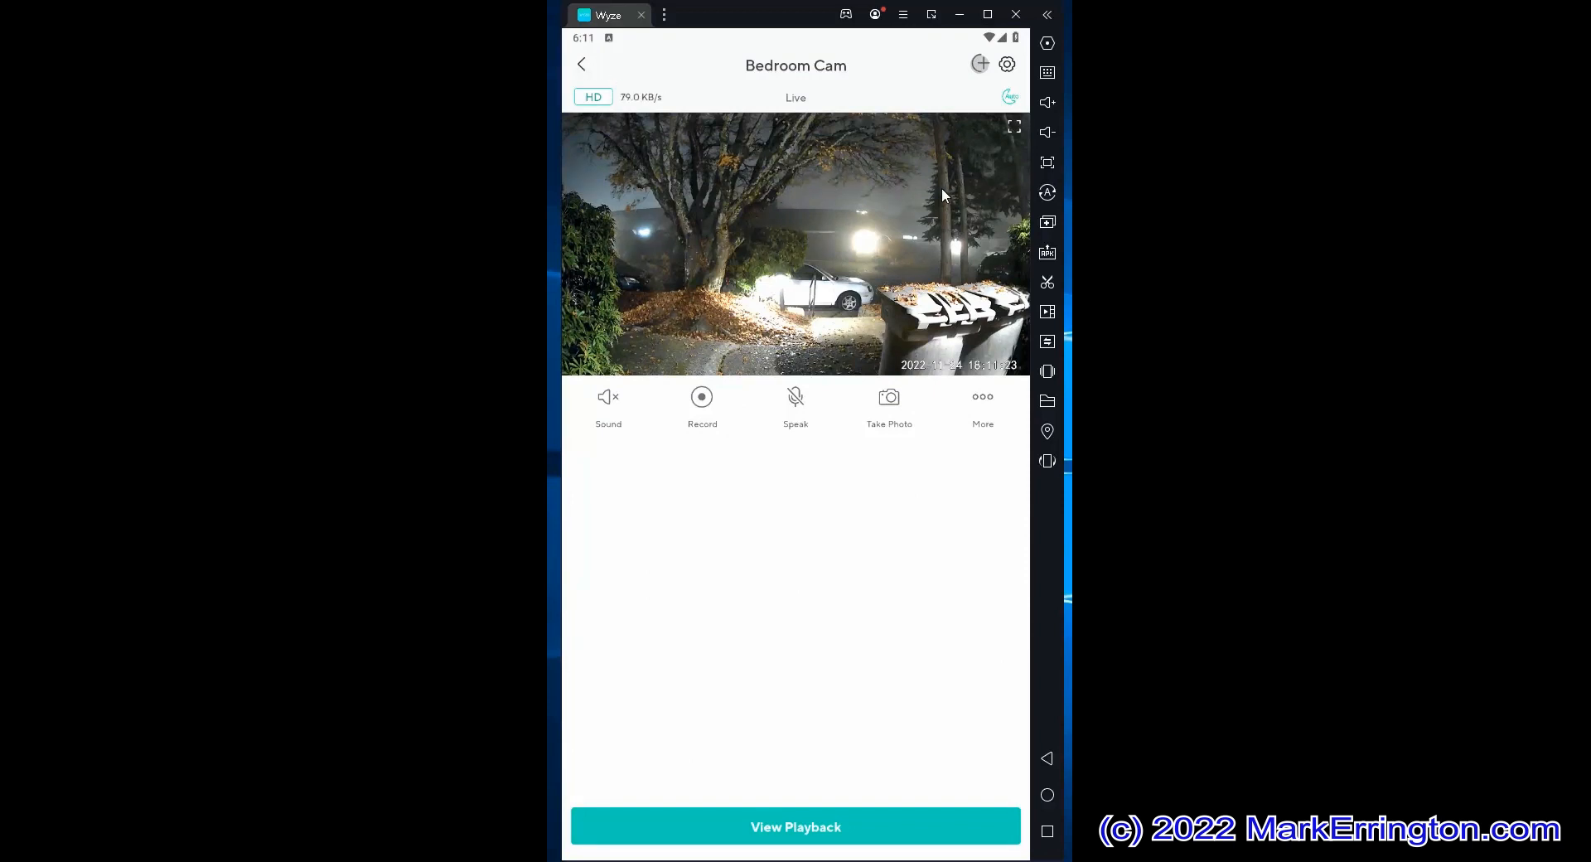